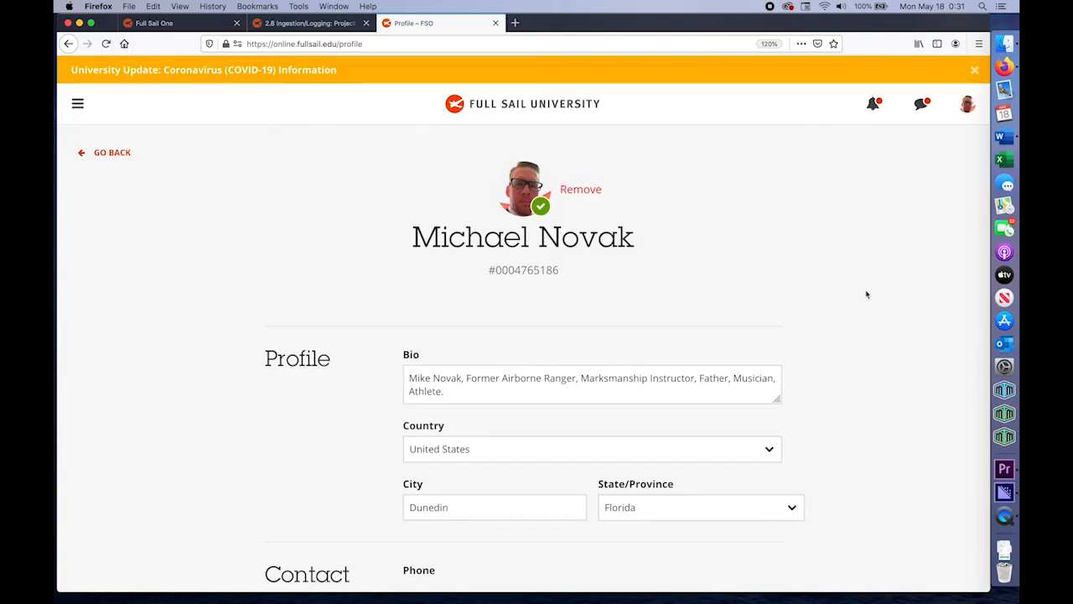
Paste the film template into Data Management, rename it The Health Food Club and view its video assets
{"action": "left_click", "coordinate": [311, 24]}
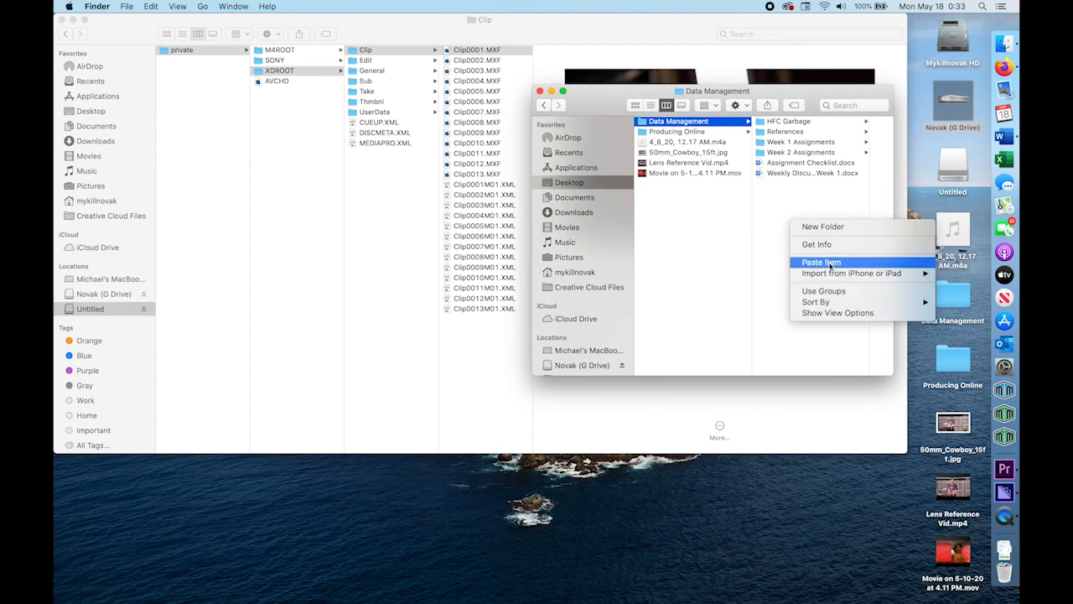
{"action": "left_click", "coordinate": [822, 262]}
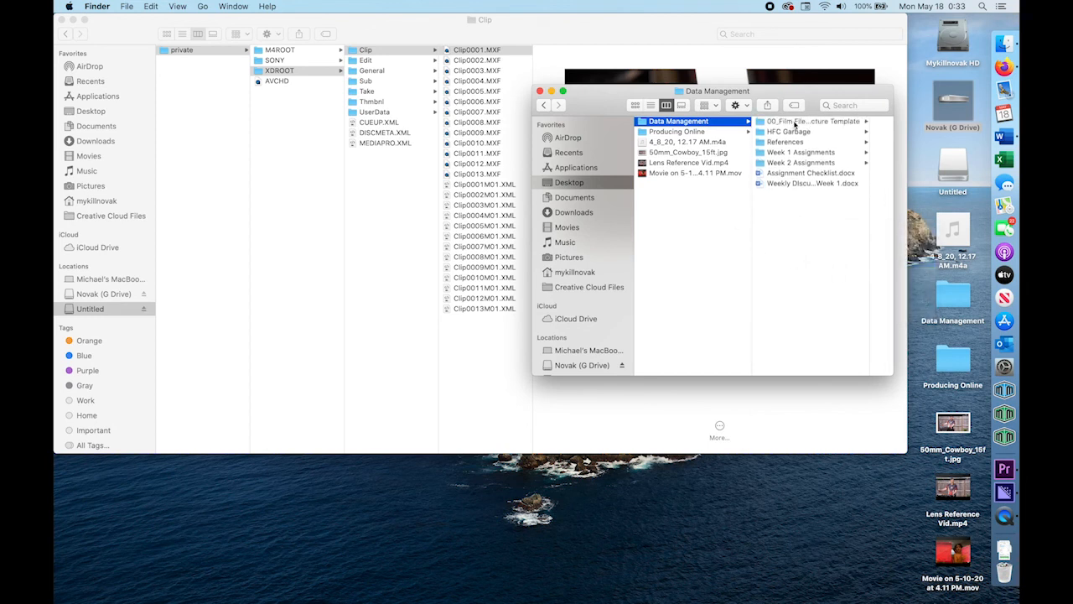
{"action": "left_click", "coordinate": [804, 121]}
{"action": "type", "text": "The Health Food Club"}
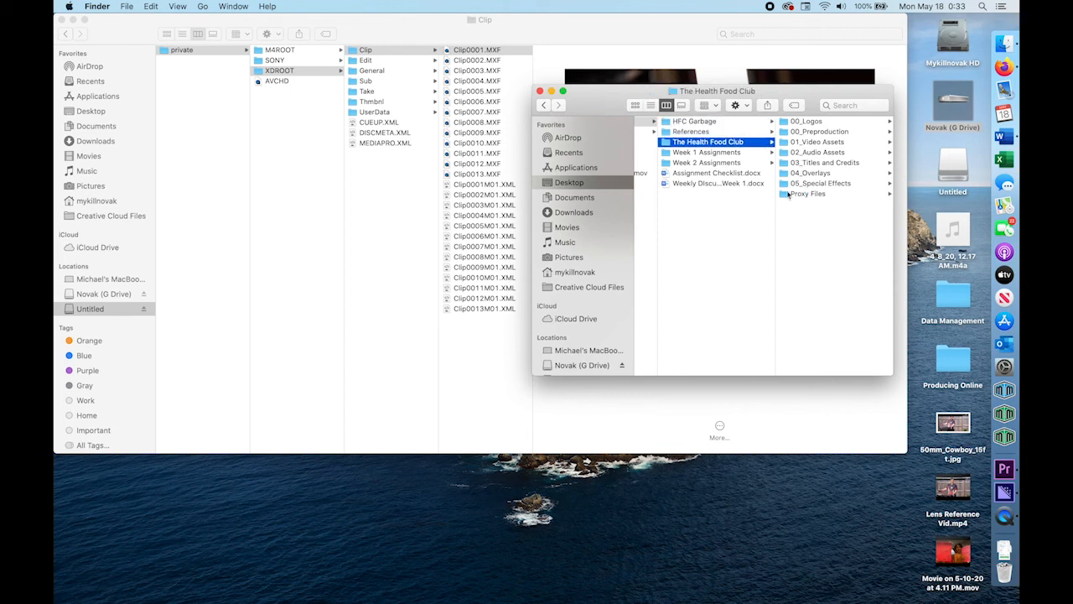
{"action": "left_click", "coordinate": [818, 141]}
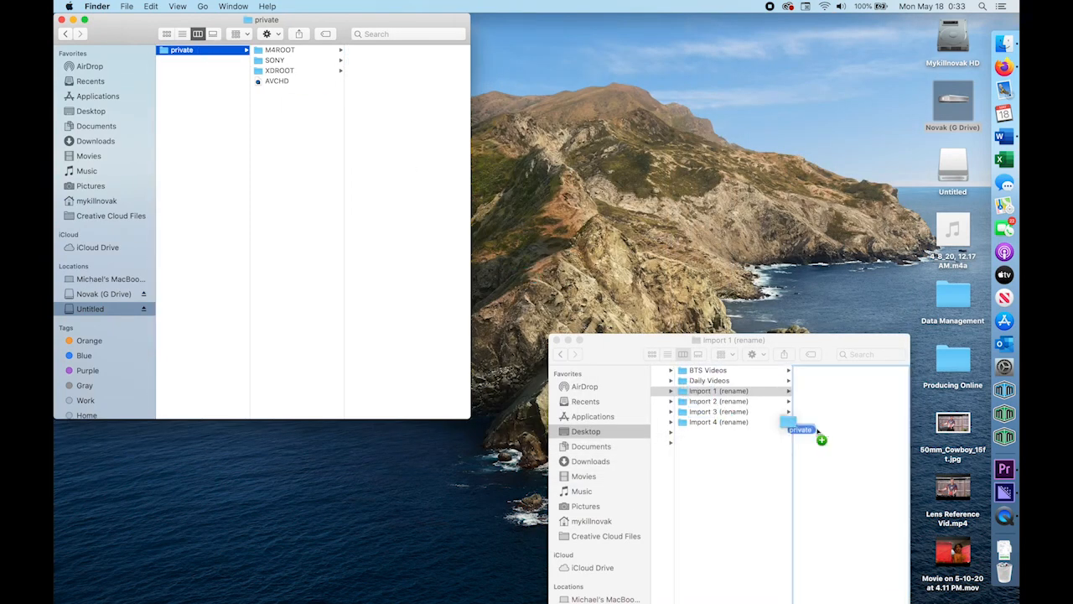
Copy the card's private folder into the first import folder and rename that folder Scene 1
{"action": "left_click_drag", "start_coordinate": [798, 429], "coordinate": [818, 371]}
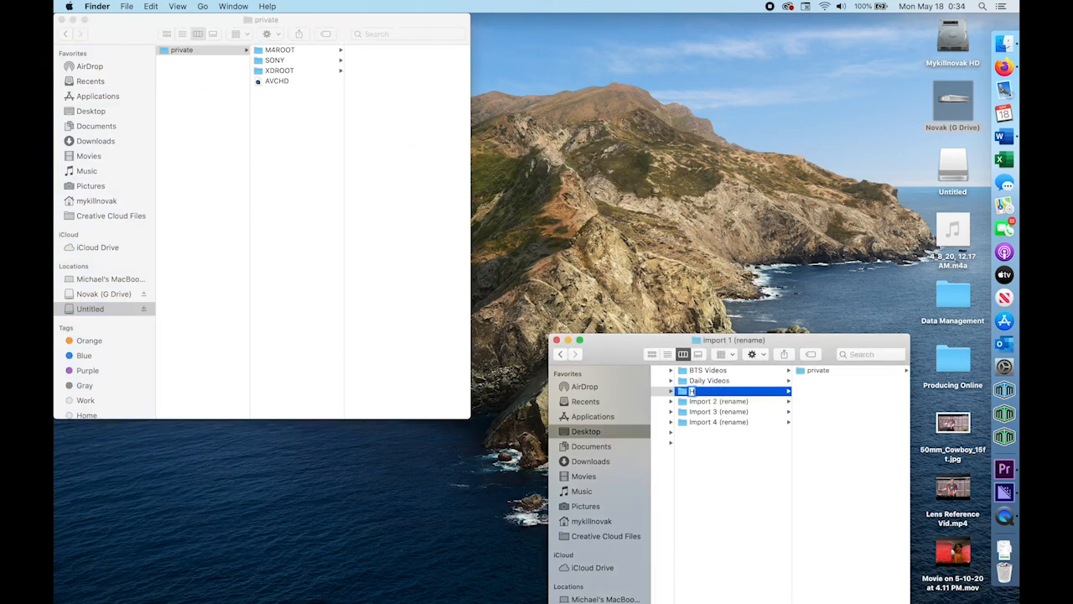
{"action": "type", "text": "HFC Garbage"}
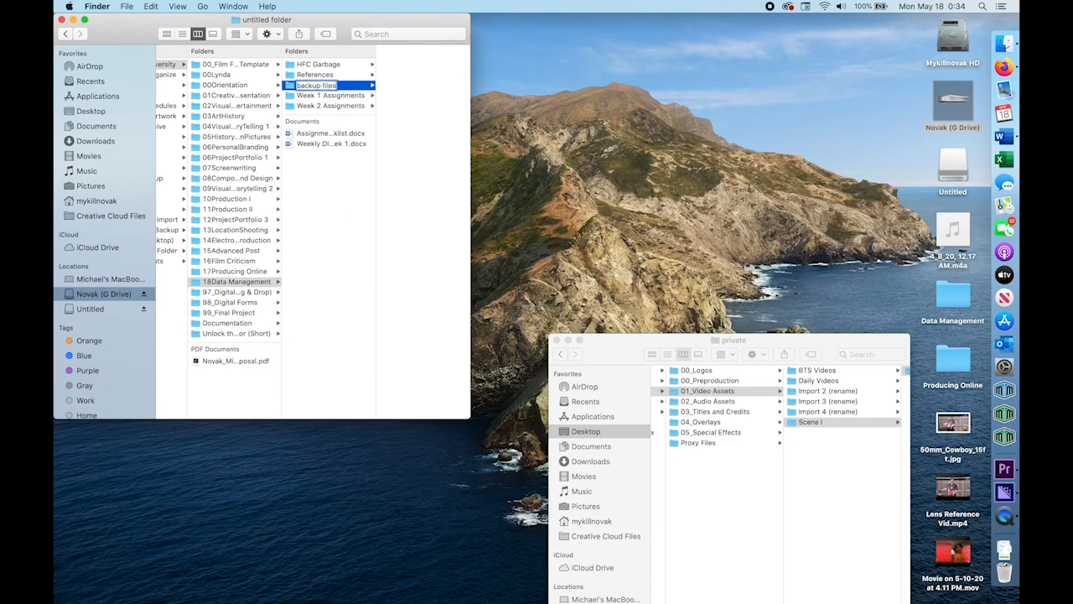
{"action": "left_click", "coordinate": [1003, 466]}
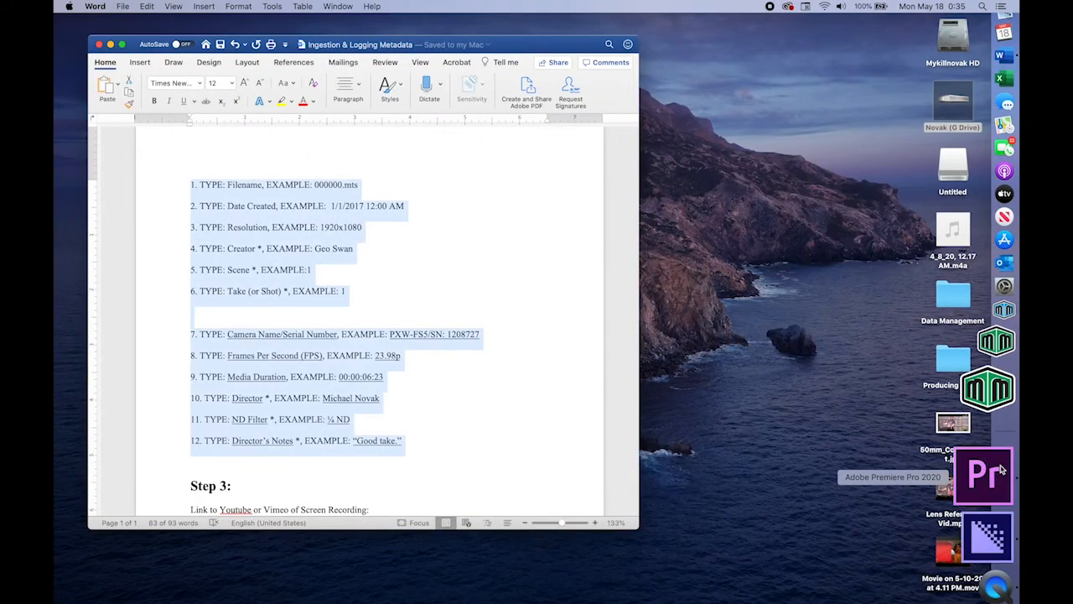
Start a new project named Health Food Club located in The Health Food Club folder
{"action": "left_click", "coordinate": [985, 477]}
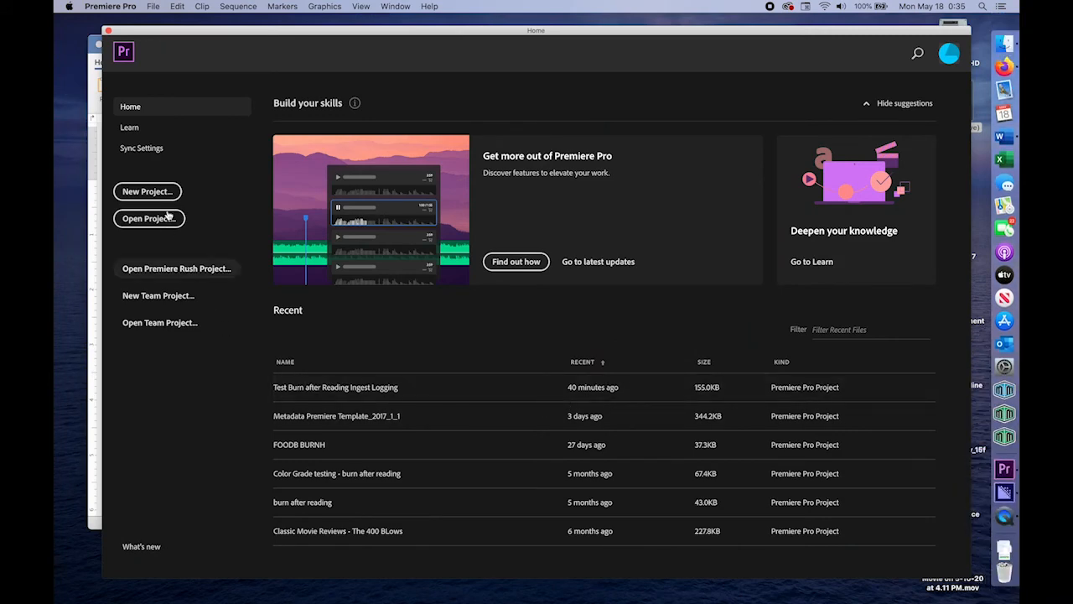
{"action": "left_click", "coordinate": [148, 191]}
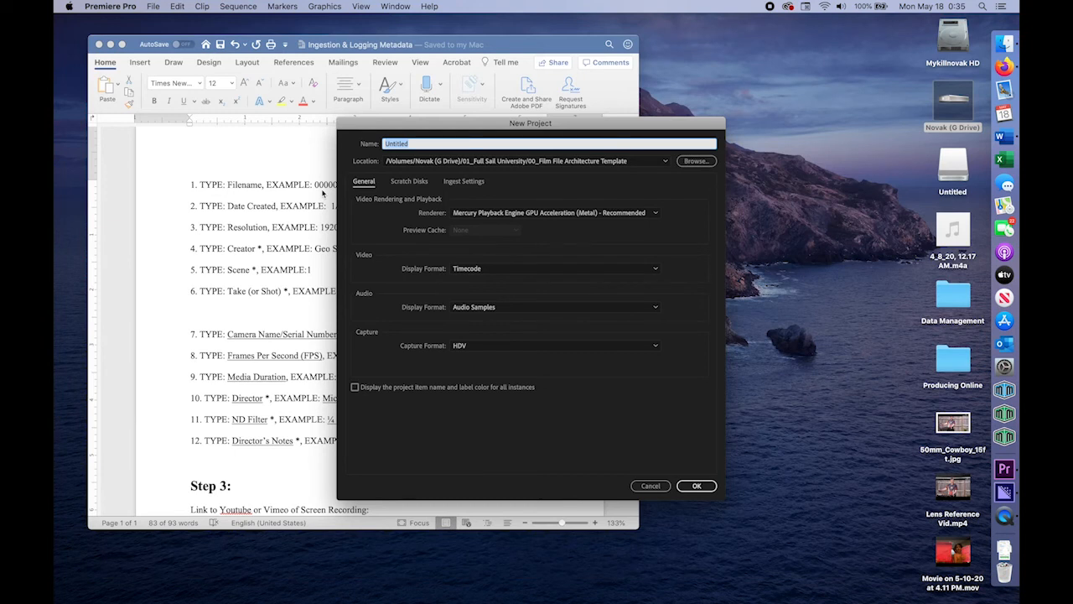
{"action": "type", "text": "Health Food Club (v2"}
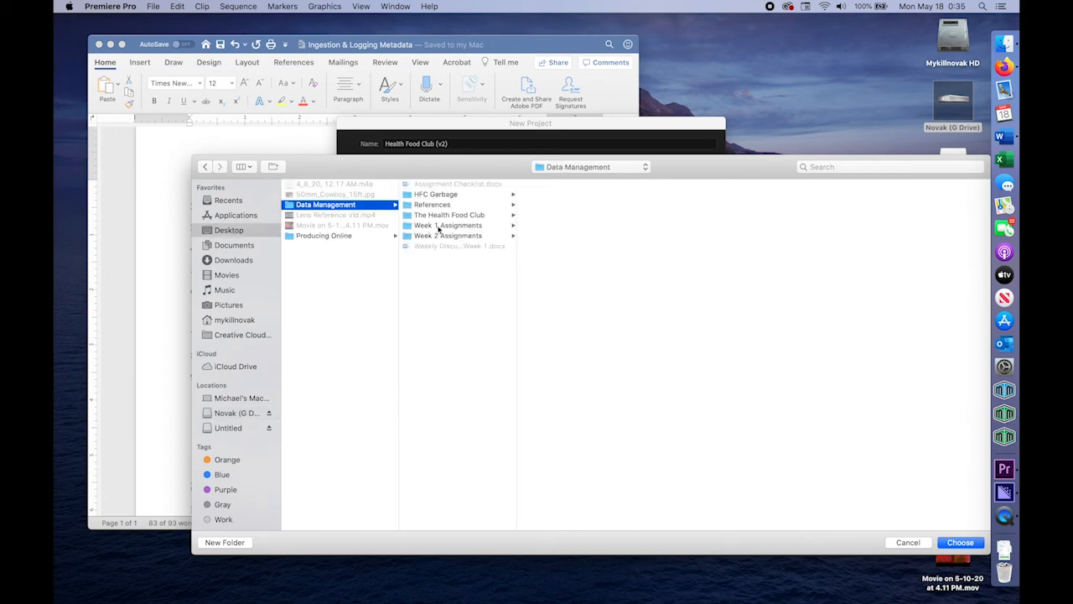
{"action": "left_click", "coordinate": [446, 214]}
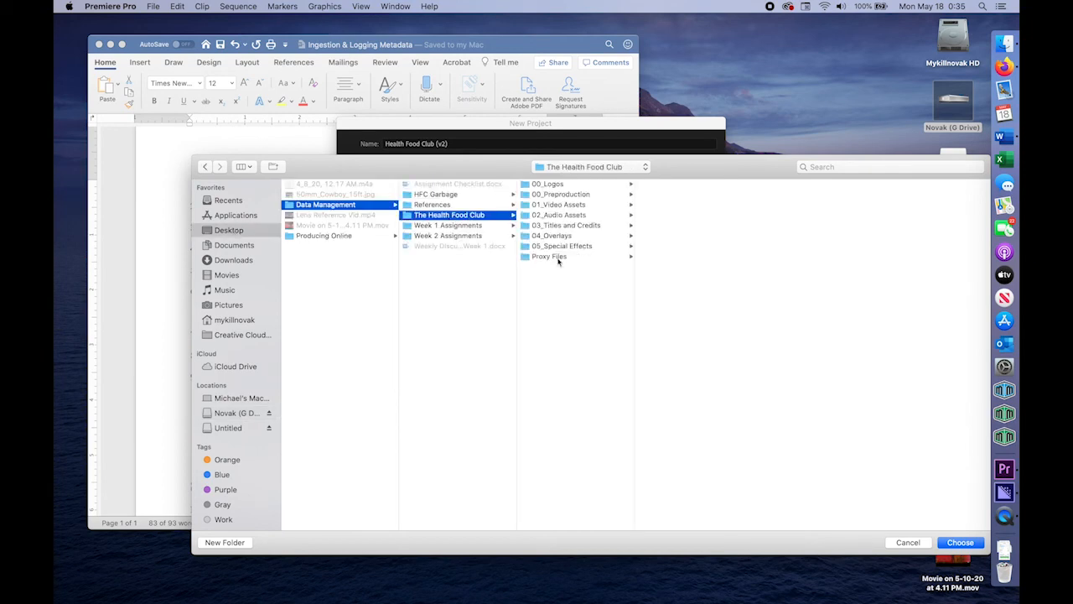
{"action": "left_click", "coordinate": [959, 542]}
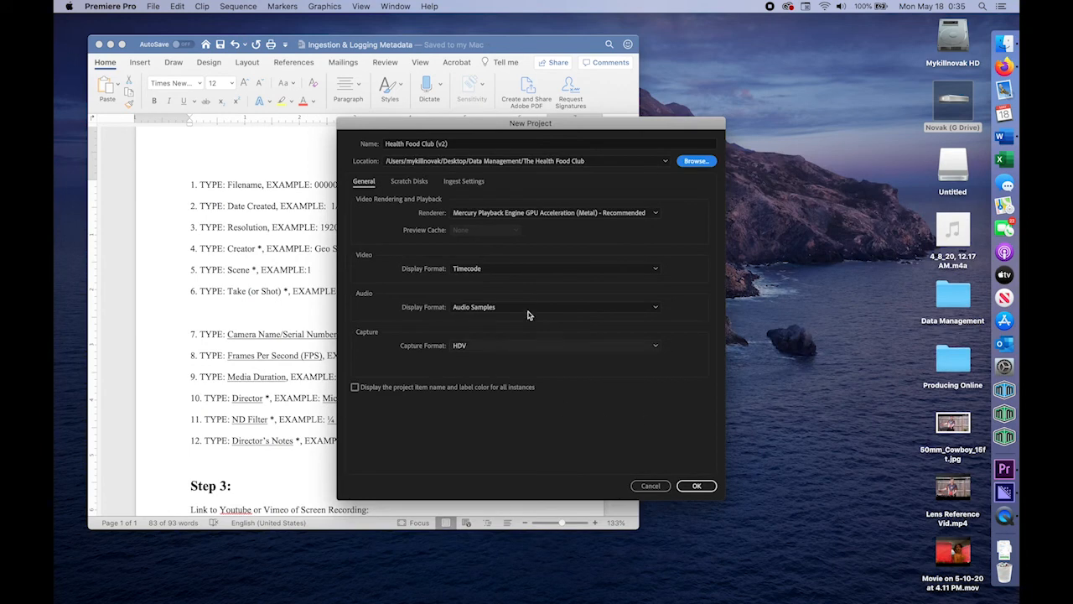
{"action": "left_click", "coordinate": [409, 181]}
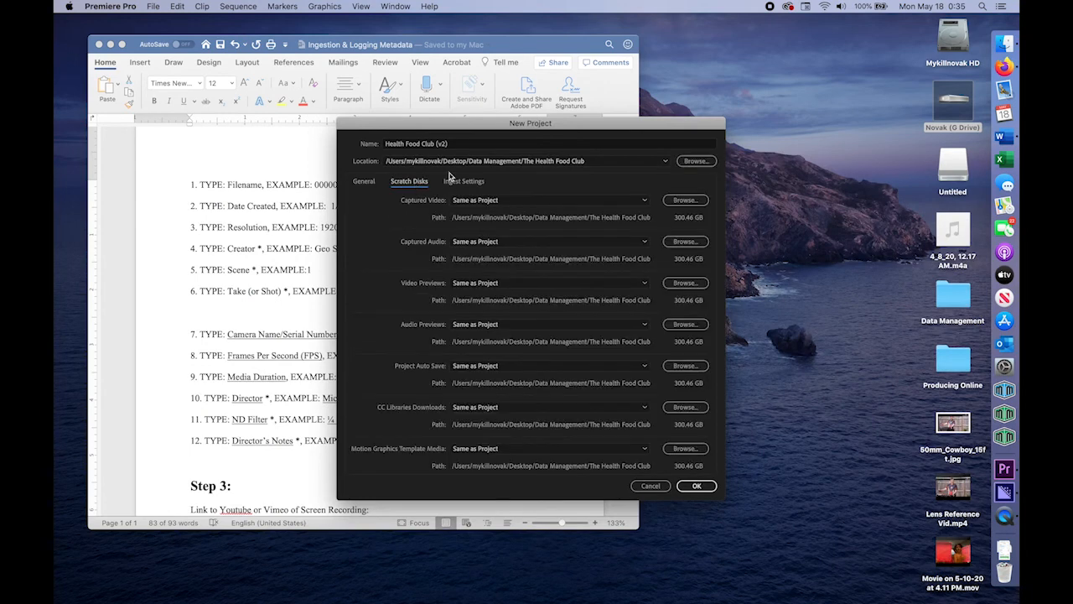
{"action": "mouse_move", "coordinate": [521, 372]}
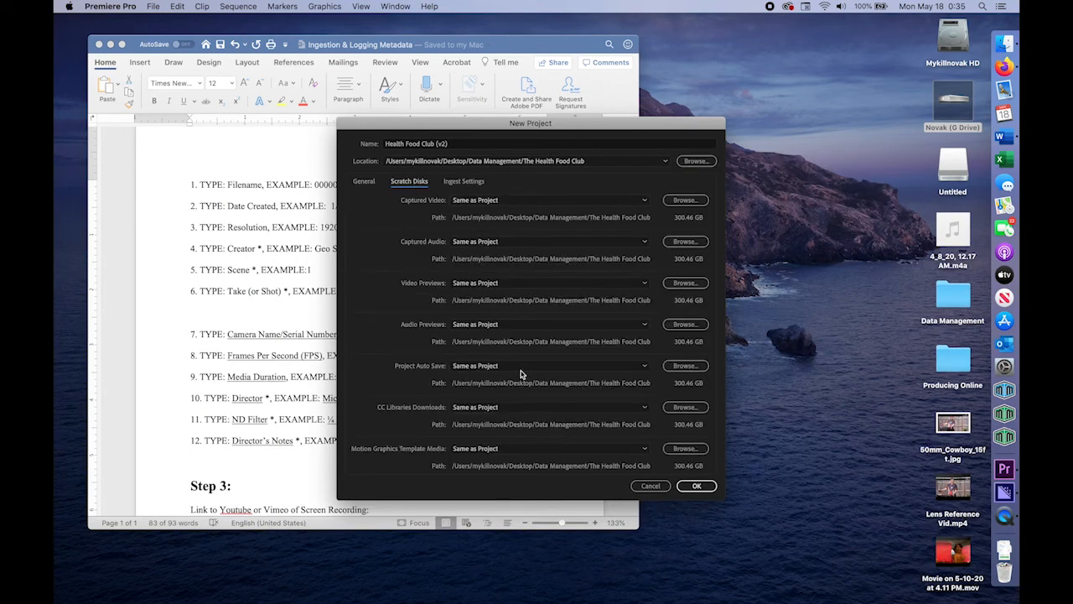
Enable ingest to copy media and create 1024x540 ProRes 422 Proxy proxies into Proxy Files
{"action": "left_click", "coordinate": [463, 181]}
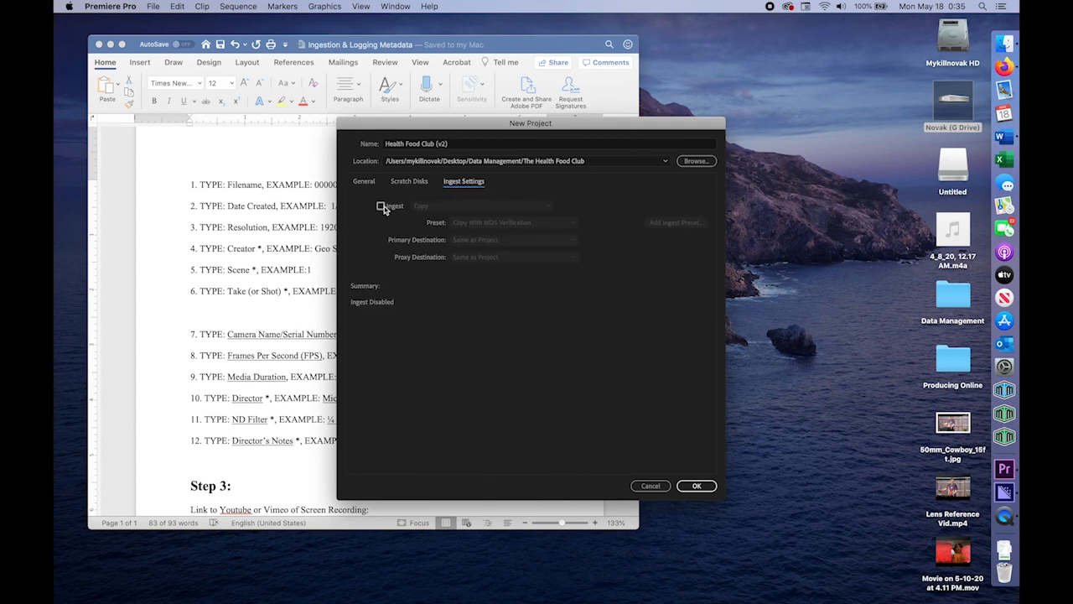
{"action": "left_click", "coordinate": [382, 205]}
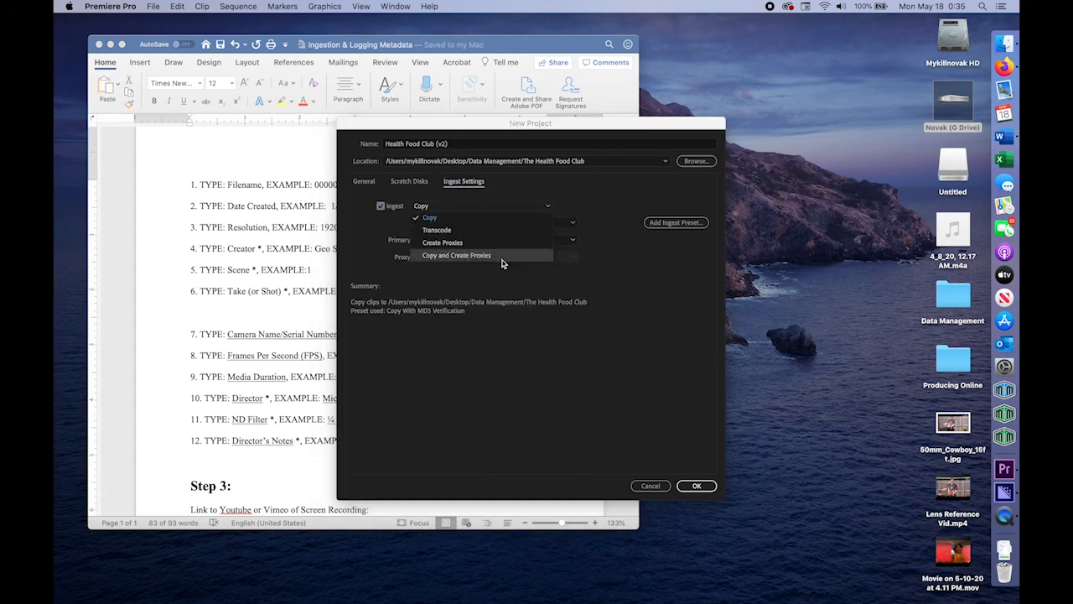
{"action": "left_click", "coordinate": [454, 255]}
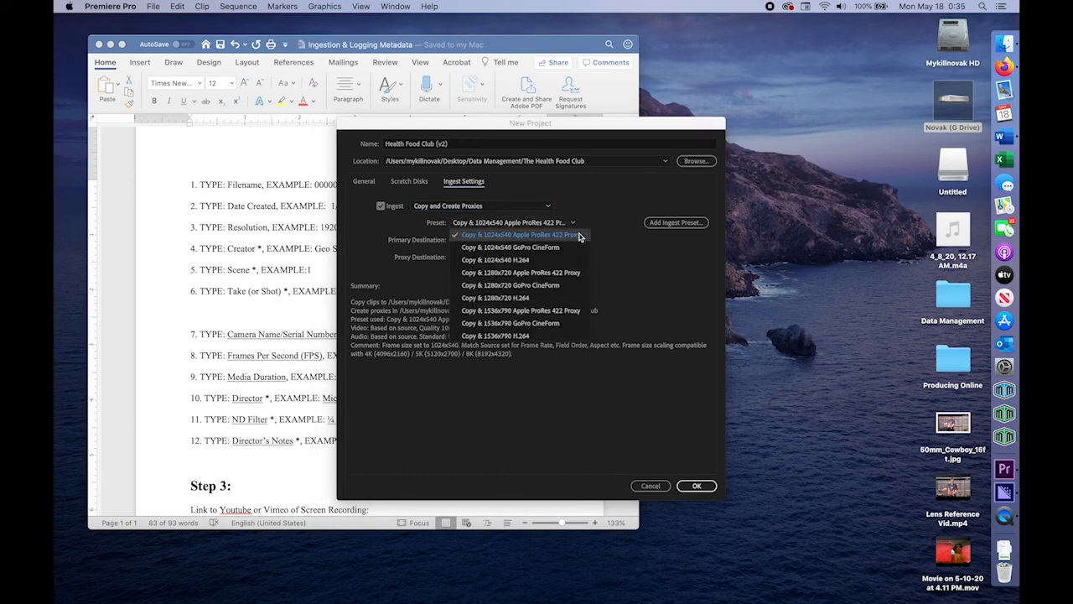
{"action": "left_click", "coordinate": [520, 235]}
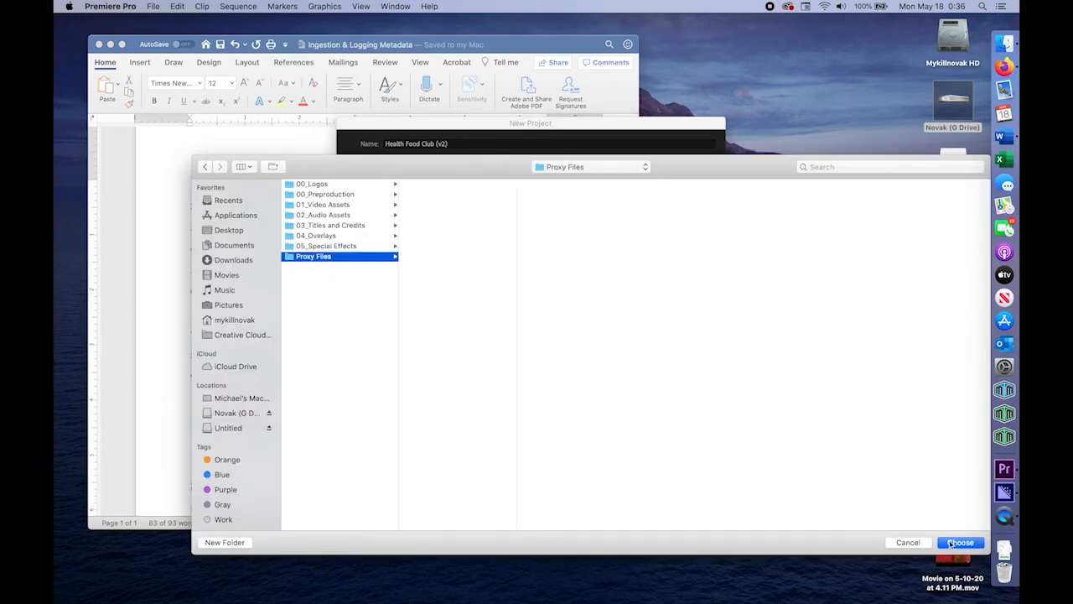
{"action": "left_click", "coordinate": [971, 544]}
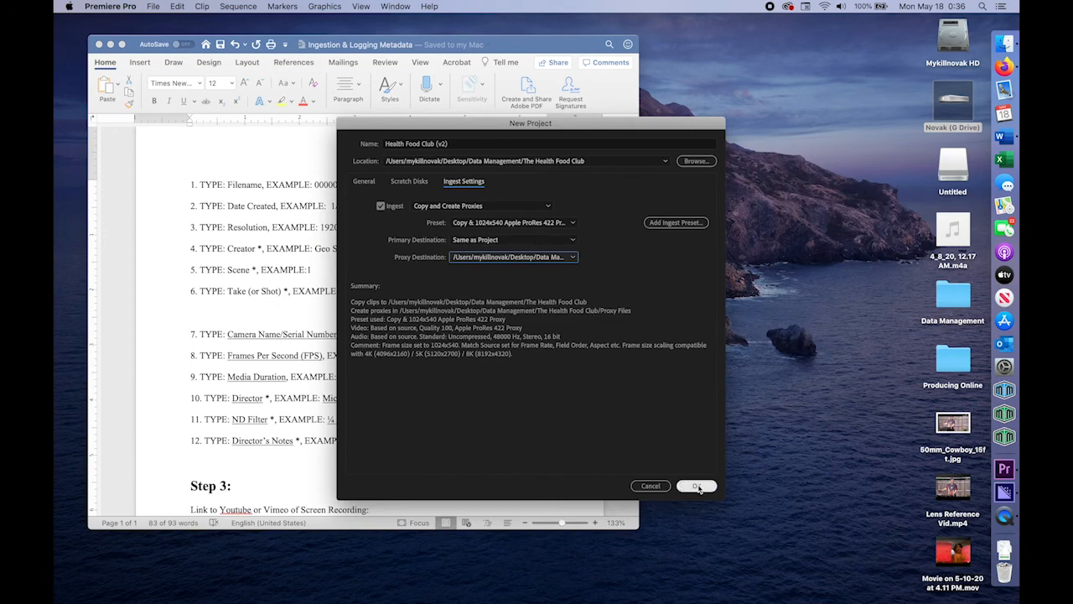
Create the project and browse into The Health Food Club > 01_Video Assets > Scene 1 > private for the clips
{"action": "left_click", "coordinate": [696, 486]}
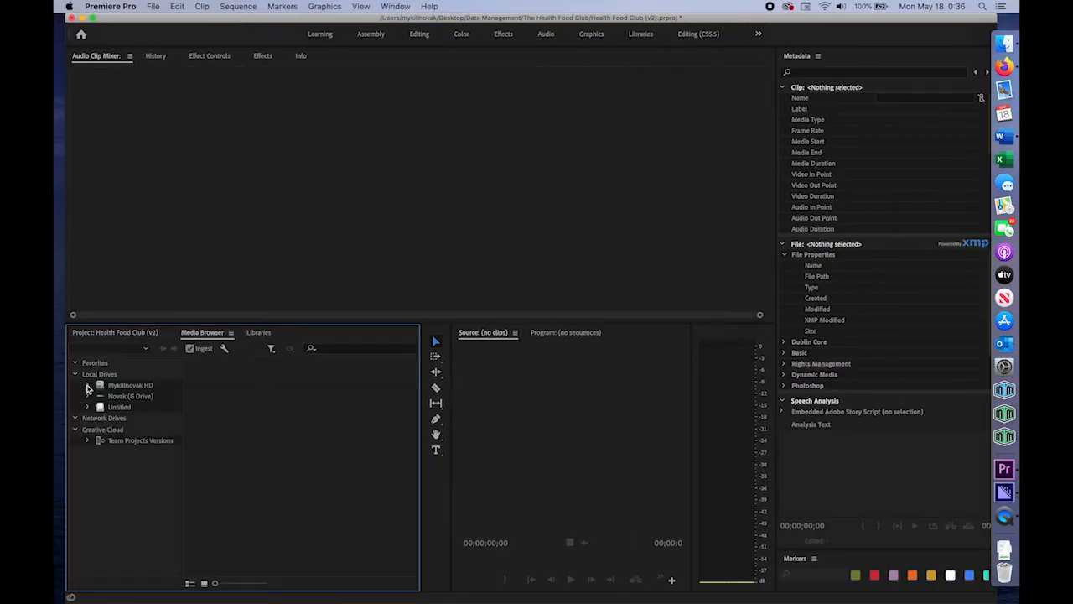
{"action": "left_click", "coordinate": [87, 384]}
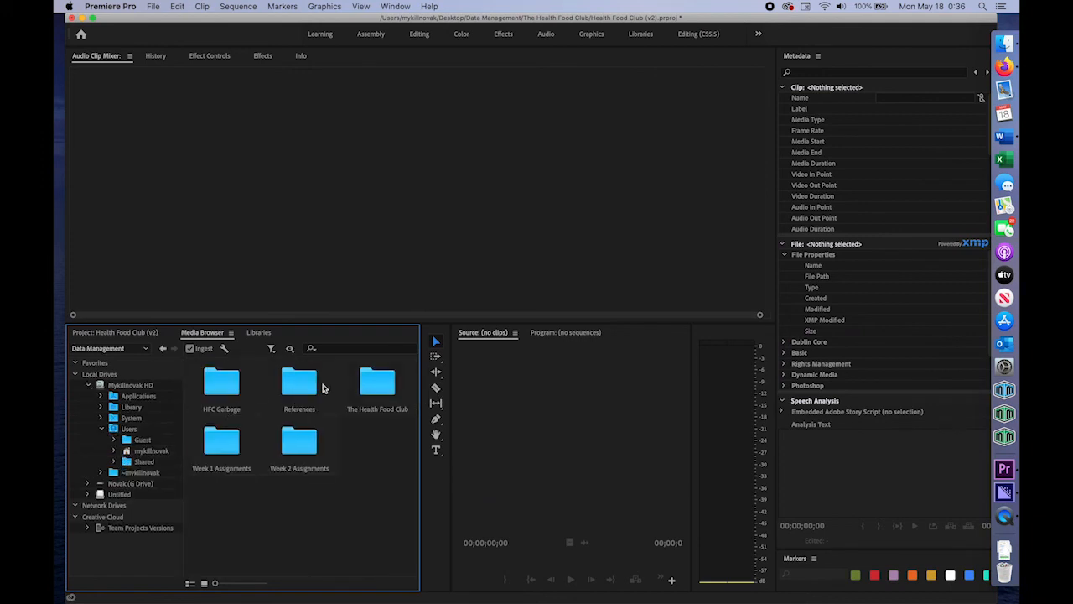
{"action": "double_click", "coordinate": [377, 383]}
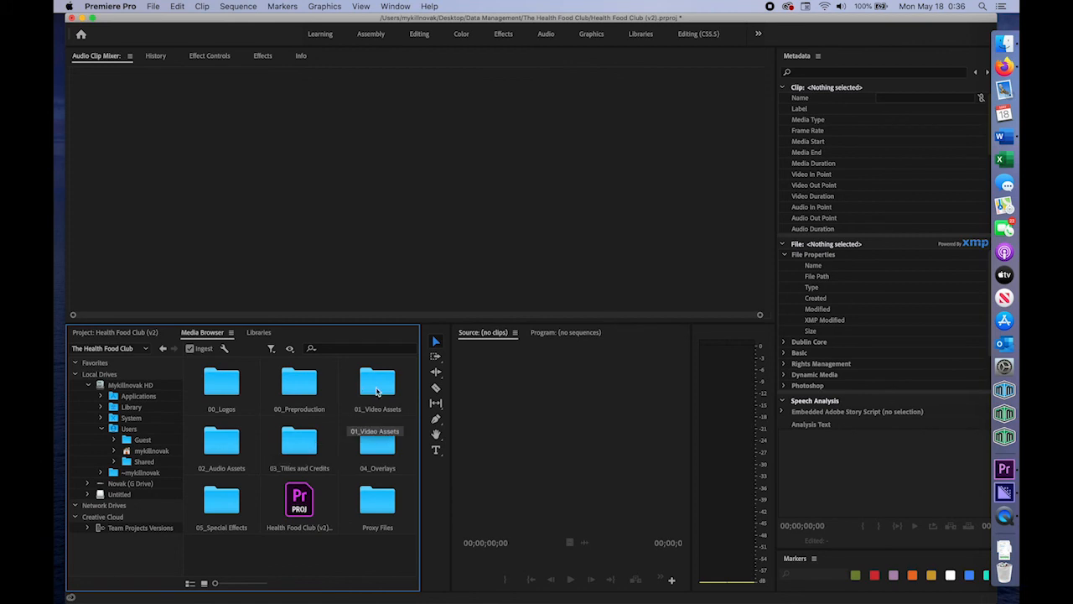
{"action": "double_click", "coordinate": [376, 382]}
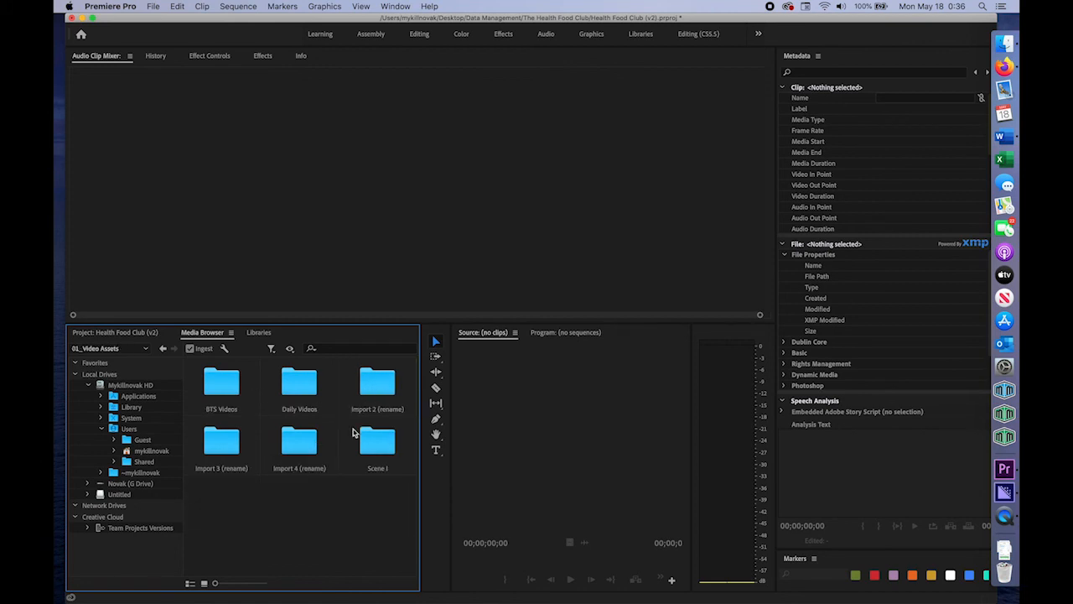
{"action": "double_click", "coordinate": [378, 443]}
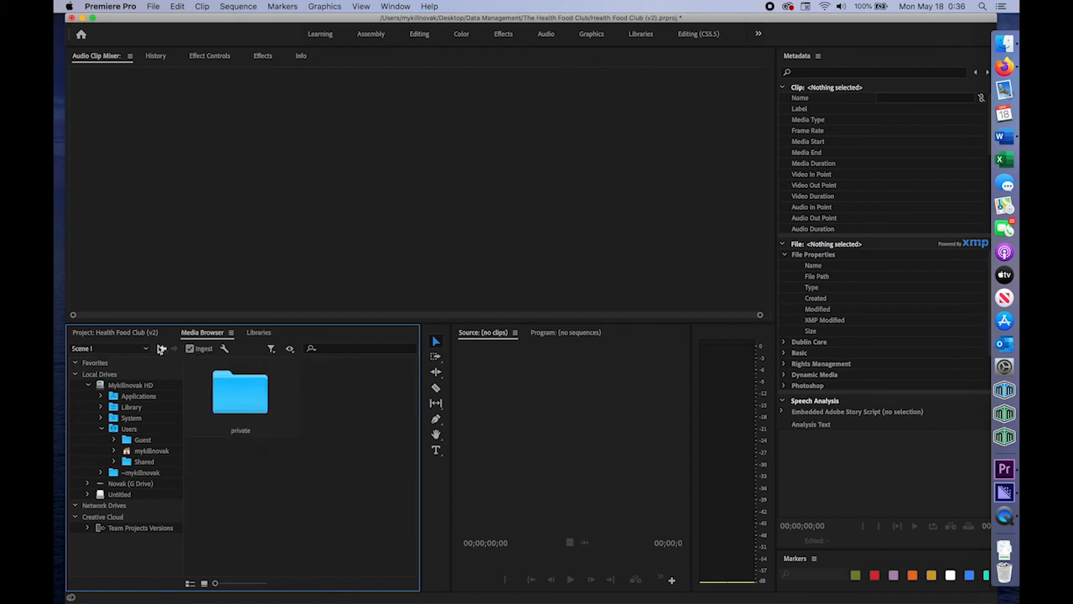
{"action": "double_click", "coordinate": [242, 394]}
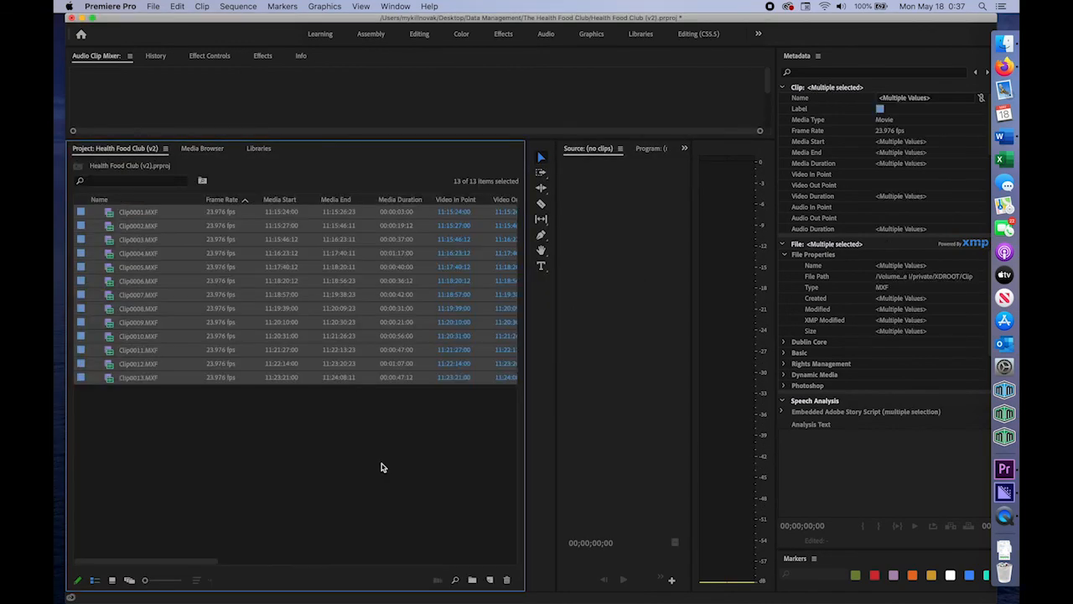
{"action": "mouse_move", "coordinate": [252, 423]}
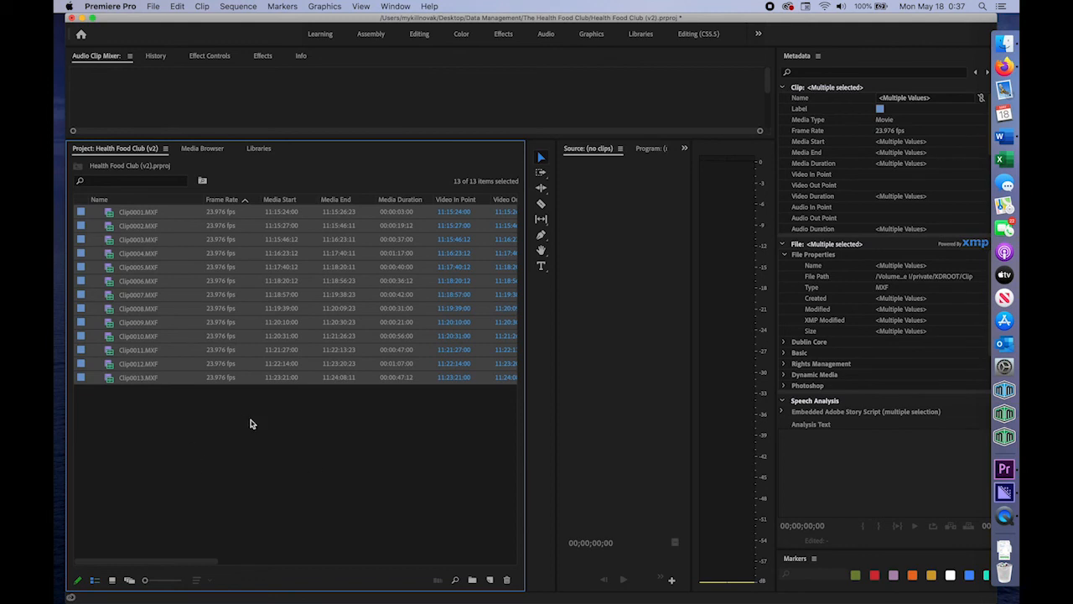
{"action": "mouse_move", "coordinate": [815, 208]}
{"action": "type", "text": "Health Food Club"}
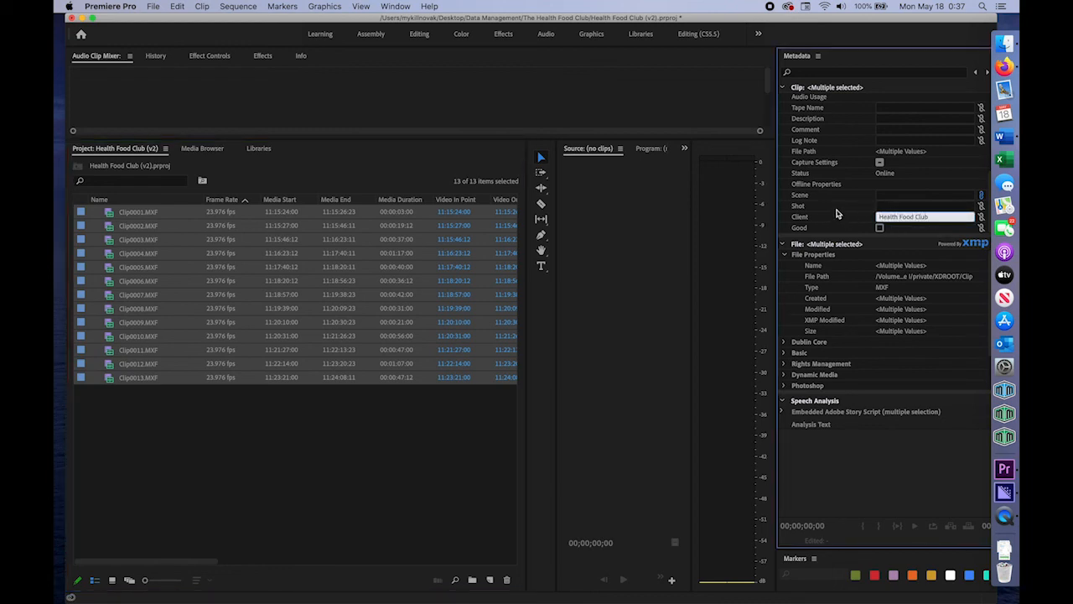
Enter Health Food Club as the Client metadata for all selected clips
{"action": "left_click", "coordinate": [923, 194]}
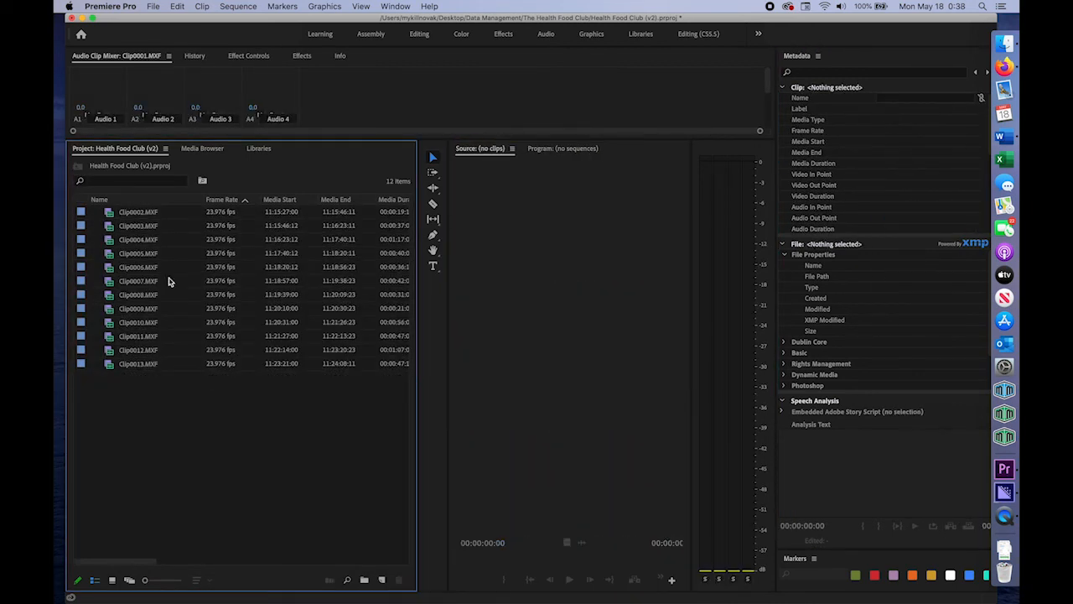
{"action": "mouse_move", "coordinate": [121, 243]}
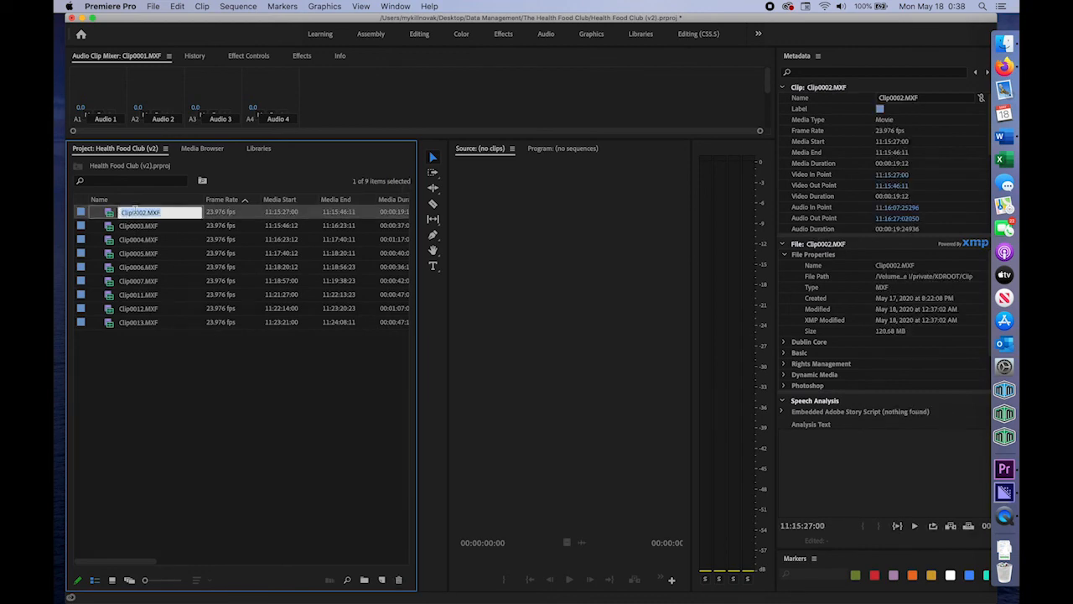
Rename the first clips with shot names such as MS and 1.2b MS Garage, moving to the next clip
{"action": "type", "text": "MS Dad orders food on"}
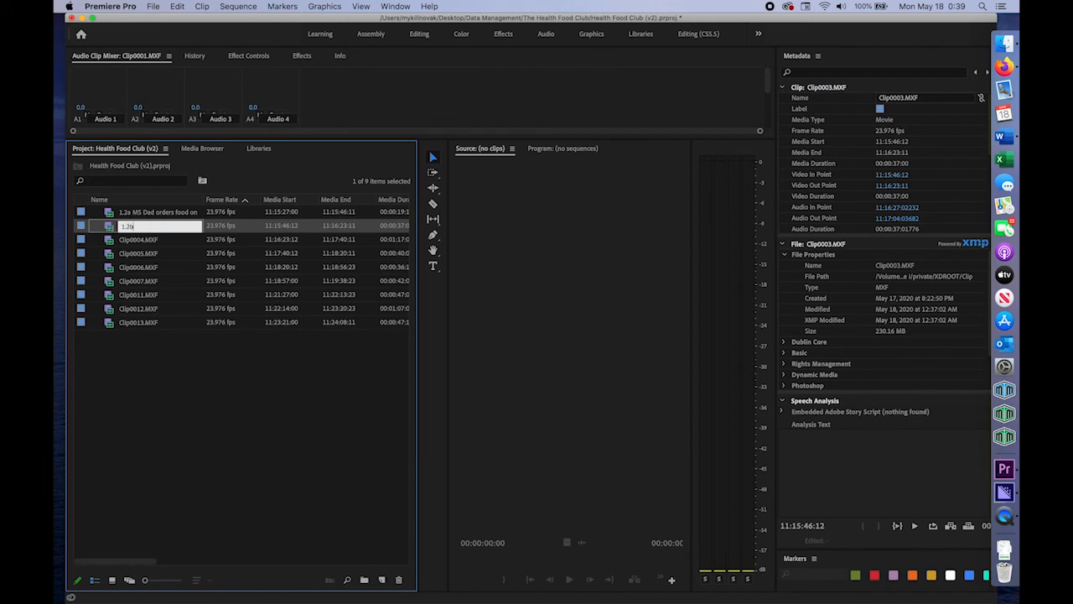
{"action": "type", "text": "1.2b MS Garage Dad Phone"}
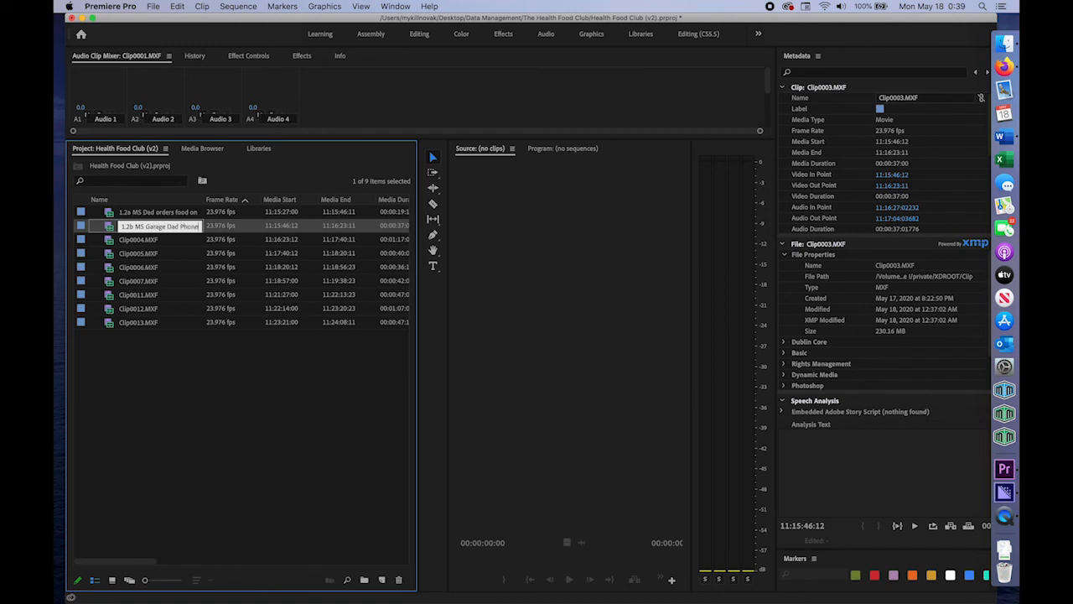
{"action": "left_click", "coordinate": [157, 212]}
{"action": "type", "text": "1.2c MS Garage Dad Phone"}
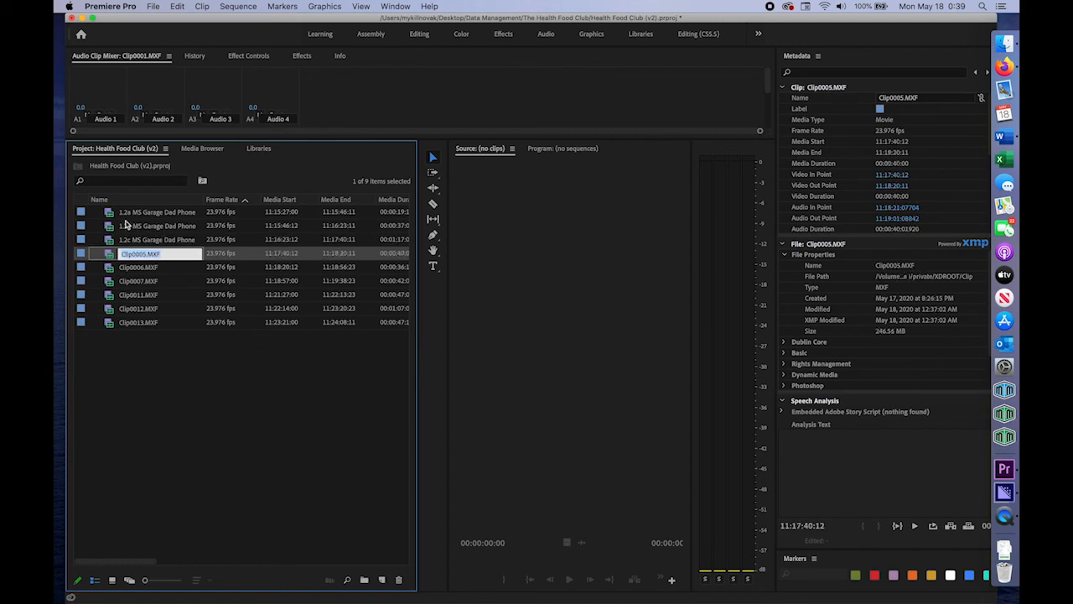
Look at the Metadata Display settings and cancel out without adding a property
{"action": "left_click", "coordinate": [761, 35]}
{"action": "type", "text": "Lens"}
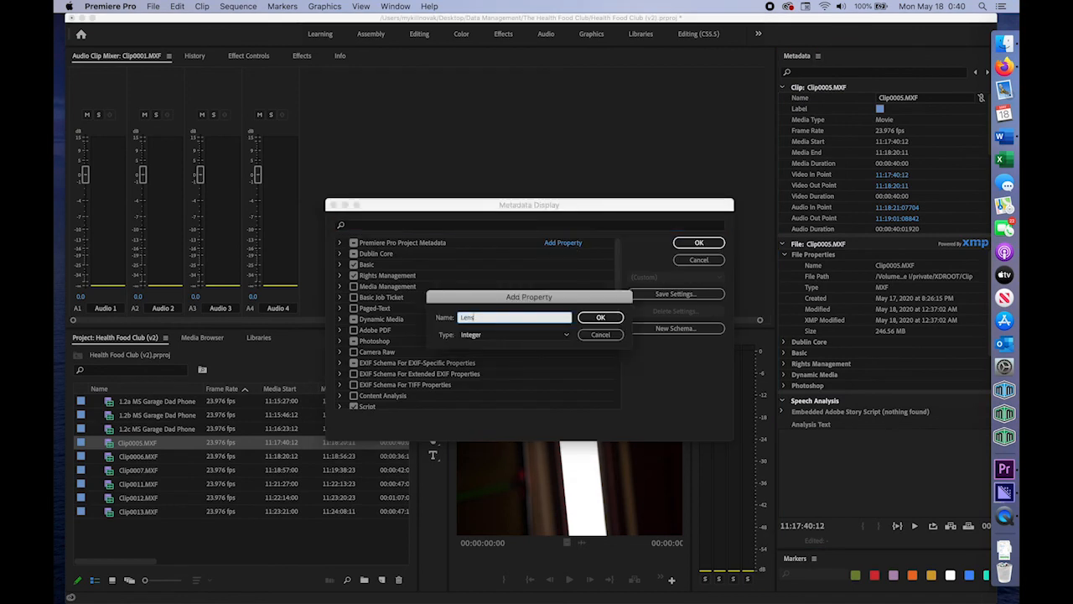
{"action": "left_click", "coordinate": [600, 317]}
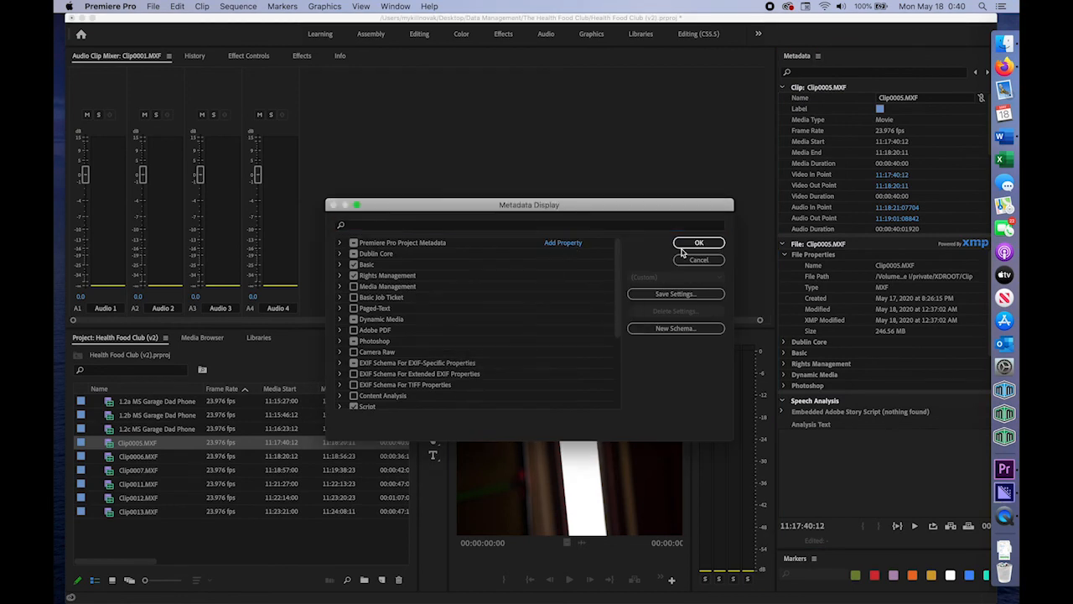
{"action": "left_click", "coordinate": [697, 242]}
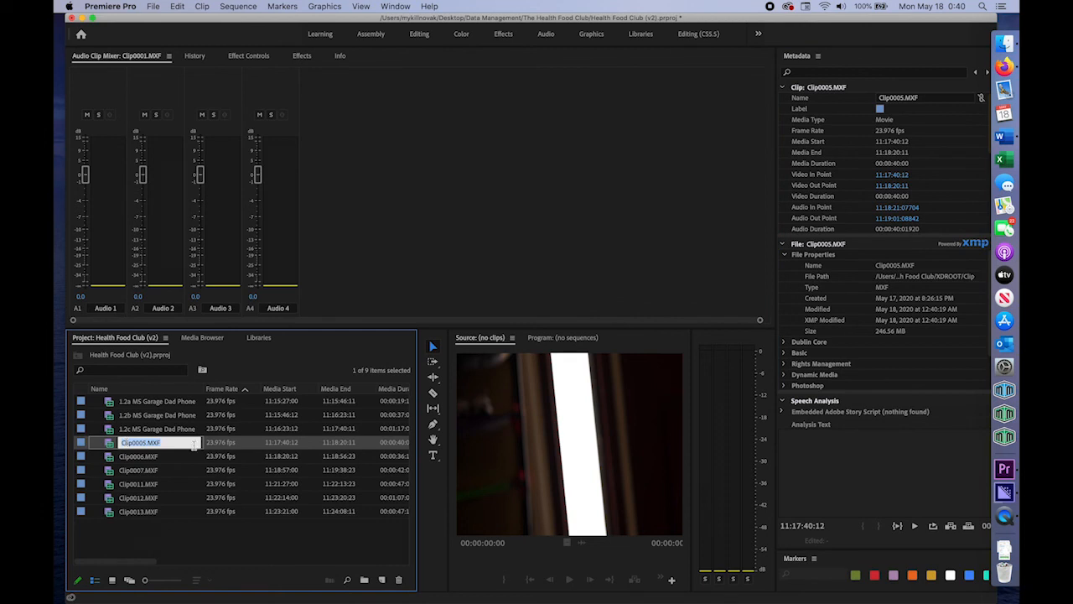
Rename the remaining clips, giving Clip0007 '1.3b MCU' and Clip0011 '1.1c' shot names
{"action": "left_click", "coordinate": [154, 429]}
{"action": "type", "text": "1.2a MS"}
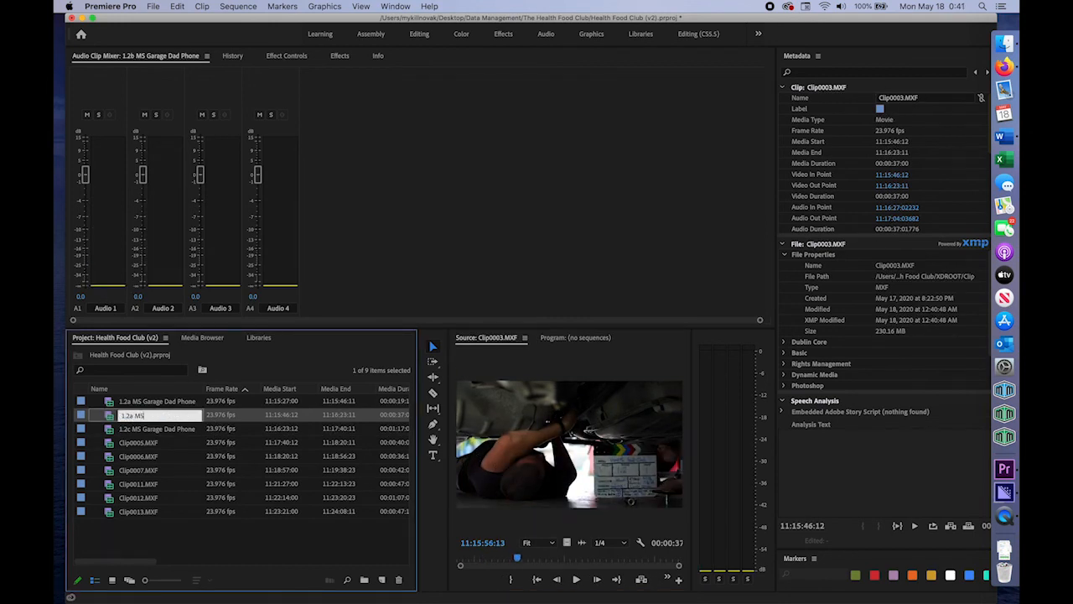
{"action": "left_click", "coordinate": [157, 403]}
{"action": "type", "text": "1.3a MCU Garage Dad Pho"}
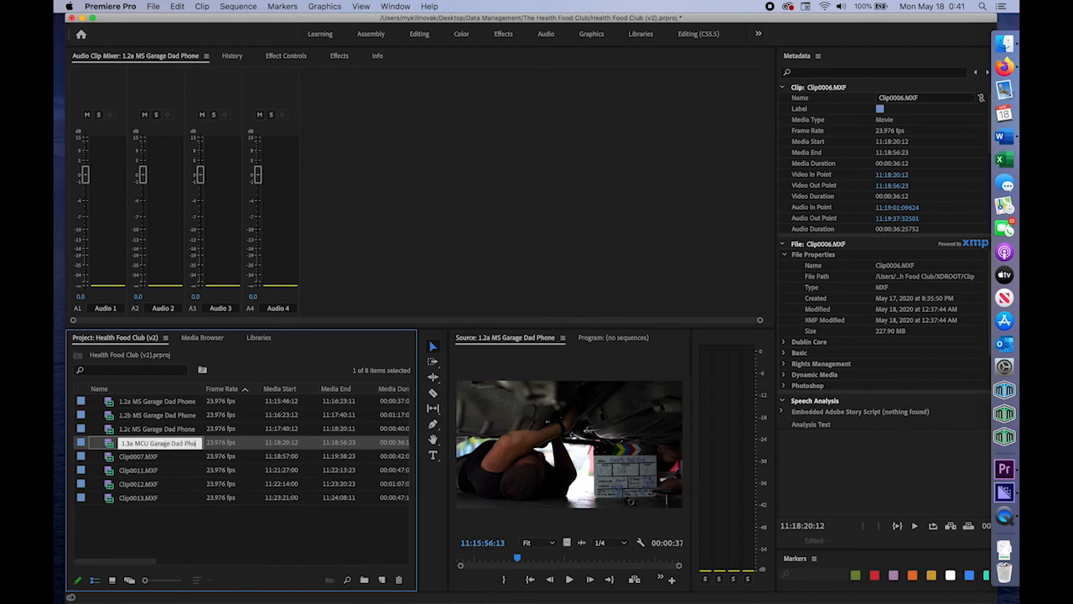
{"action": "left_click", "coordinate": [154, 456]}
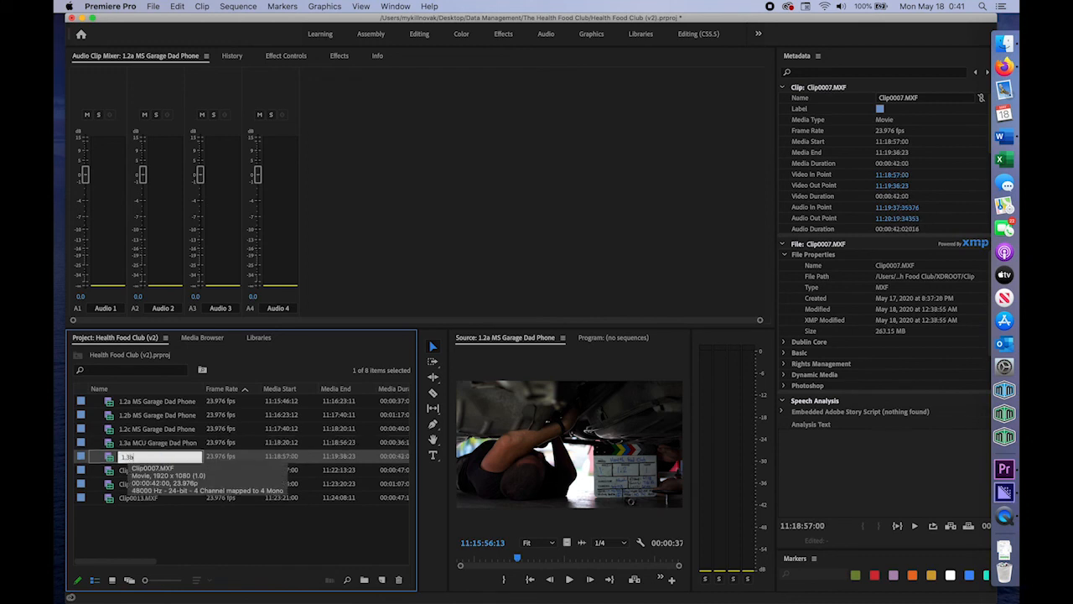
{"action": "type", "text": "1.3b MCU d"}
{"action": "left_click", "coordinate": [160, 470]}
{"action": "type", "text": "1.1a MWS Garage D"}
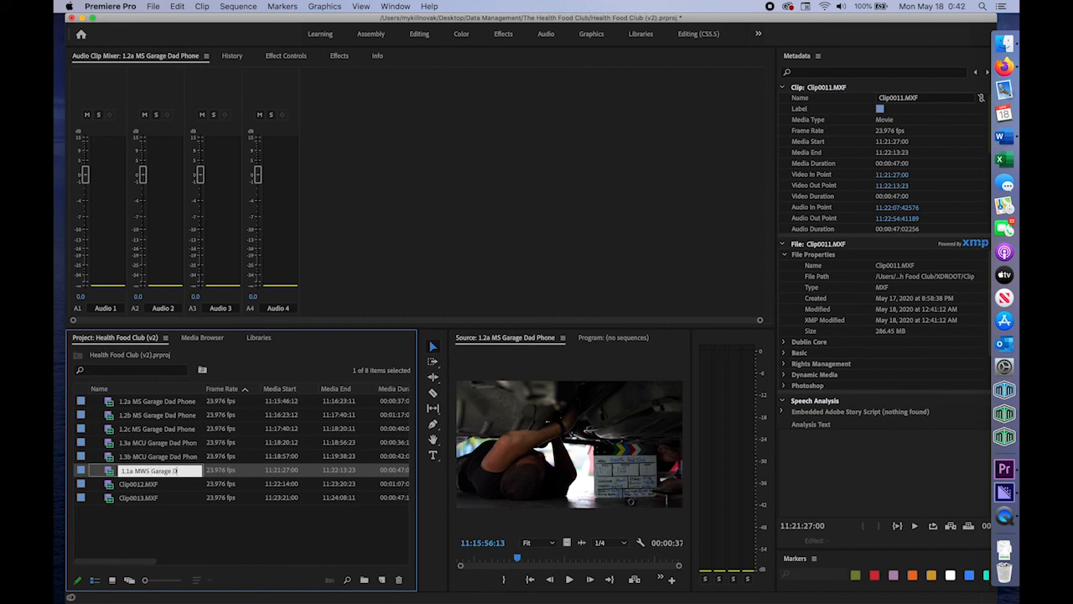
{"action": "left_click", "coordinate": [142, 484]}
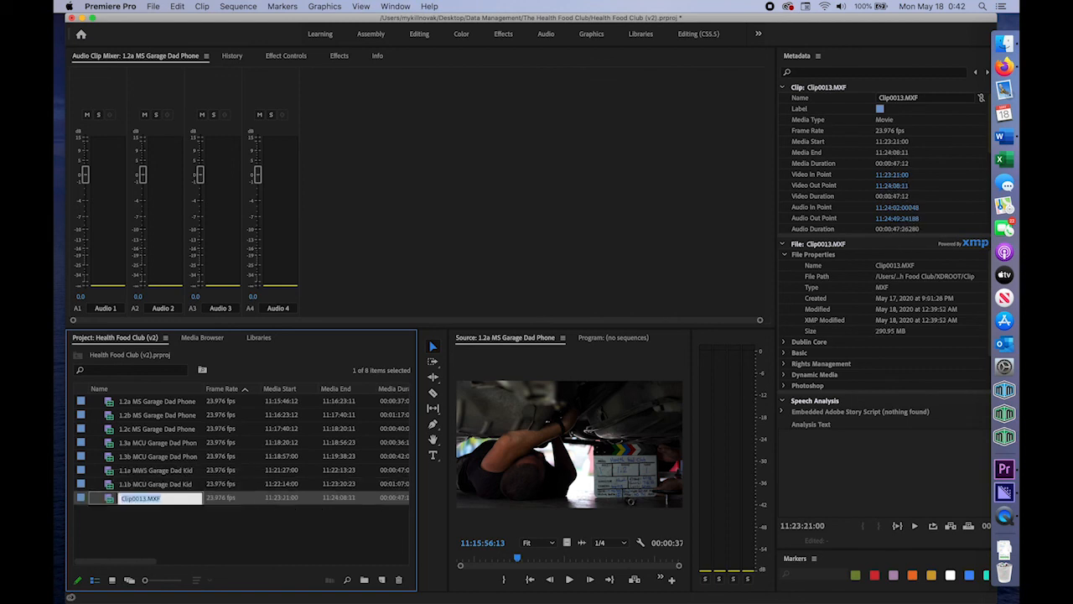
{"action": "type", "text": "1.1c"}
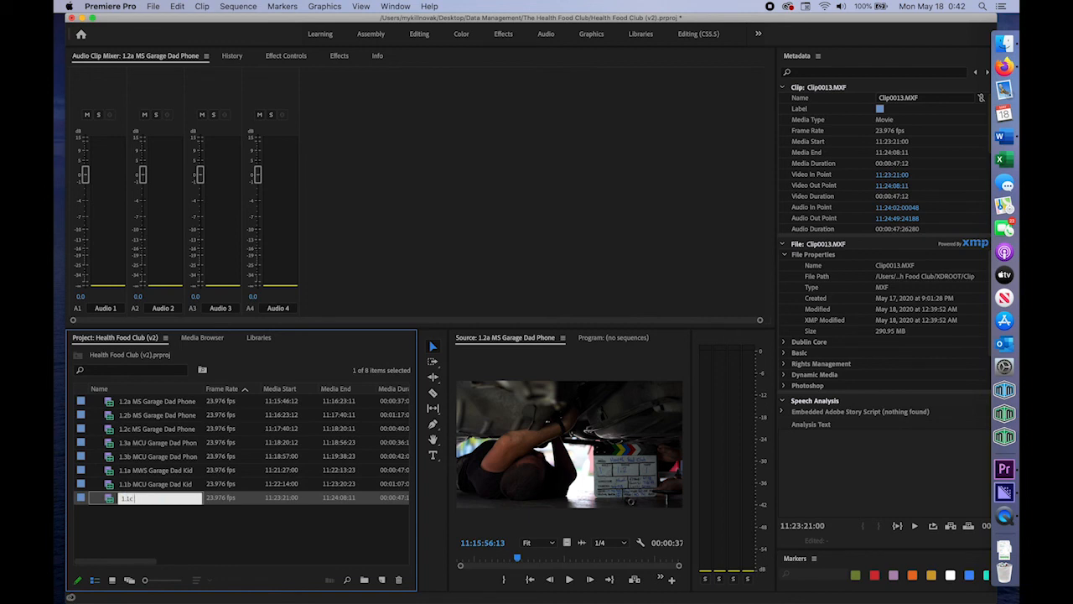
{"action": "left_click", "coordinate": [150, 402]}
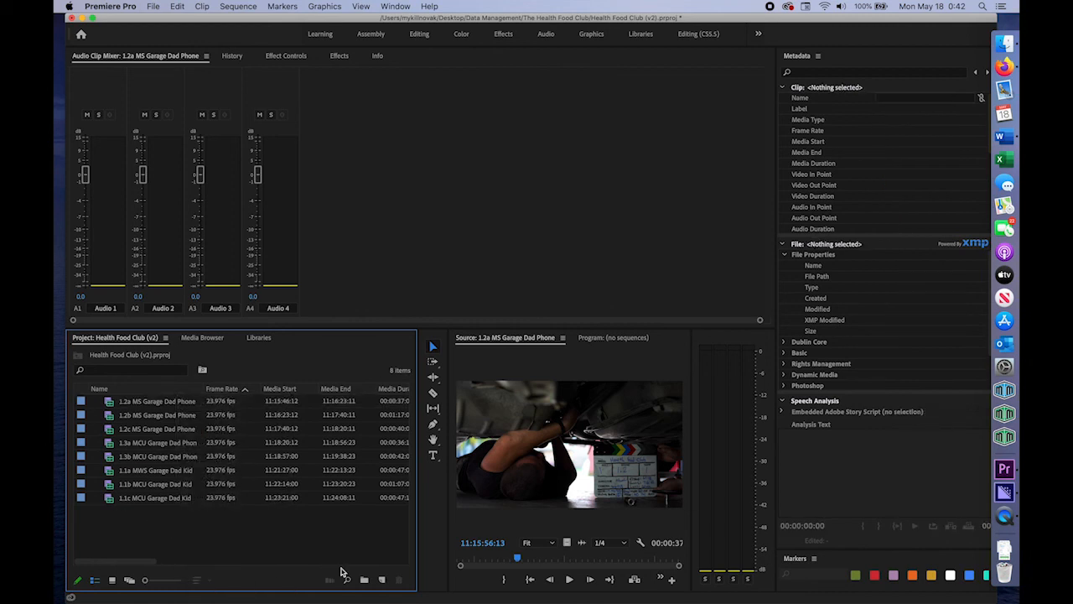
Put the eight renamed clips into a new bin named Scene 1
{"action": "left_click", "coordinate": [367, 577]}
{"action": "type", "text": "Scene I"}
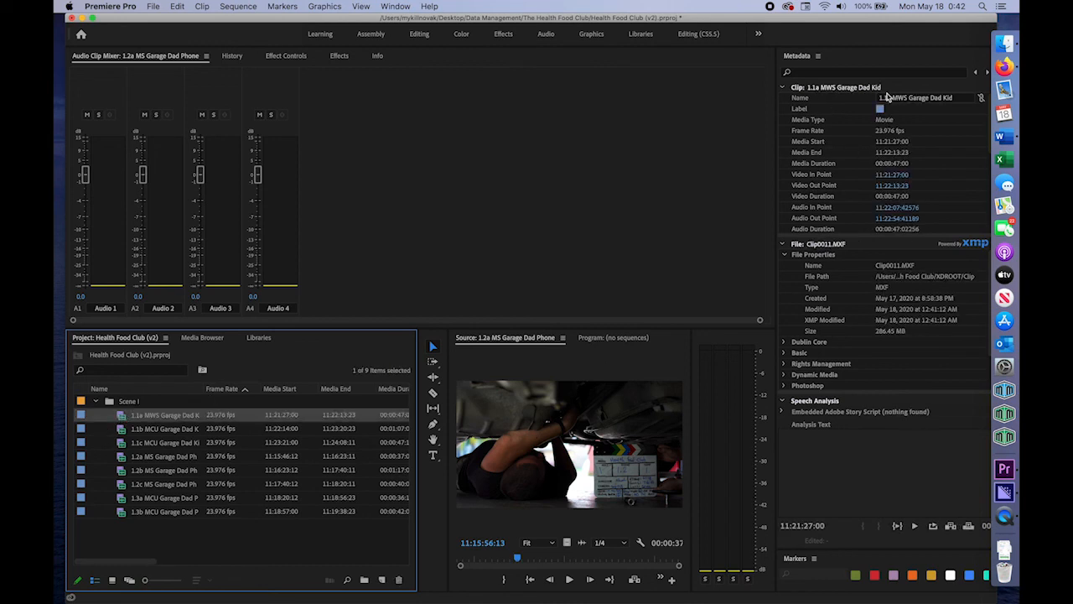
Add two custom clip properties in Metadata Display and start a third, checking the assignment template
{"action": "left_click", "coordinate": [815, 56]}
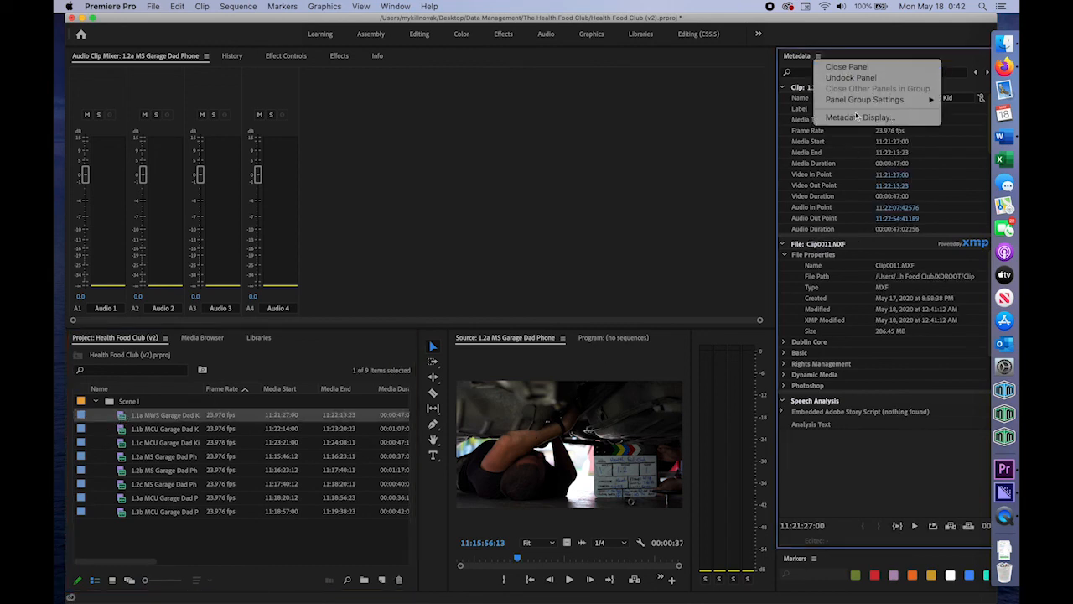
{"action": "left_click", "coordinate": [857, 117]}
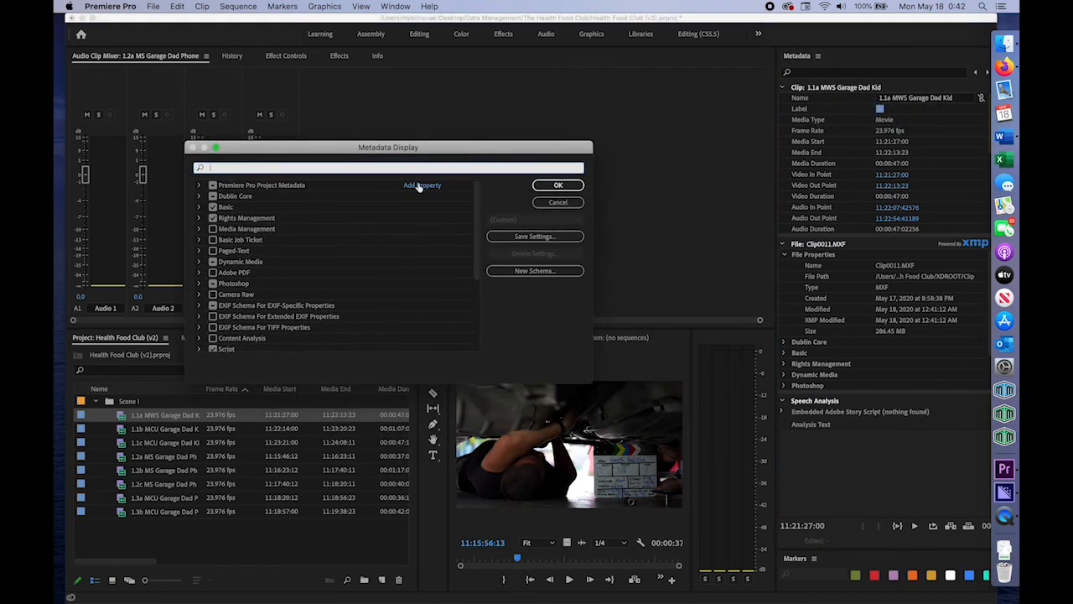
{"action": "left_click", "coordinate": [422, 184]}
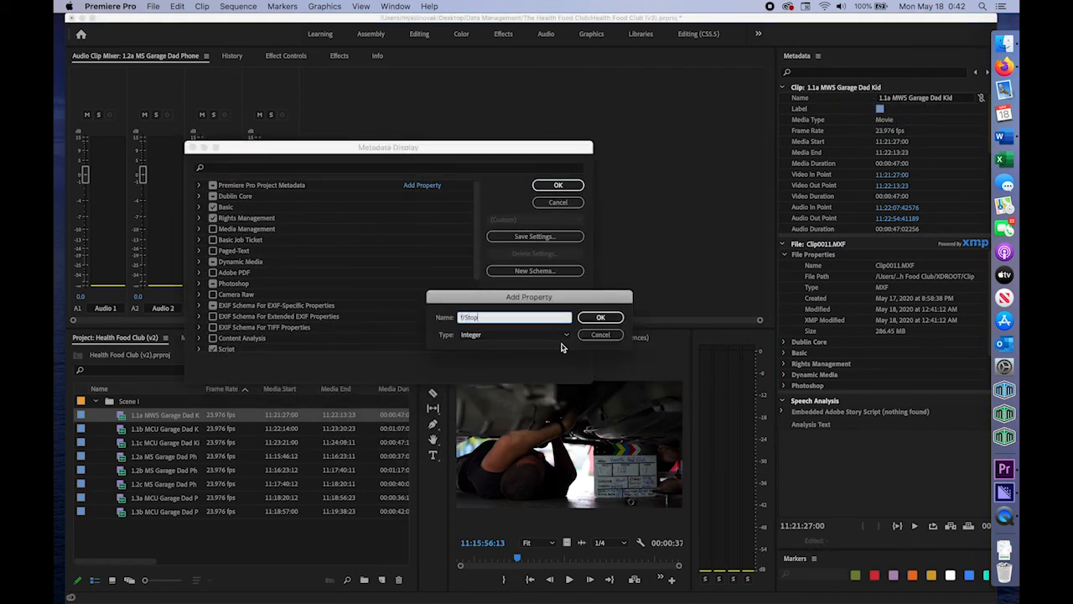
{"action": "left_click", "coordinate": [601, 317]}
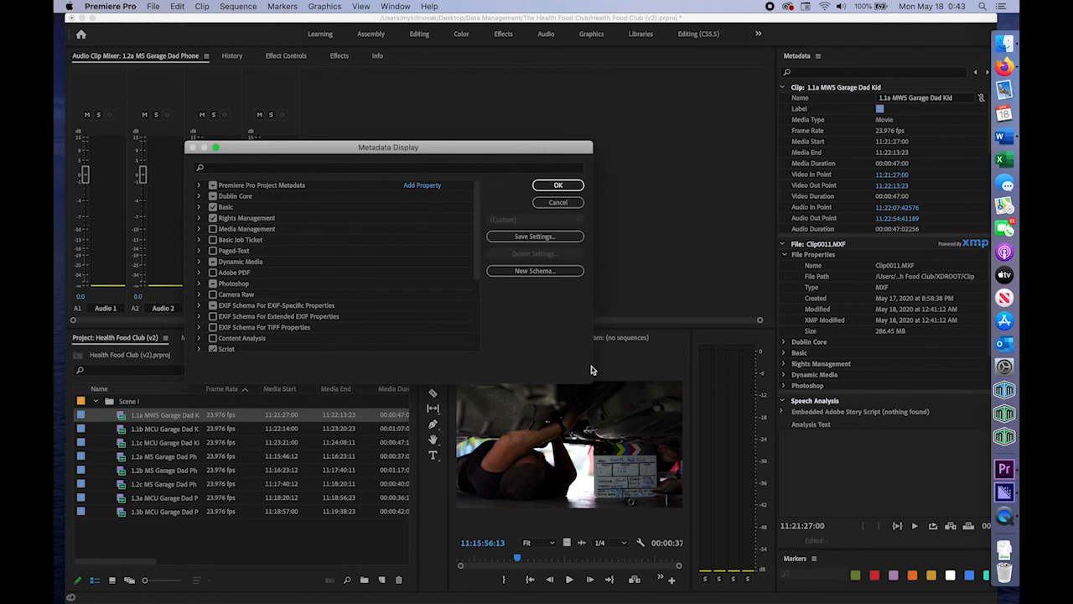
{"action": "mouse_move", "coordinate": [483, 333]}
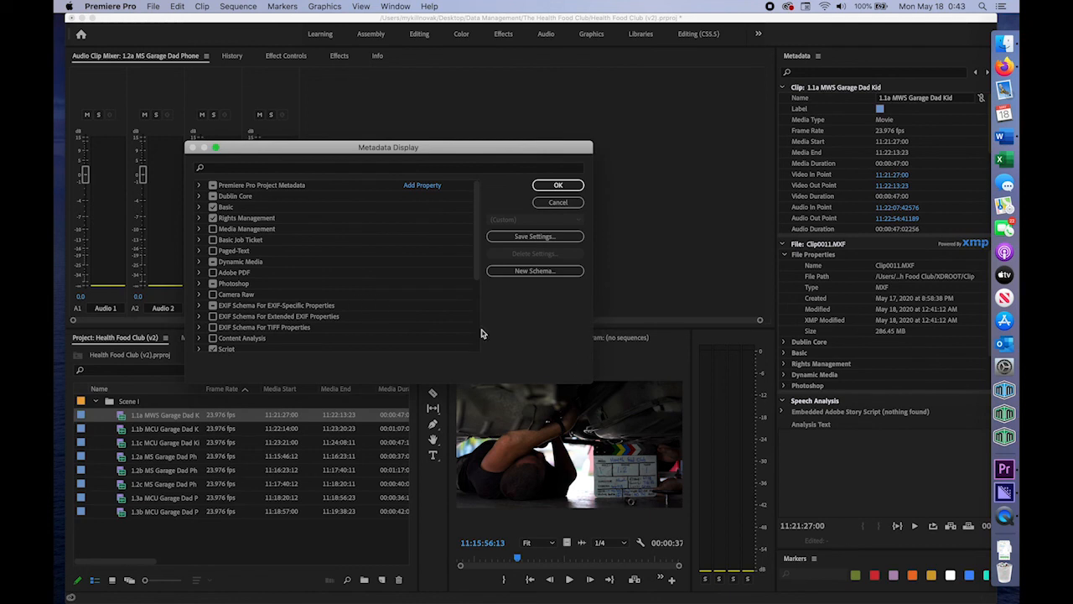
{"action": "left_click", "coordinate": [423, 185]}
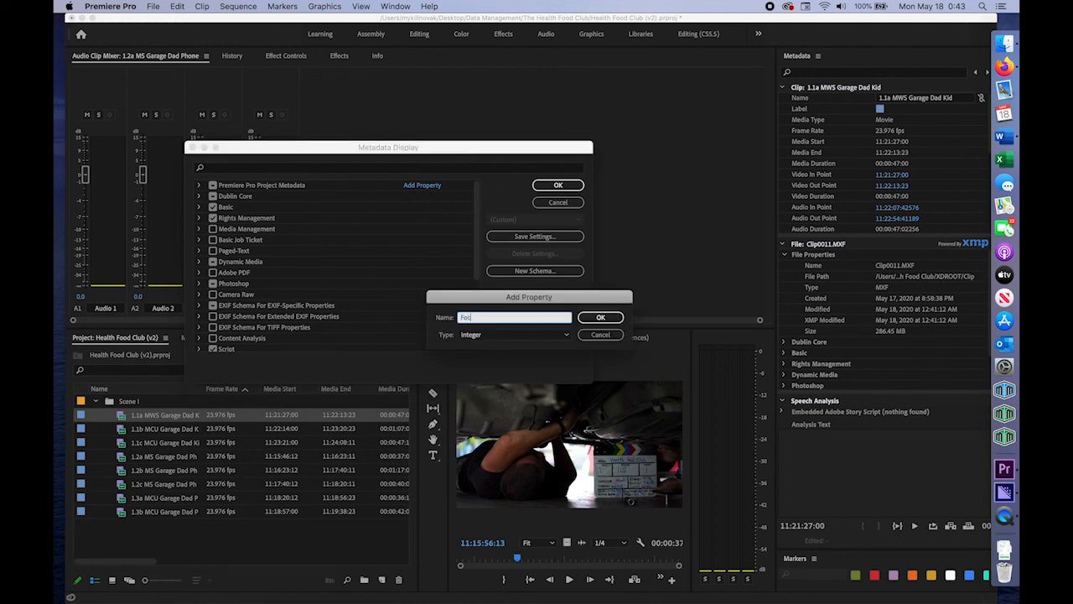
{"action": "left_click", "coordinate": [600, 317]}
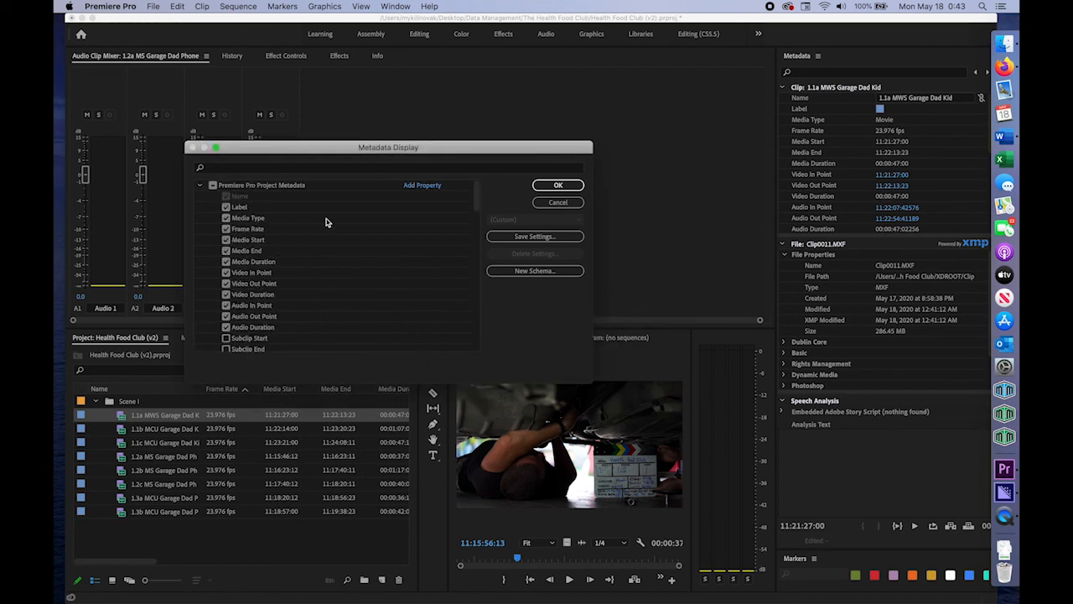
{"action": "left_click", "coordinate": [423, 184]}
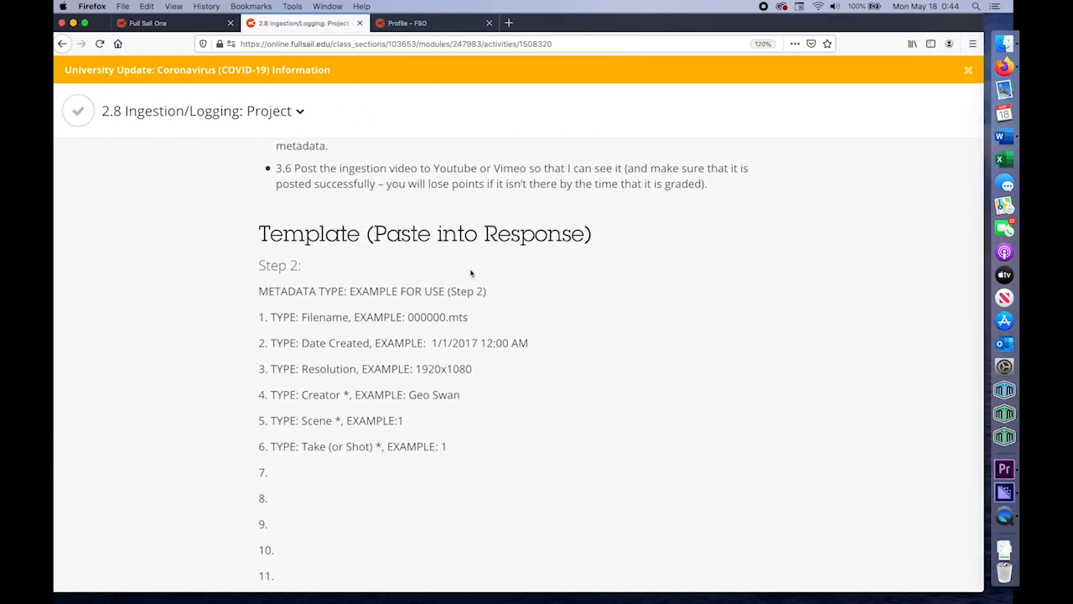
{"action": "scroll", "scroll_direction": "down", "scroll_amount": 3}
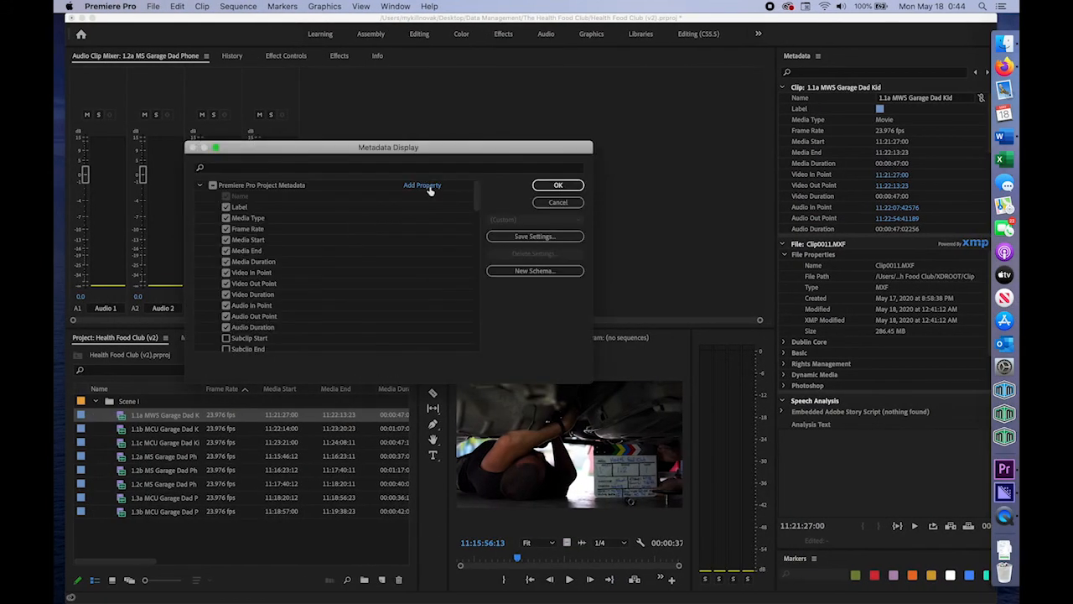
Add the Camera Name/SN property and apply the metadata display changes
{"action": "left_click", "coordinate": [422, 185]}
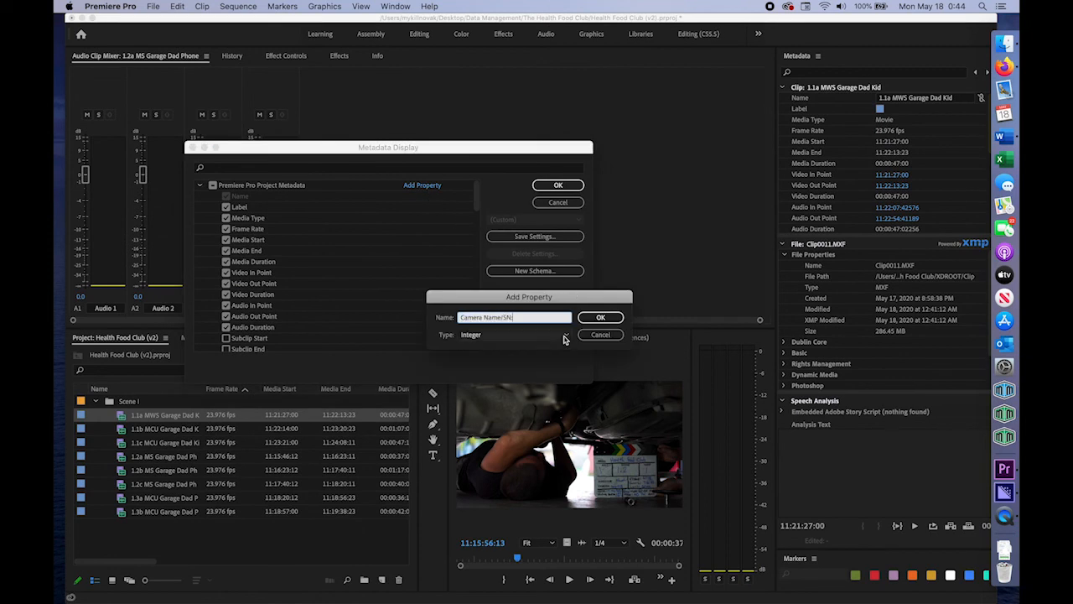
{"action": "left_click", "coordinate": [601, 317]}
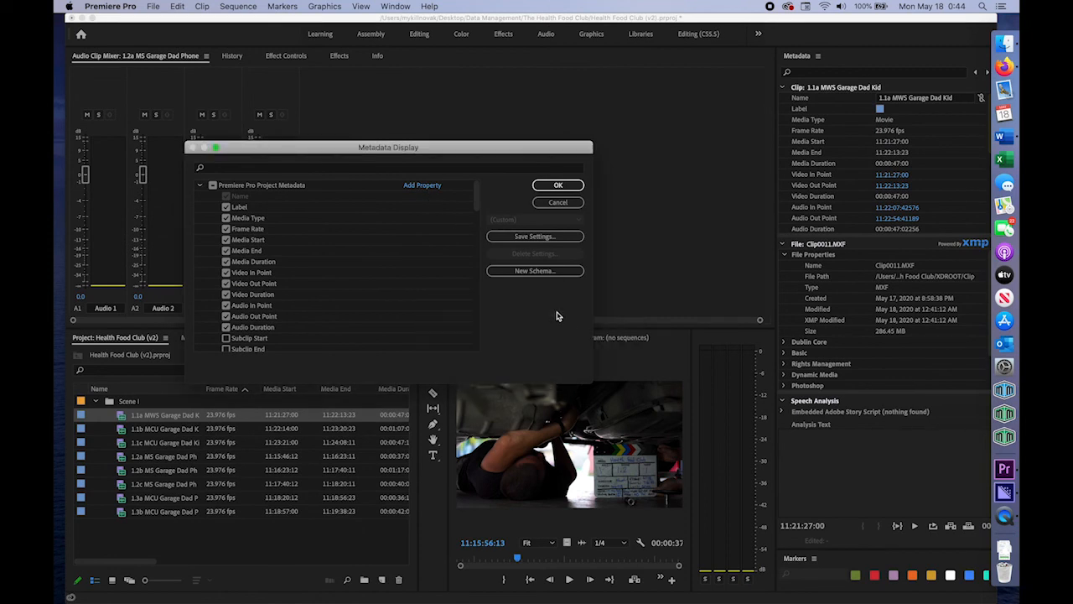
{"action": "left_click", "coordinate": [557, 184]}
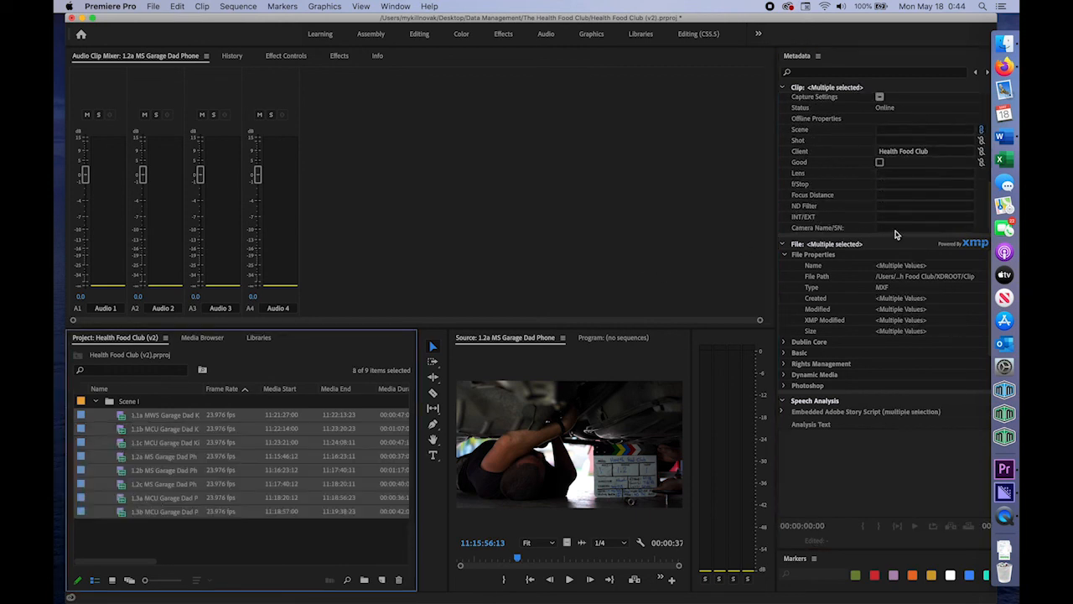
Set Camera Name/SN to 'PXW/FS5/SN: 120981' for all eight selected Scene 1 clips
{"action": "left_click", "coordinate": [925, 229]}
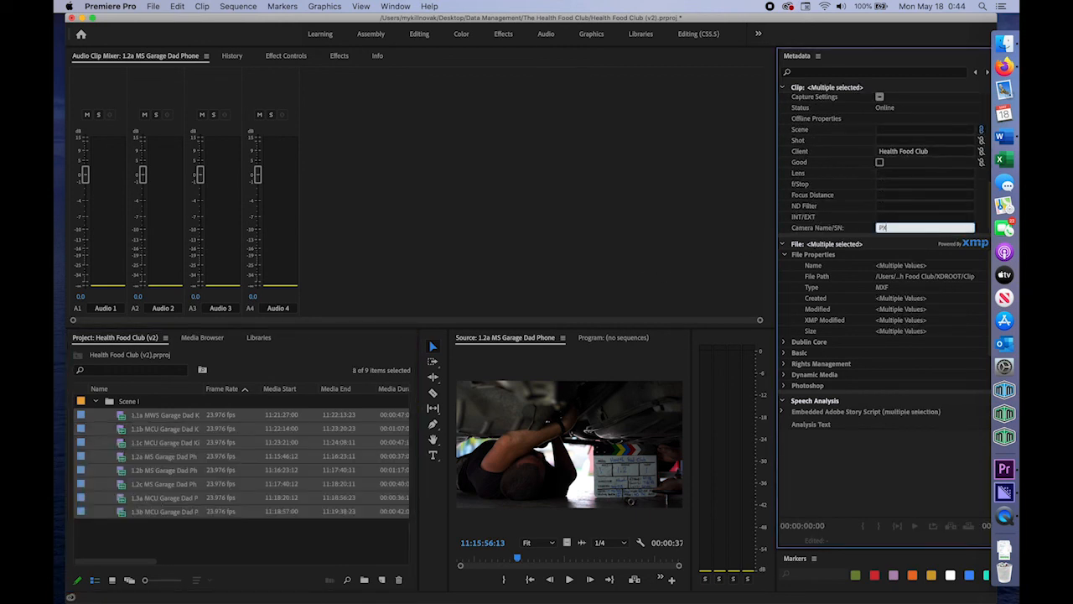
{"action": "type", "text": "XW/F"}
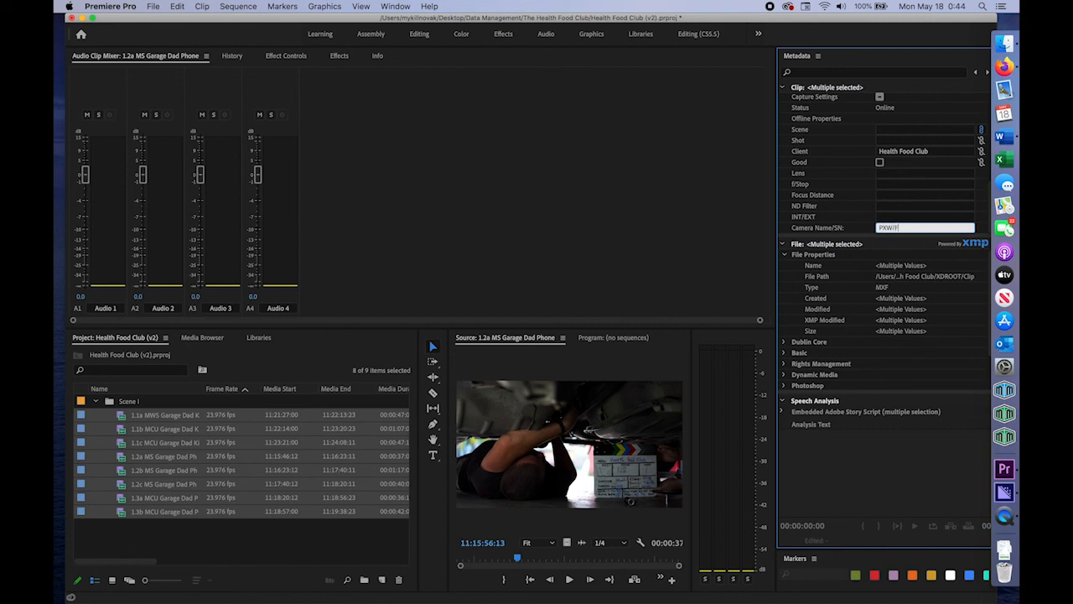
{"action": "type", "text": "PXW/FS5/SN: 120981"}
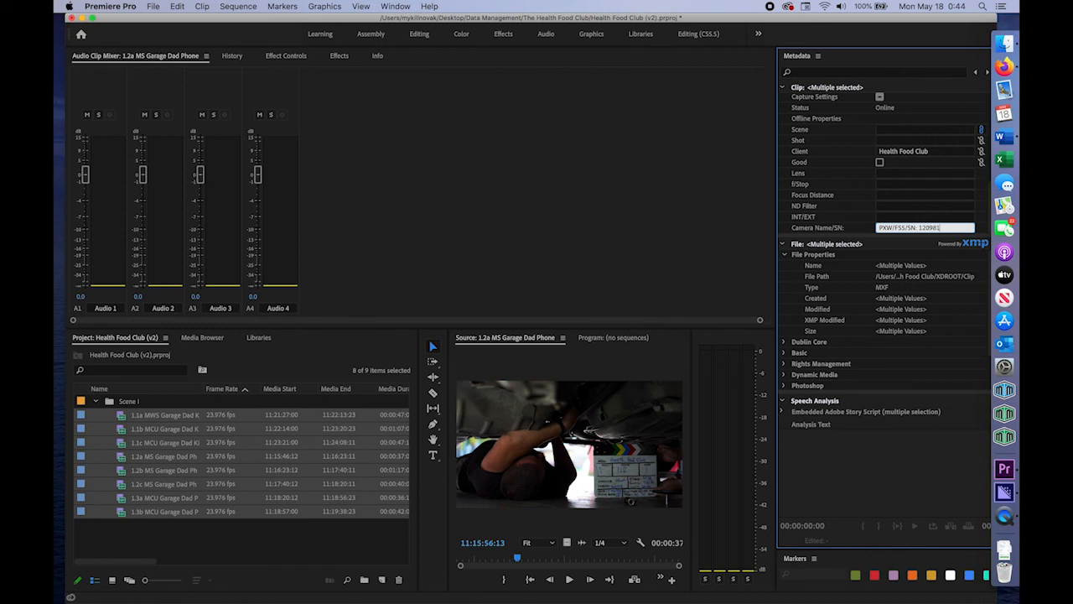
Verify the camera serial shows on three individual Scene 1 clips
{"action": "left_click", "coordinate": [159, 430]}
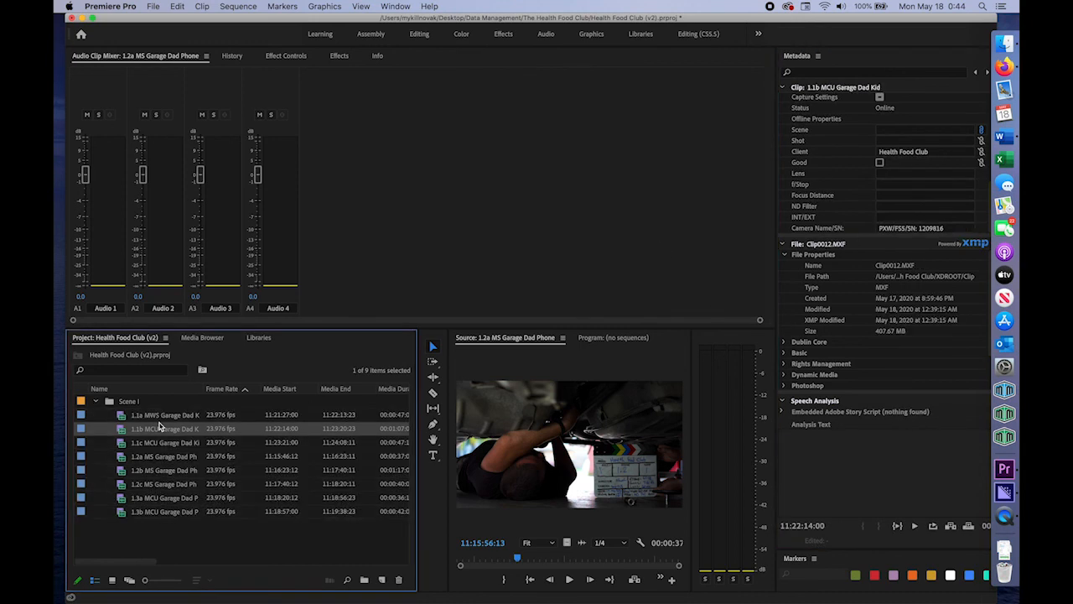
{"action": "left_click", "coordinate": [159, 453]}
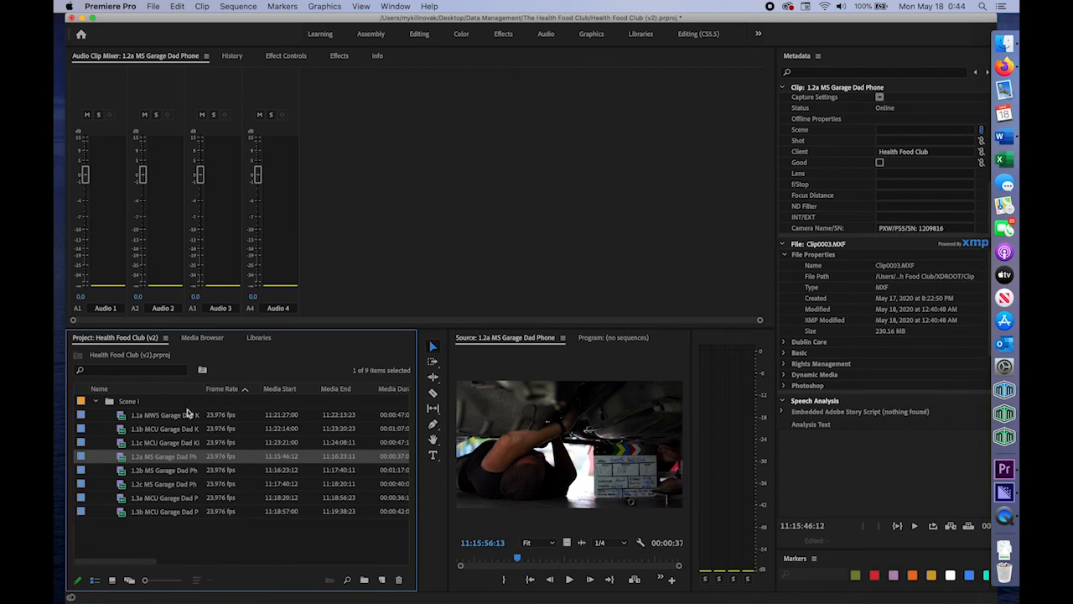
{"action": "left_click", "coordinate": [168, 416]}
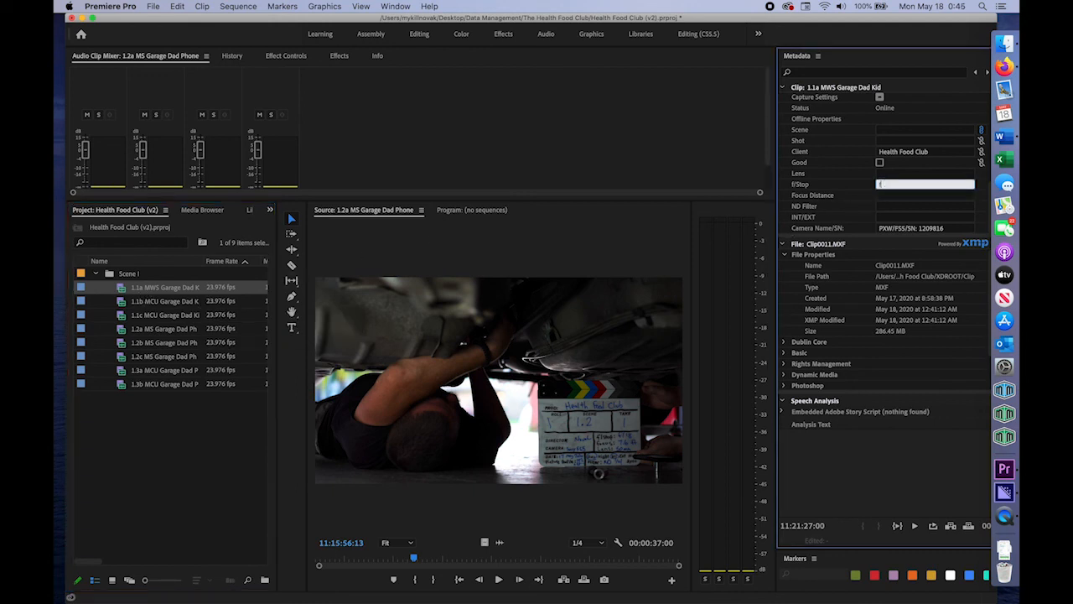
Read take 1.1a's slate and set F-Stop f/4.0 for the scene 1.1 takes together
{"action": "left_click", "coordinate": [164, 316]}
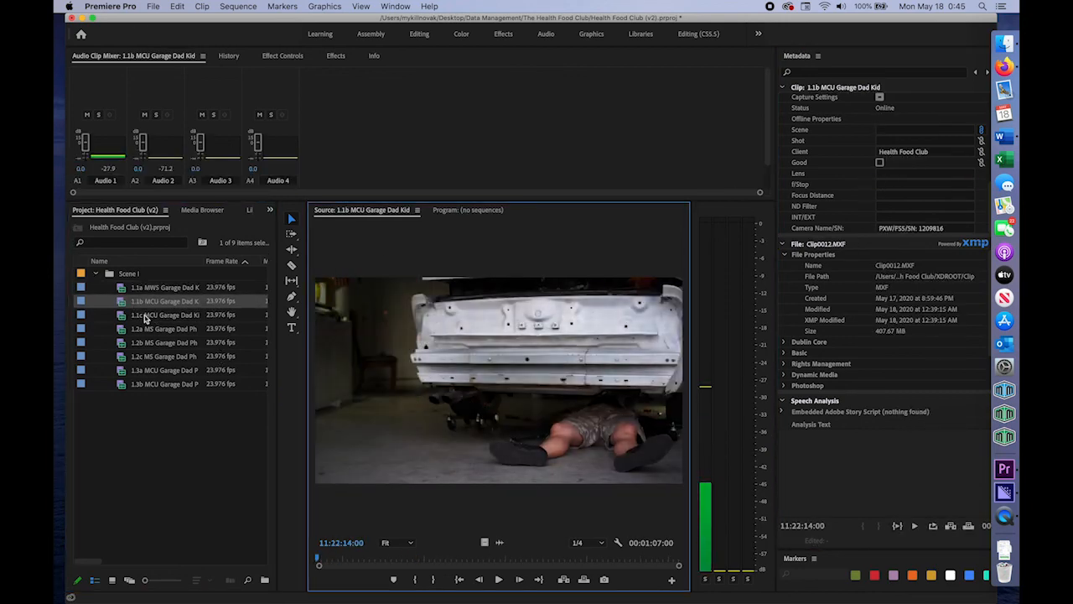
{"action": "left_click", "coordinate": [164, 287]}
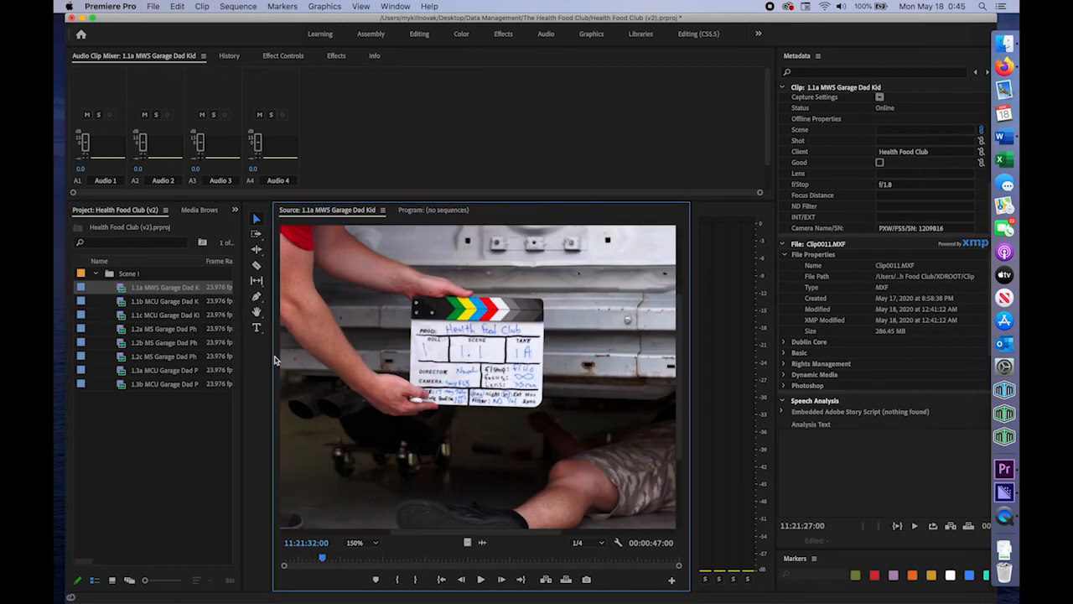
{"action": "left_click", "coordinate": [922, 183]}
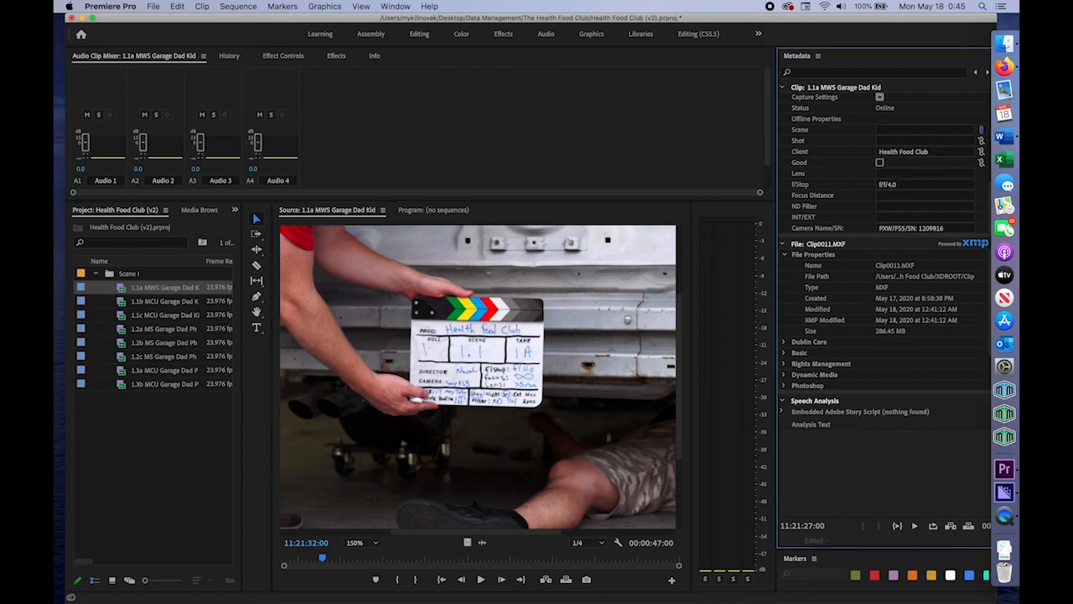
{"action": "left_click", "coordinate": [164, 300]}
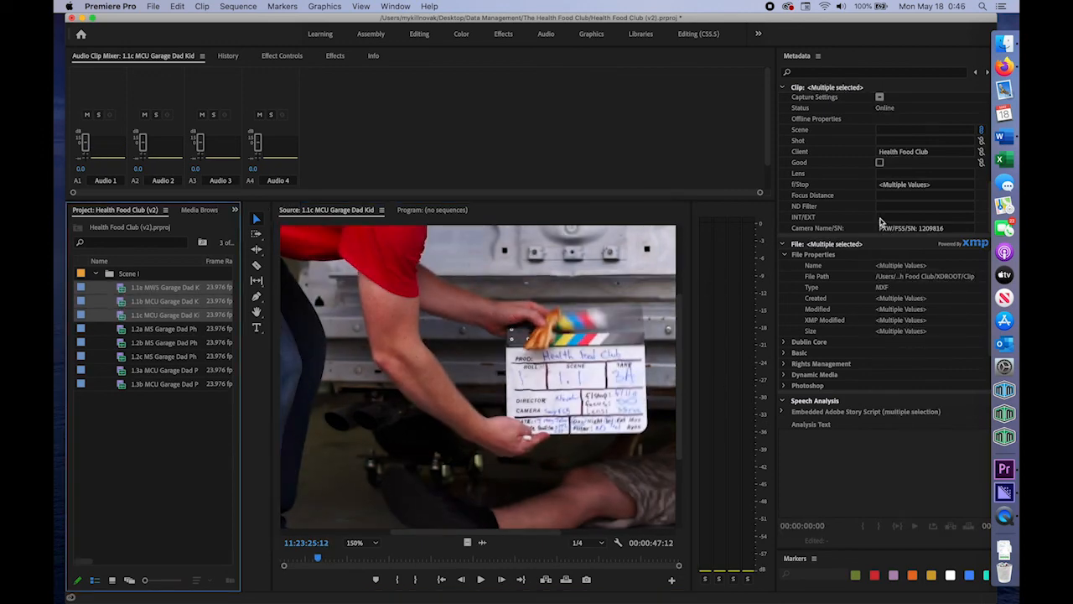
{"action": "left_click", "coordinate": [926, 183]}
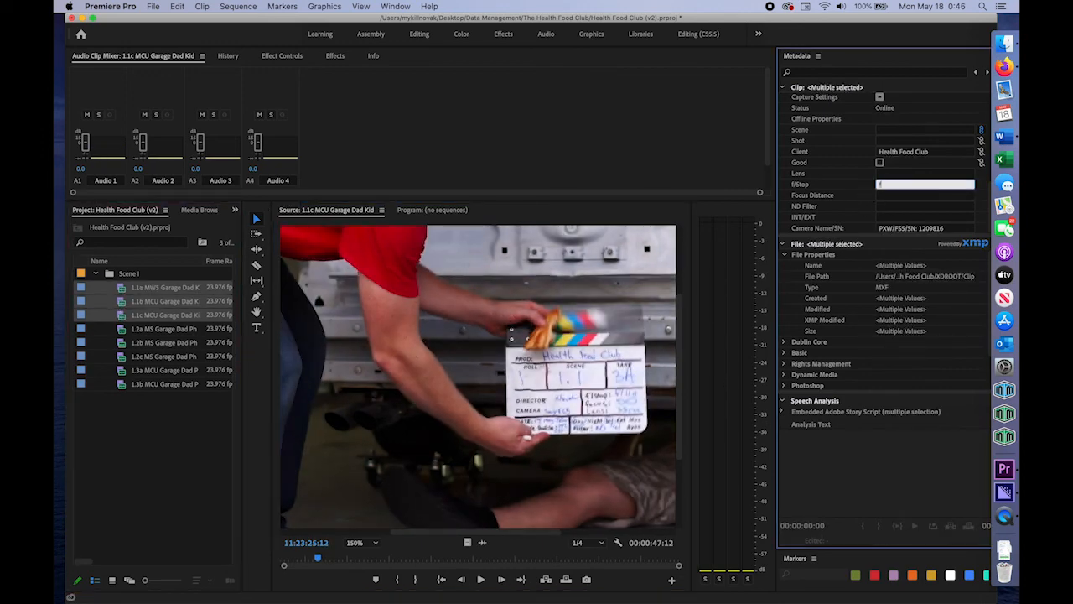
{"action": "type", "text": "f/4.0"}
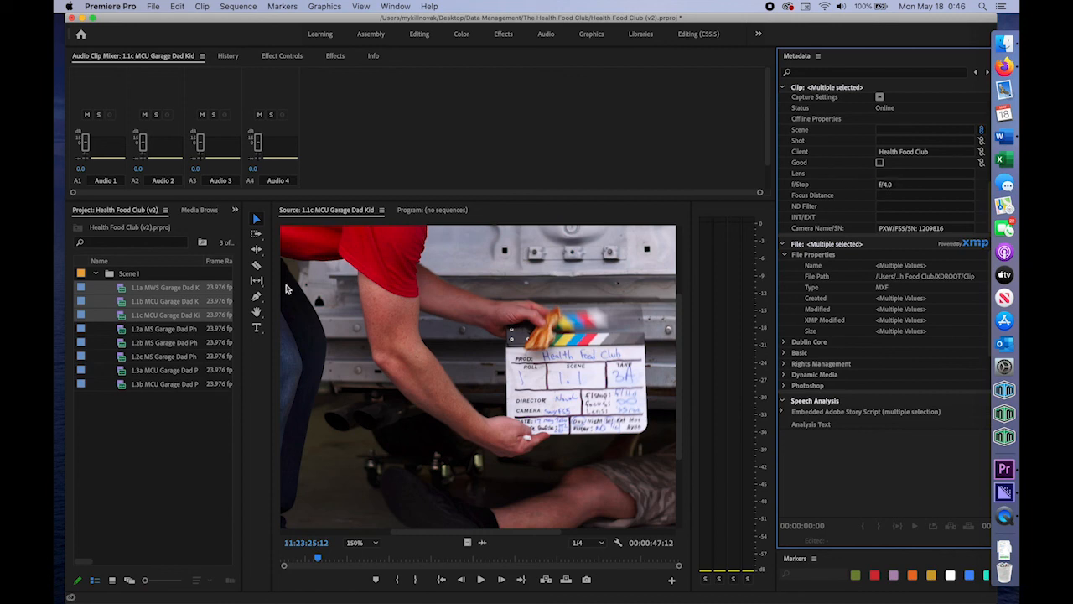
Review the slates of the scene 1.2 takes and take 1.3a for their F-Stop values
{"action": "double_click", "coordinate": [159, 327]}
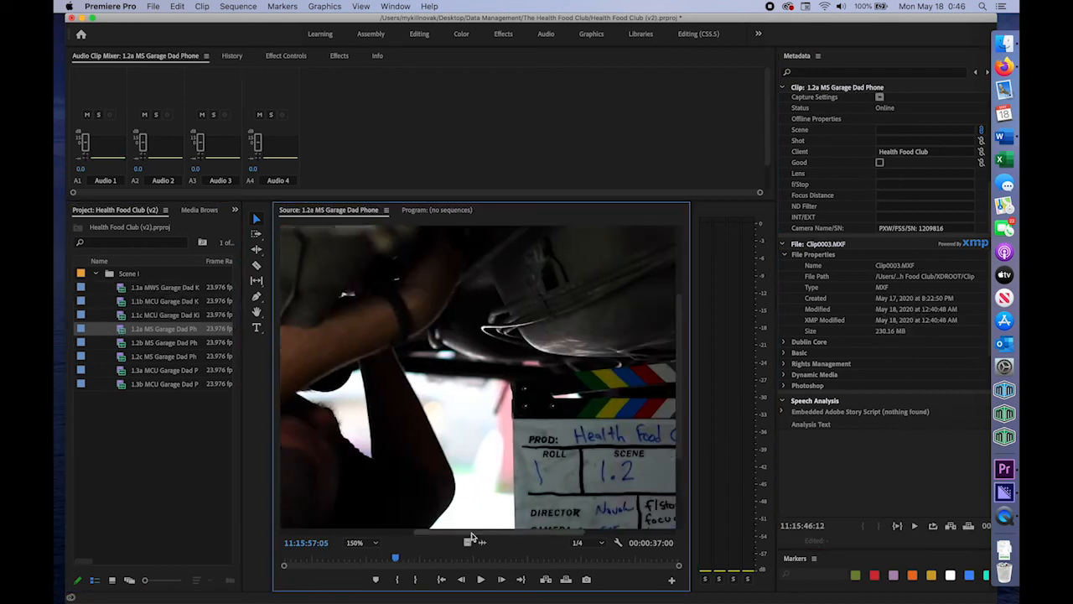
{"action": "left_click", "coordinate": [164, 343]}
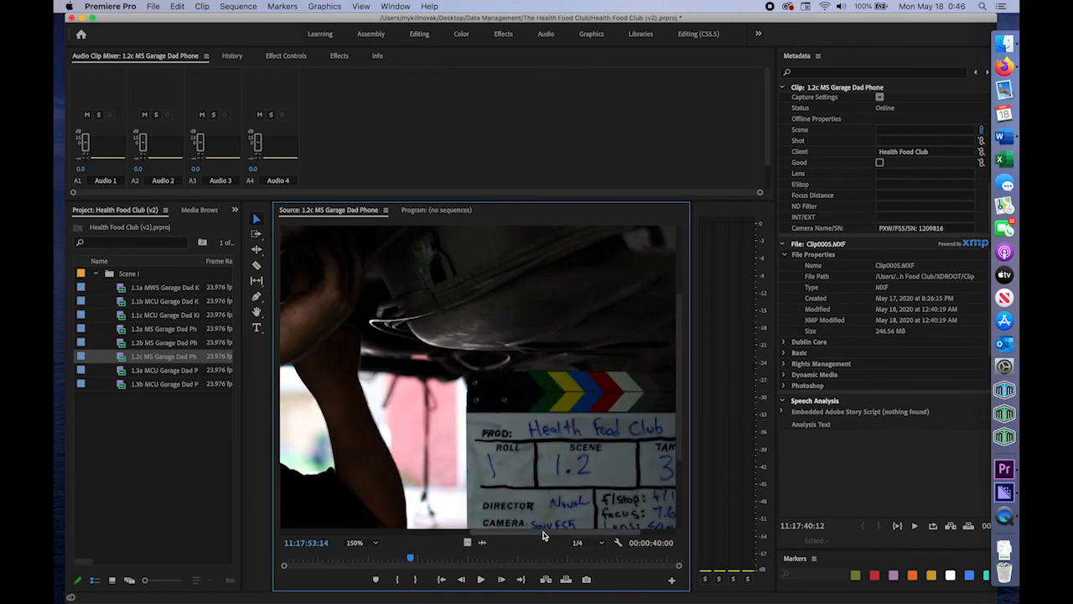
{"action": "left_click", "coordinate": [164, 371]}
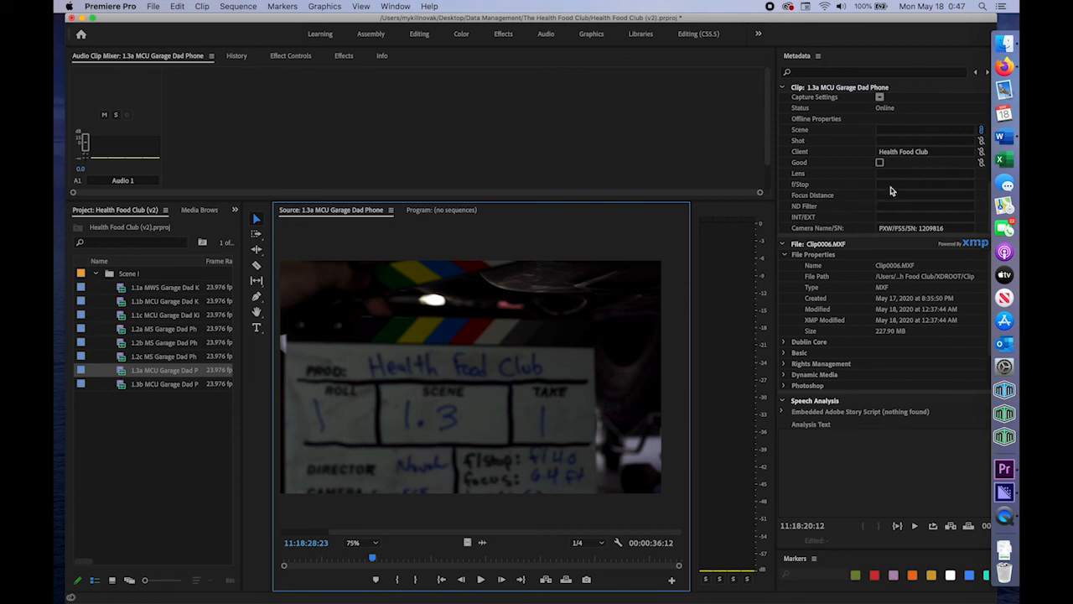
Record F-Stop f/4.0 and Focus Distance 6.4 ft for takes 1.3a and 1.3b from their slates
{"action": "type", "text": "f/4.0"}
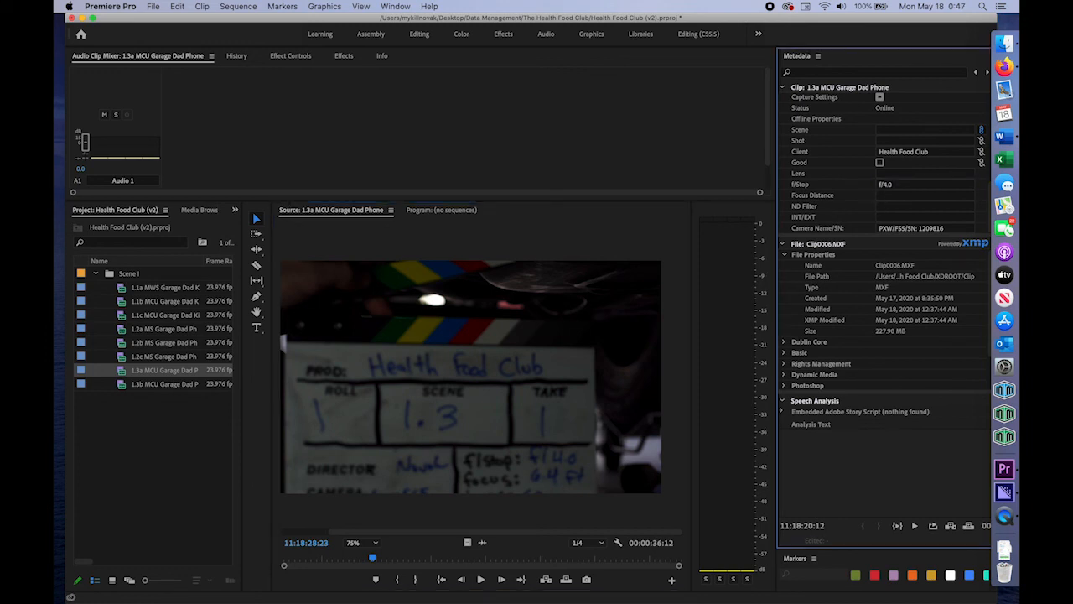
{"action": "left_click", "coordinate": [165, 355]}
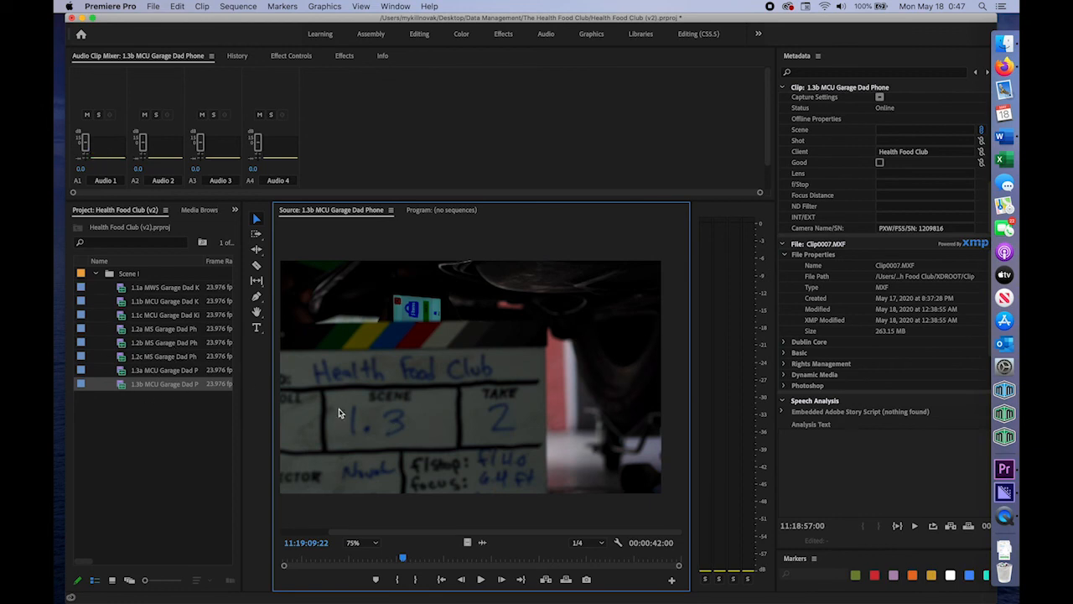
{"action": "mouse_move", "coordinate": [627, 355]}
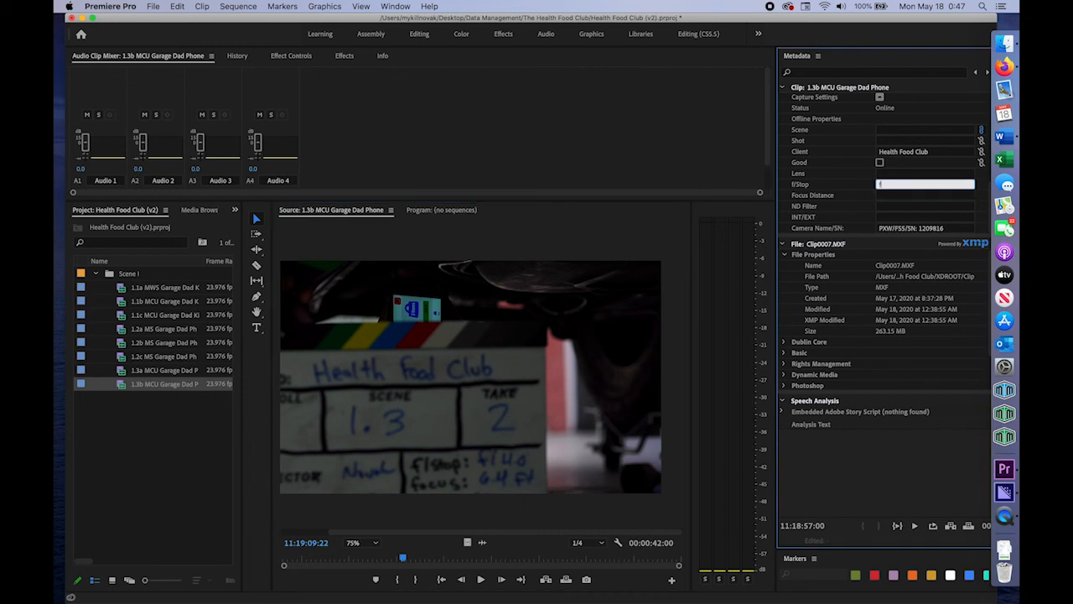
{"action": "left_click", "coordinate": [164, 370]}
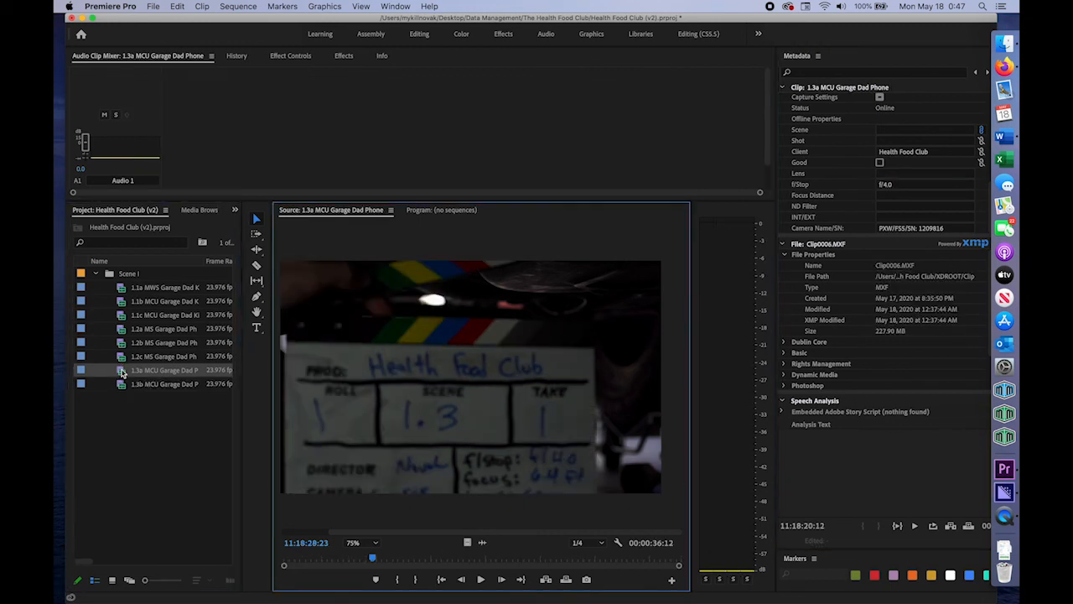
{"action": "left_click", "coordinate": [925, 194]}
{"action": "type", "text": "6.4 ft"}
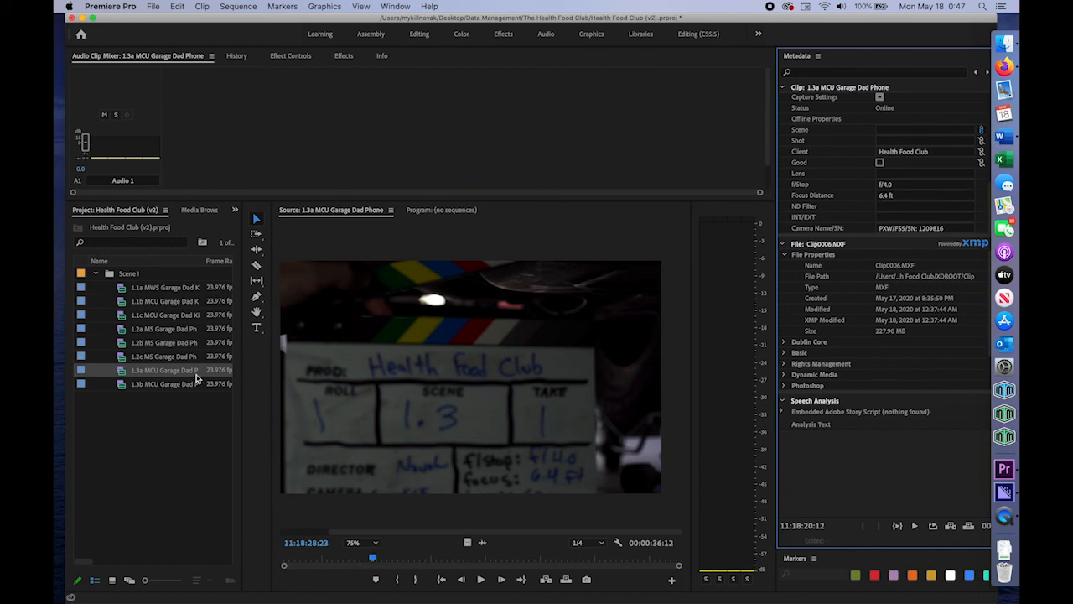
{"action": "left_click", "coordinate": [159, 383]}
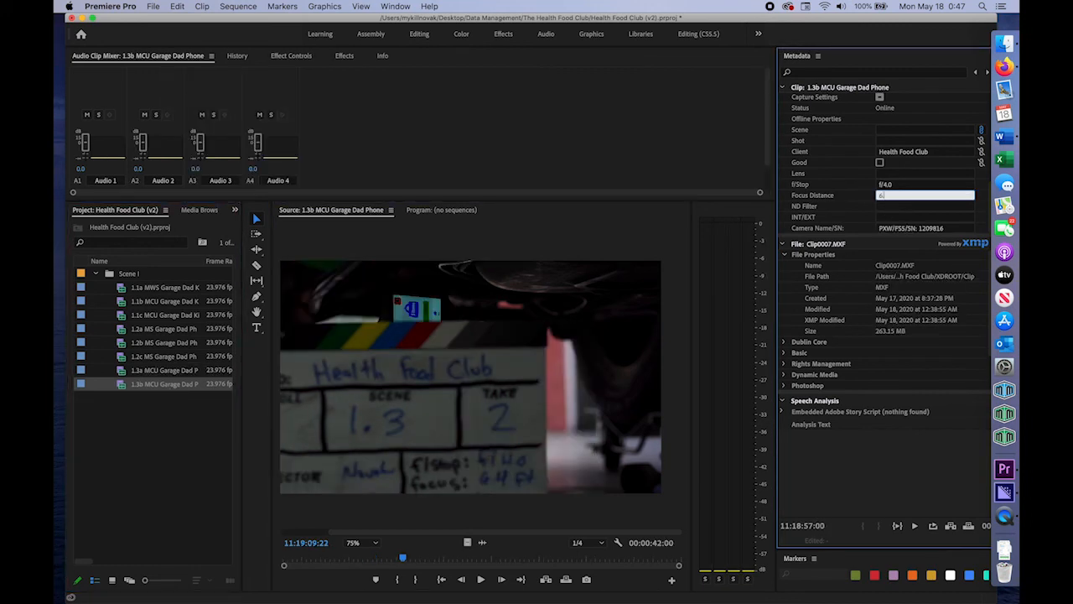
{"action": "double_click", "coordinate": [164, 355]}
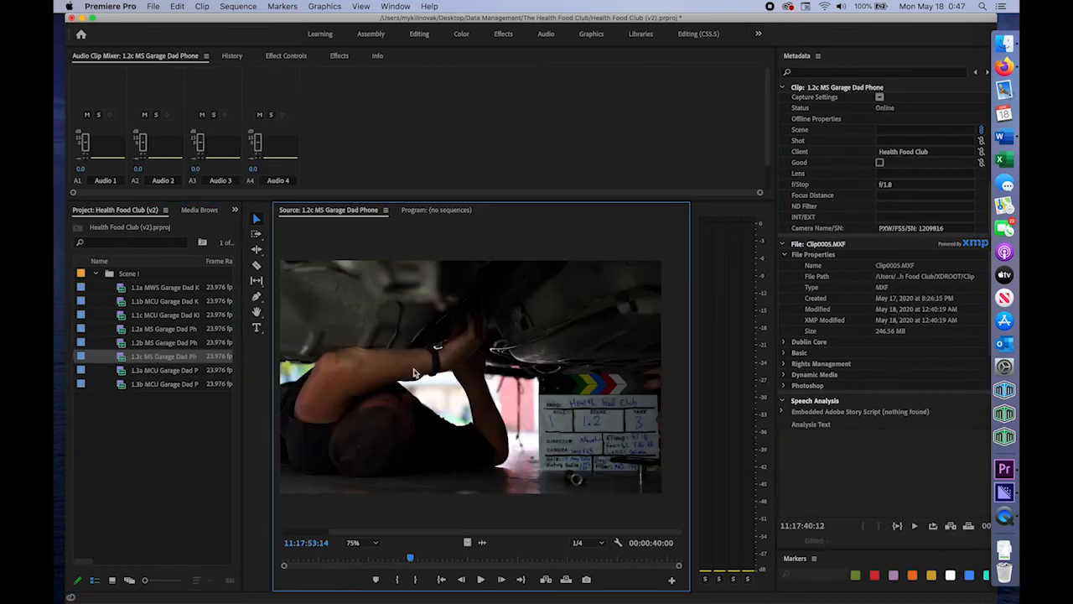
{"action": "mouse_move", "coordinate": [871, 147]}
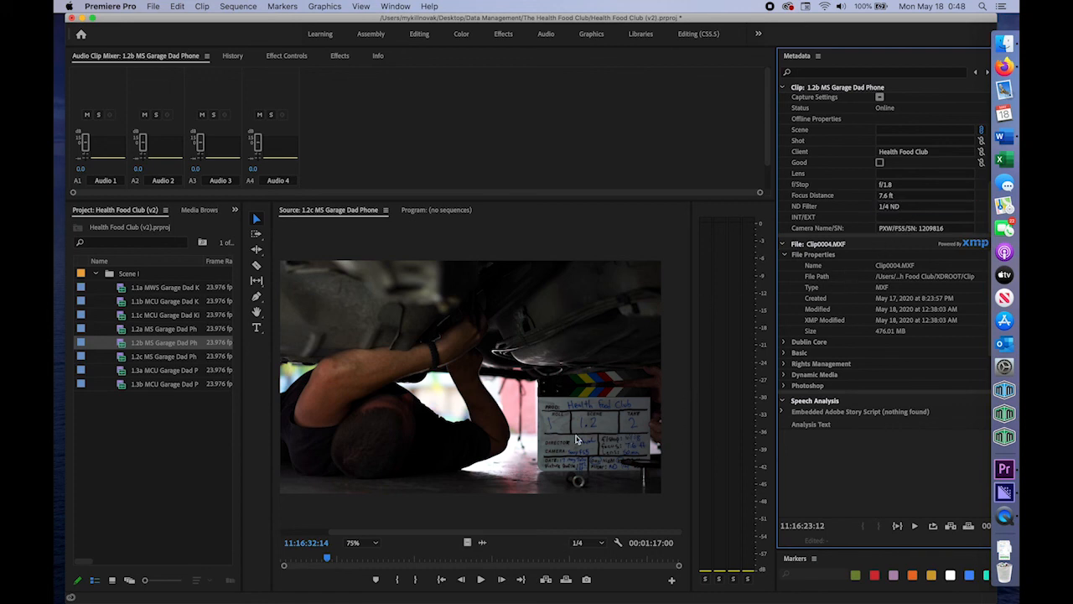
Start a new custom property in the Metadata Display settings from the panel menu
{"action": "left_click", "coordinate": [818, 57]}
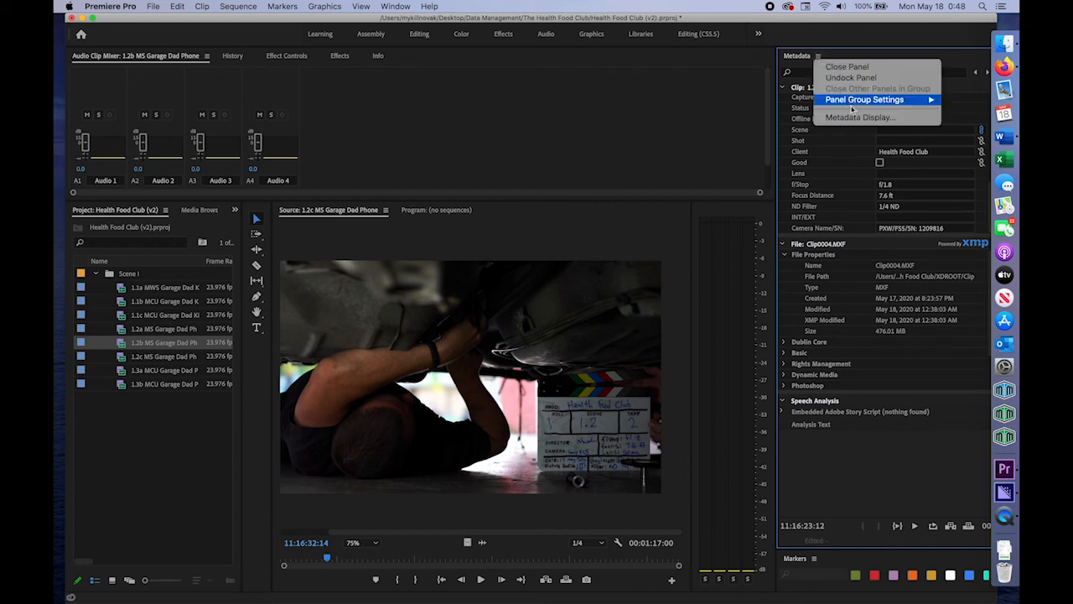
{"action": "left_click", "coordinate": [859, 118]}
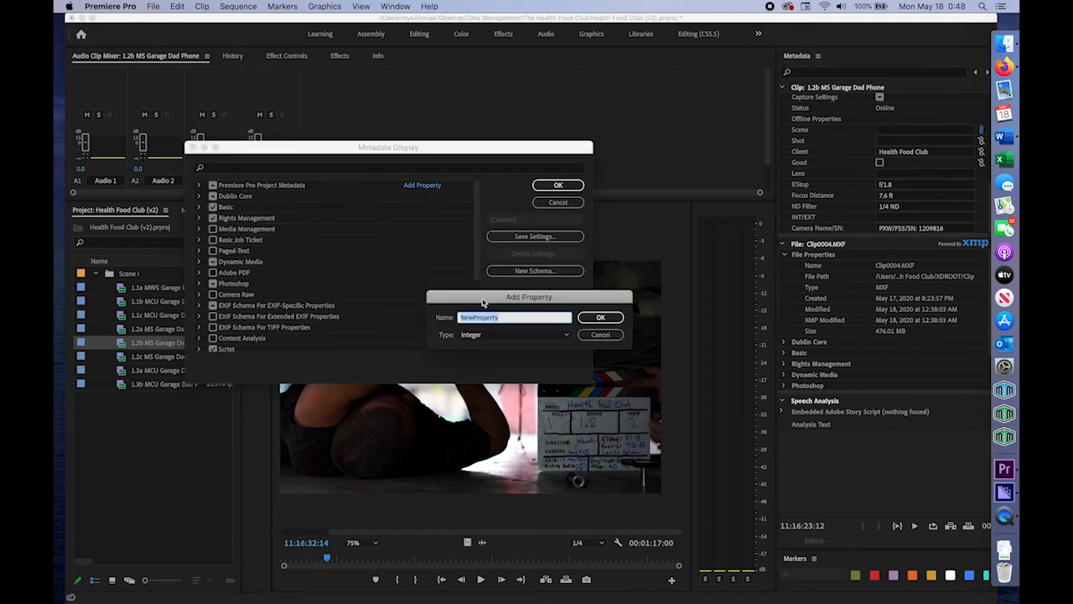
{"action": "left_click", "coordinate": [513, 335]}
{"action": "type", "text": "Sony PP2"}
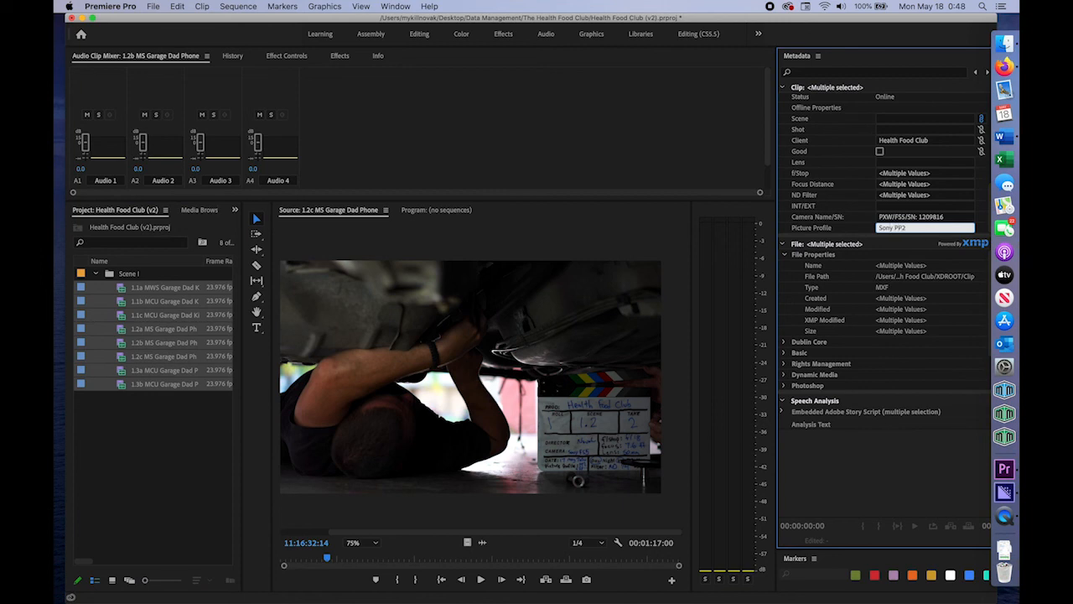
Enter Picture Profile Sony PP2 and INT/EXT values for the scene 1.1 and 1.2 takes
{"action": "left_click", "coordinate": [922, 204]}
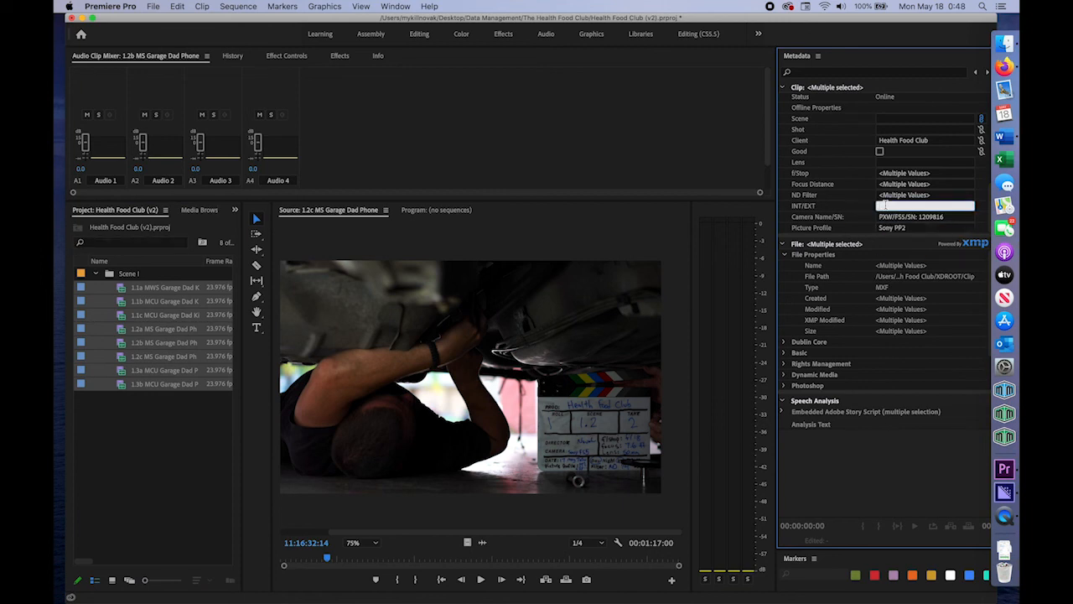
{"action": "left_click", "coordinate": [164, 287]}
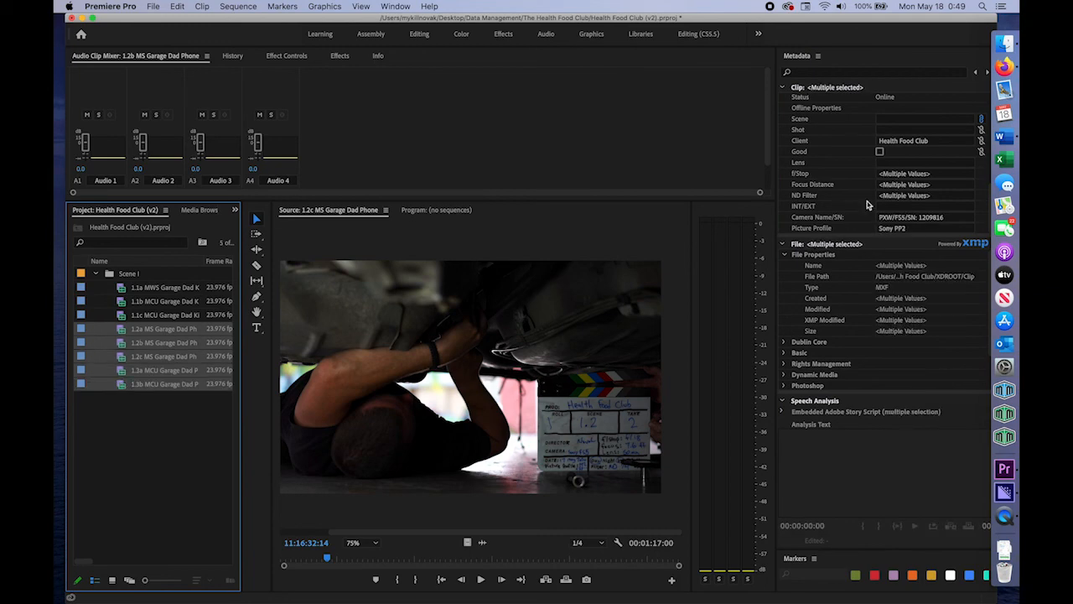
{"action": "left_click", "coordinate": [164, 287]}
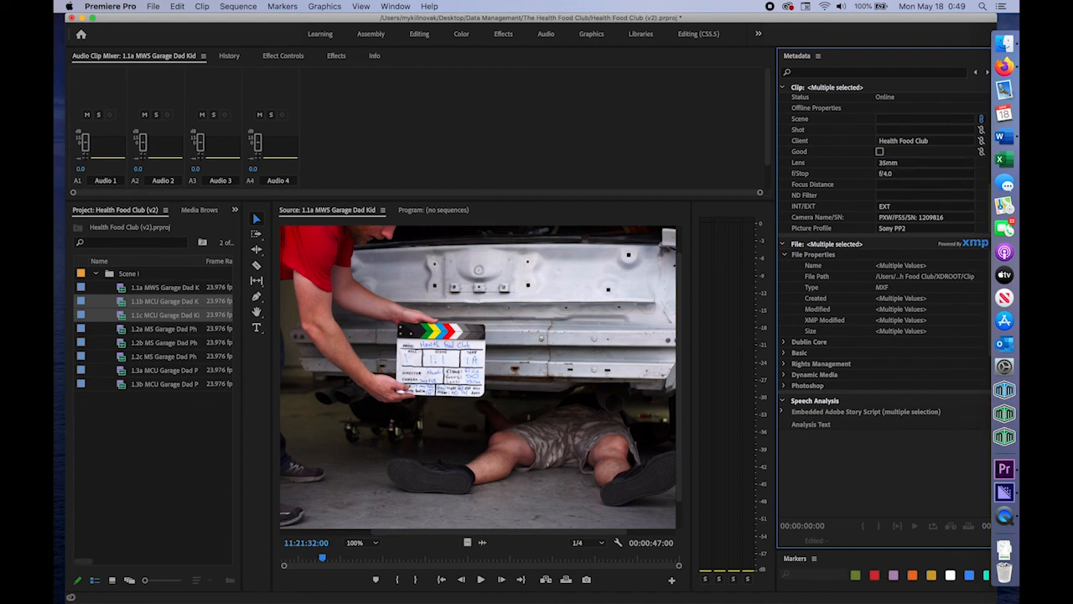
{"action": "left_click", "coordinate": [926, 182]}
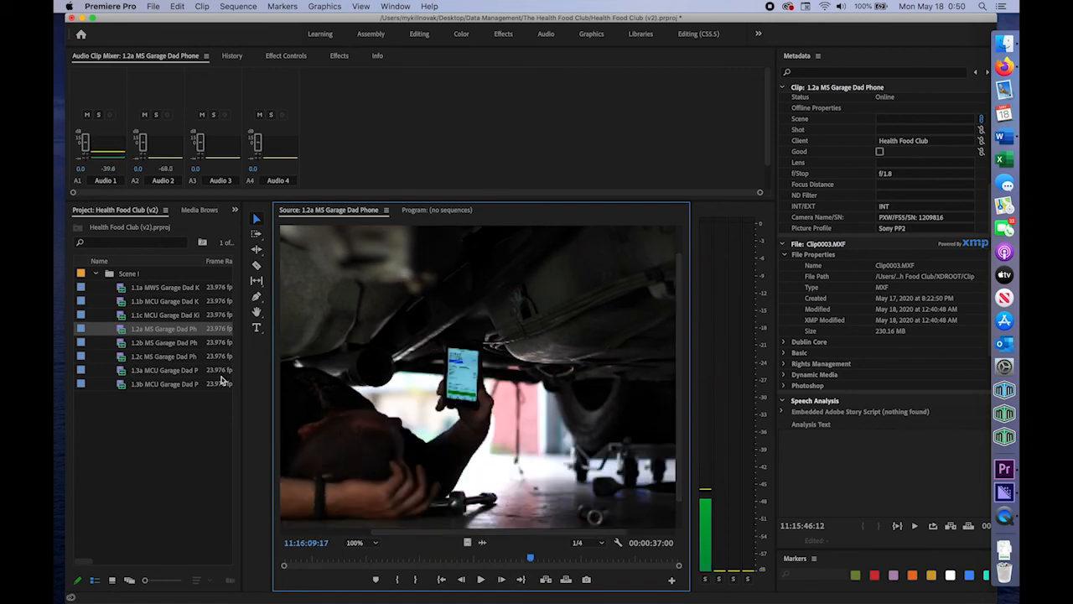
Log the 85mm lens for the 1.3 takes and a 7.6 ft focus distance for take 1.2a
{"action": "double_click", "coordinate": [164, 371]}
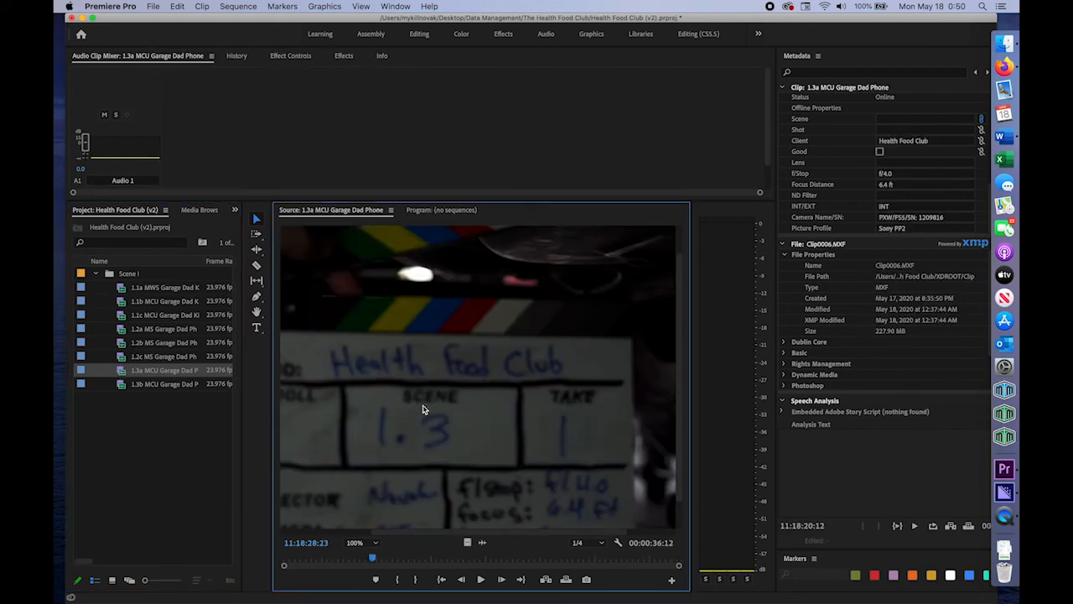
{"action": "left_click", "coordinate": [161, 384]}
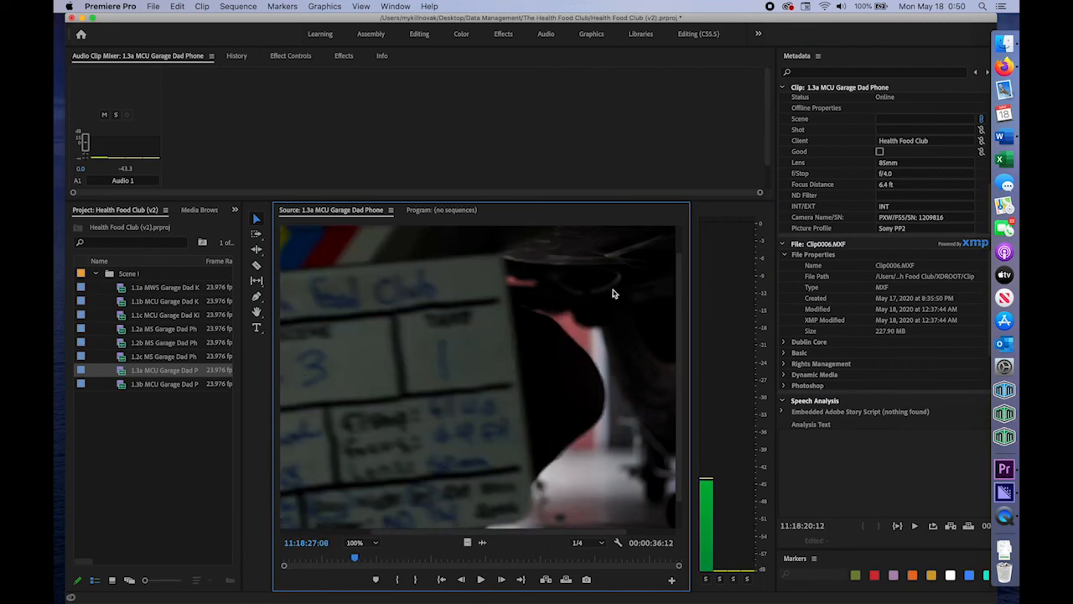
{"action": "left_click", "coordinate": [165, 384]}
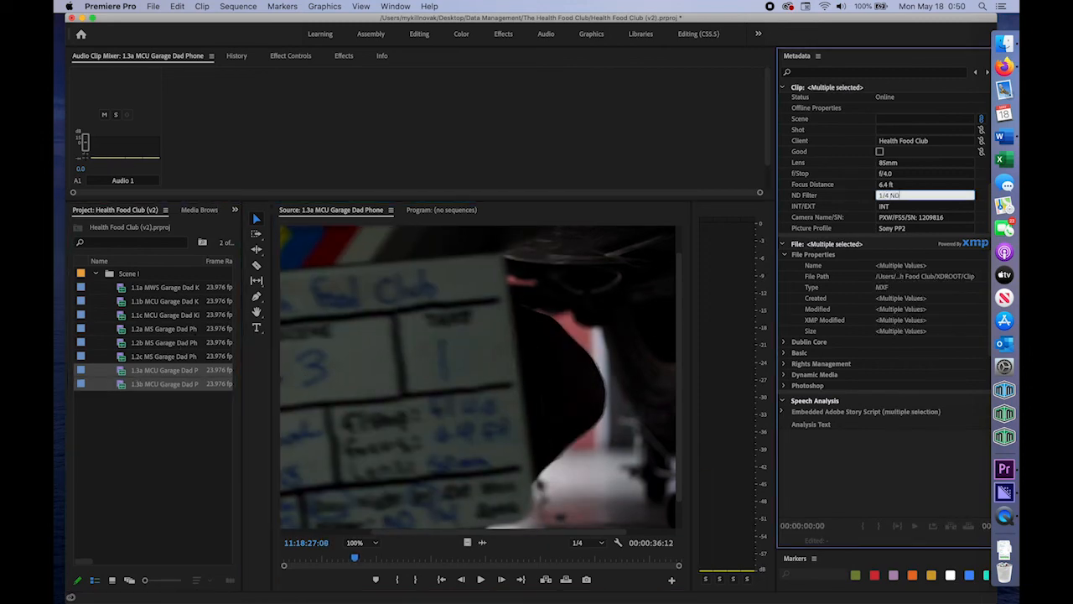
{"action": "left_click", "coordinate": [165, 356]}
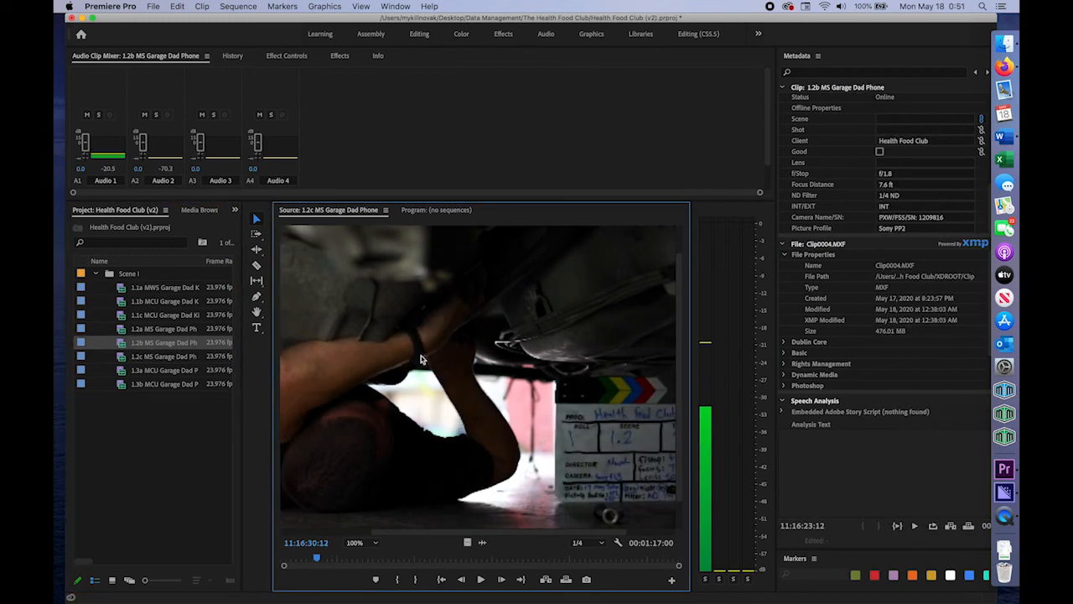
{"action": "left_click", "coordinate": [165, 329]}
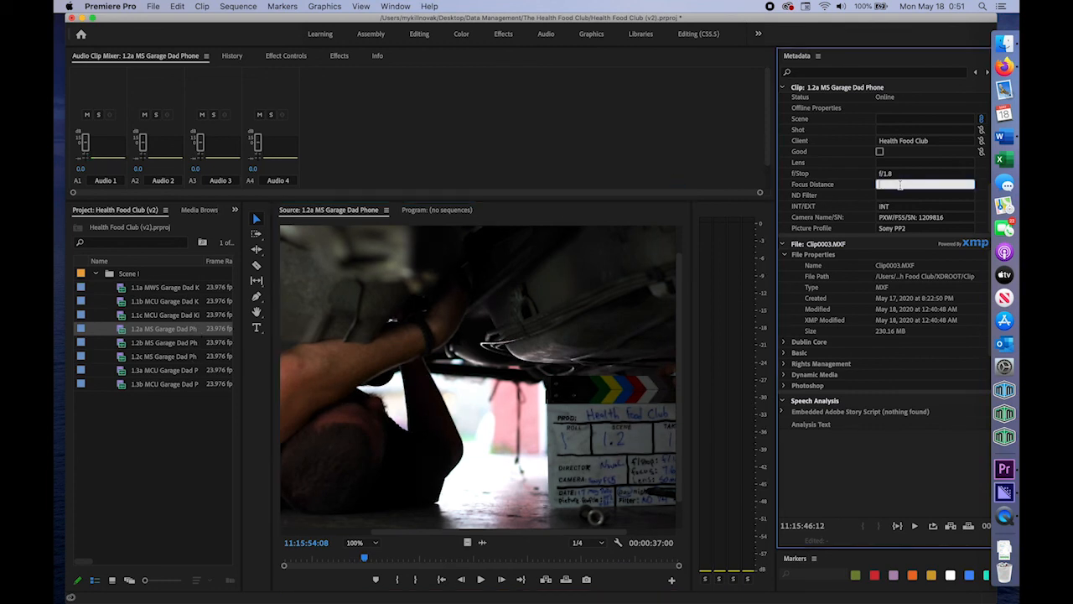
{"action": "type", "text": "7.6 ft"}
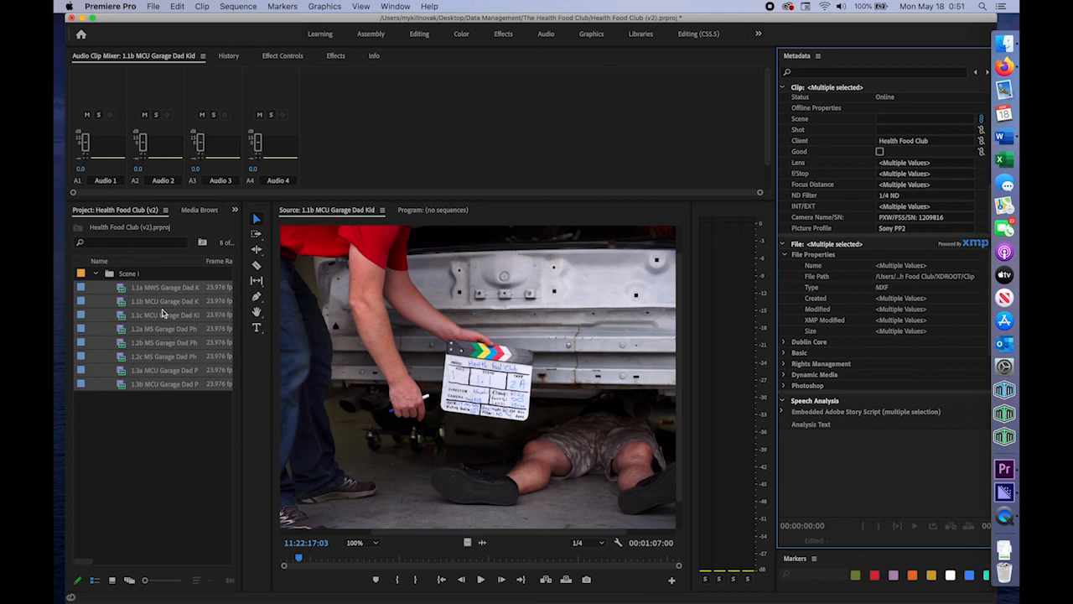
Give the shot 1.1 clips Scene 1 and Shot 1.1 in their metadata
{"action": "left_click", "coordinate": [165, 327]}
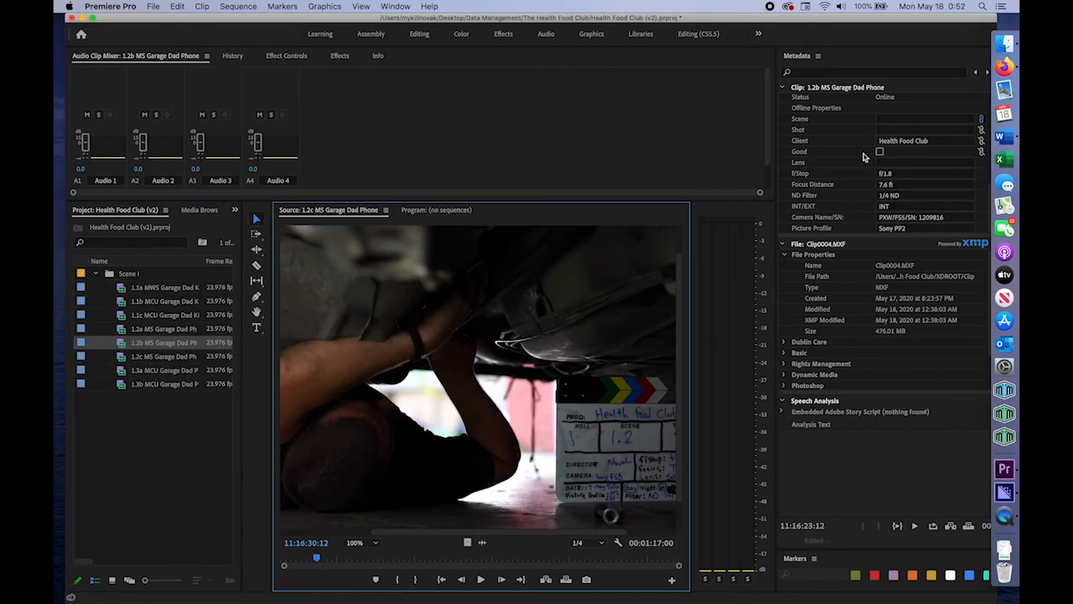
{"action": "left_click", "coordinate": [165, 356]}
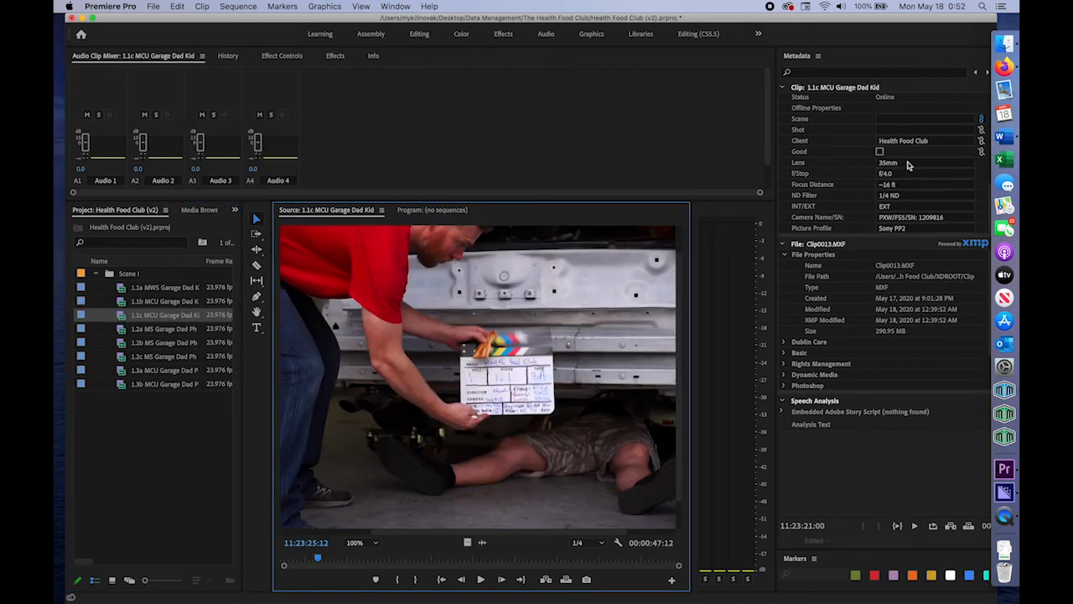
{"action": "left_click", "coordinate": [164, 286]}
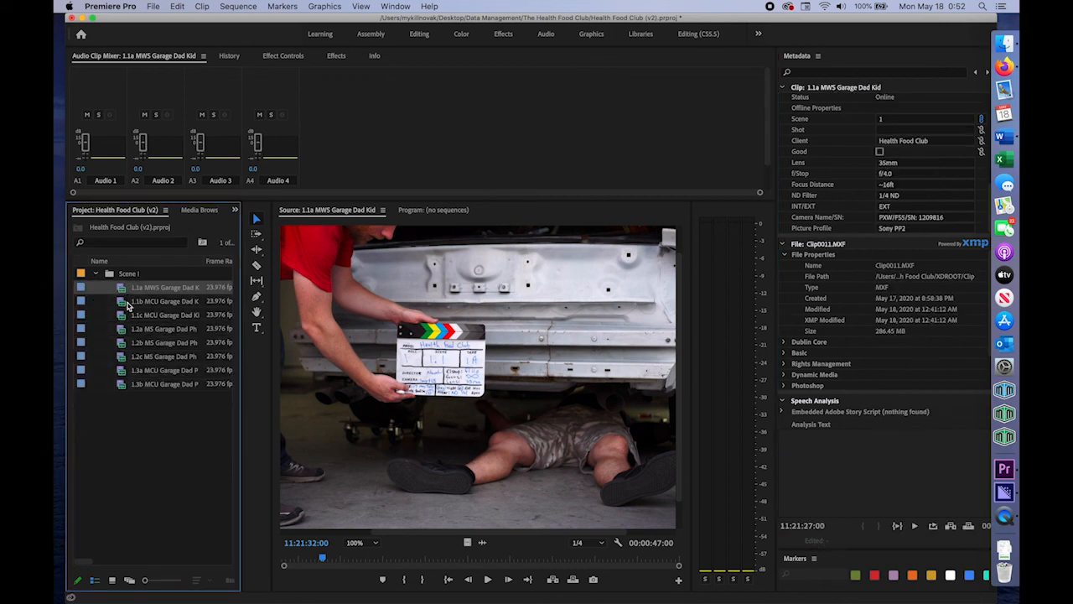
{"action": "left_click", "coordinate": [165, 301]}
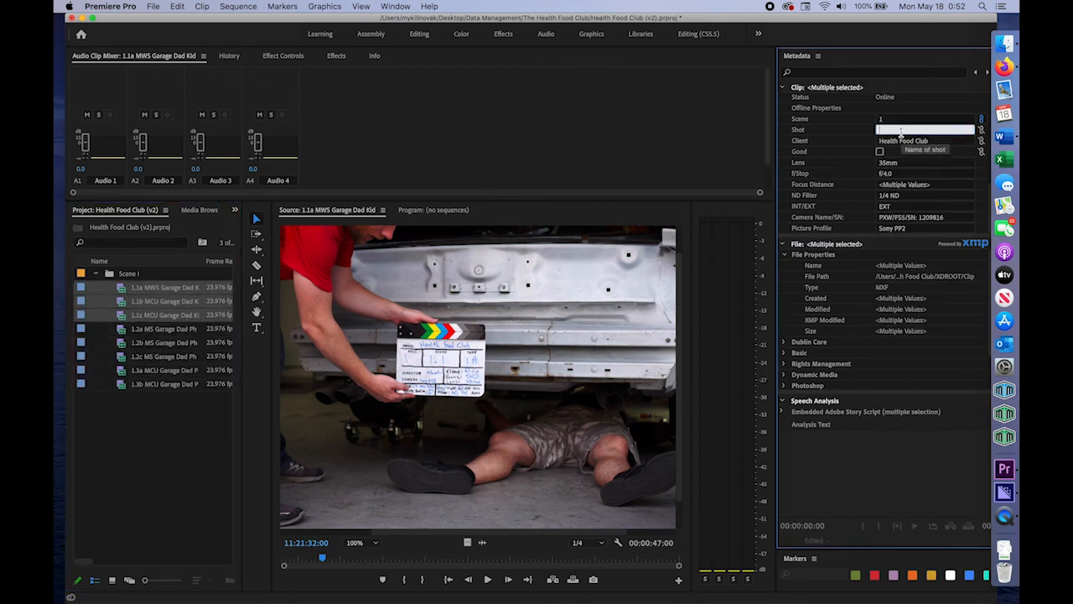
Assign Shot 1.2 and 1.3 to their clip groups and recheck clip 1.1a's scene and shot
{"action": "left_click", "coordinate": [164, 327]}
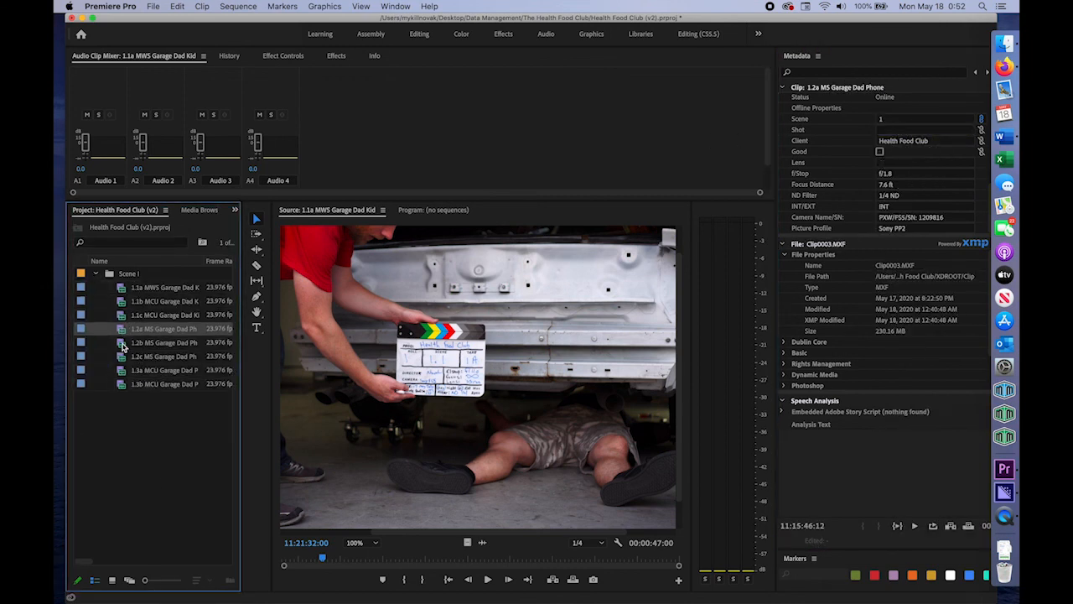
{"action": "left_click", "coordinate": [164, 342]}
{"action": "type", "text": "1.2"}
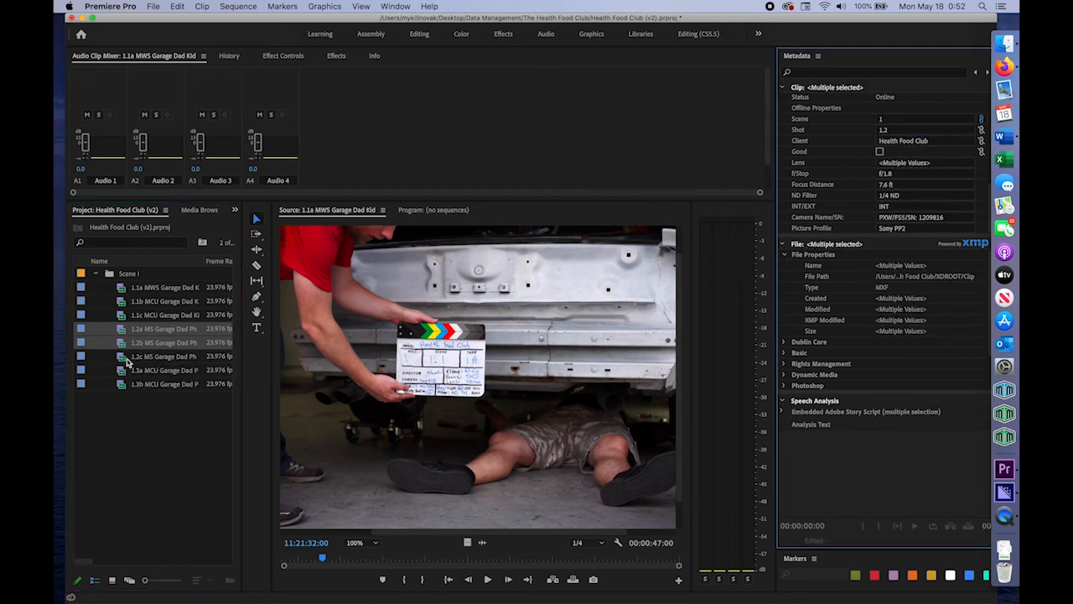
{"action": "left_click", "coordinate": [164, 355]}
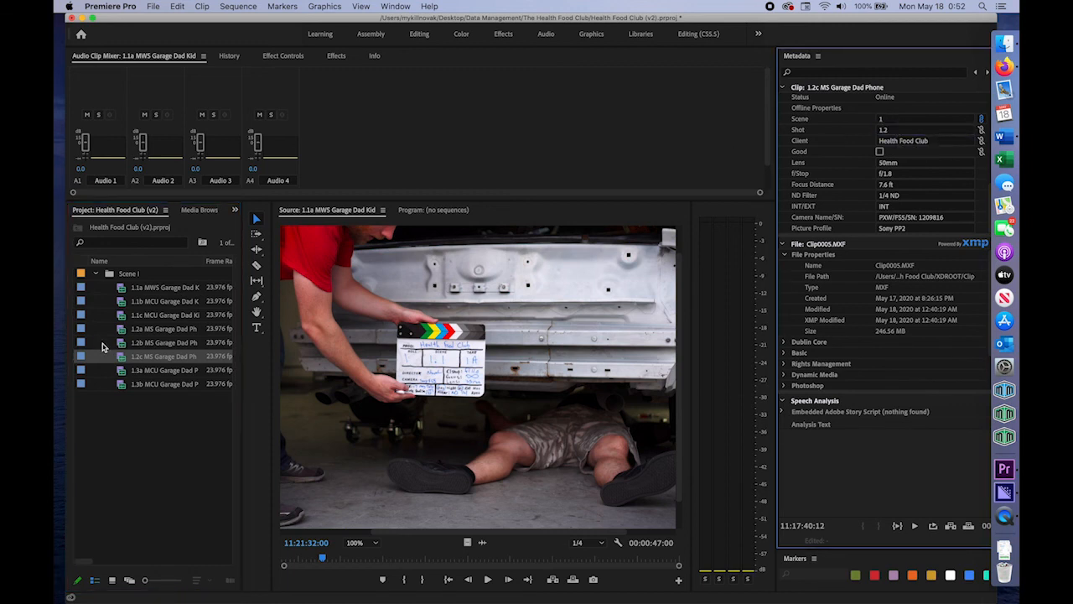
{"action": "left_click", "coordinate": [164, 371]}
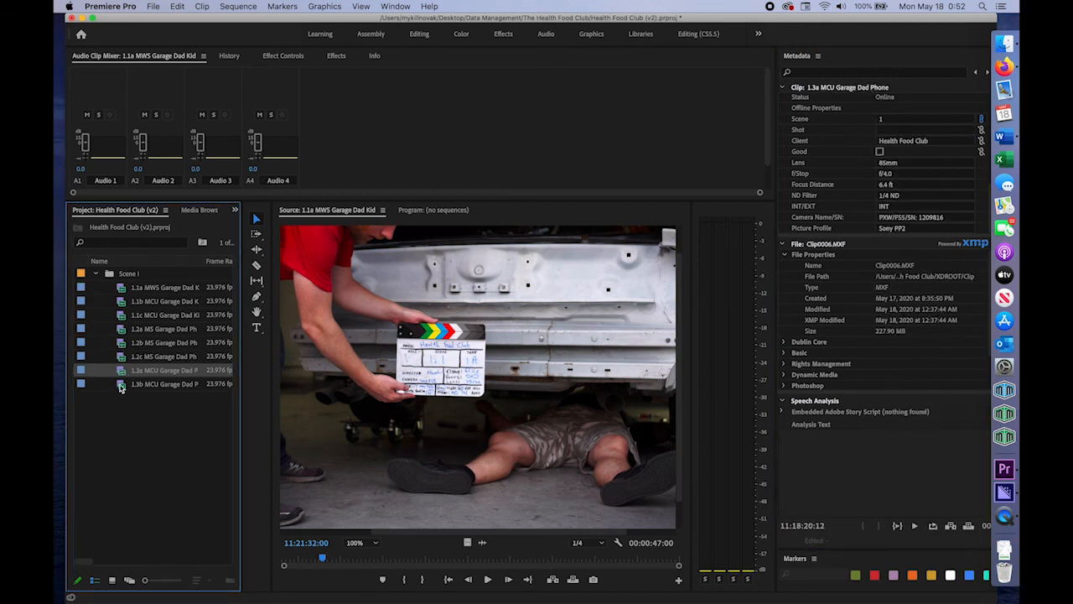
{"action": "left_click", "coordinate": [160, 371]}
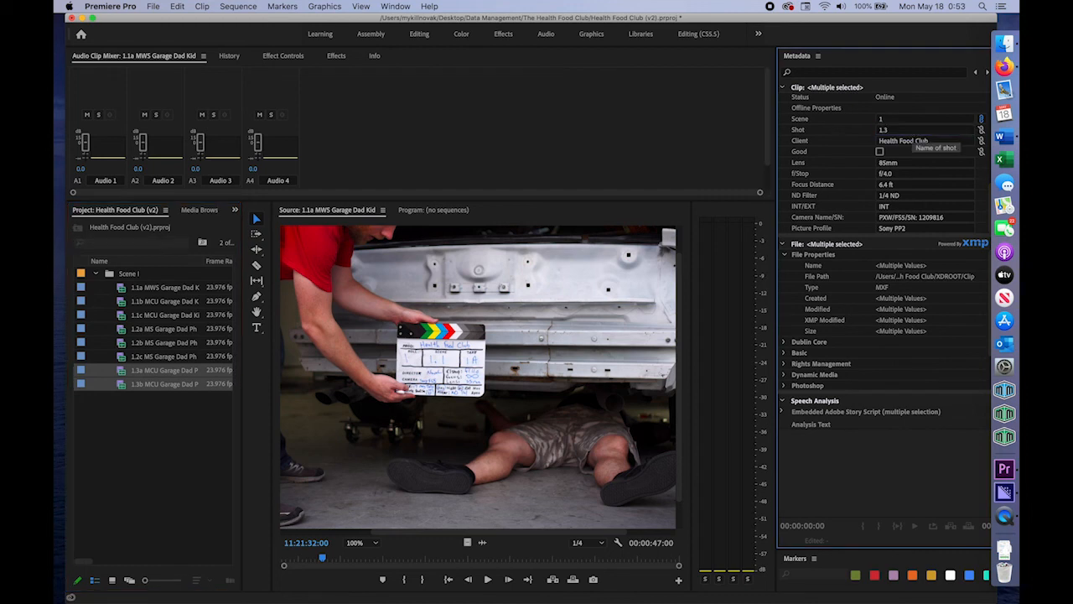
{"action": "left_click", "coordinate": [164, 287]}
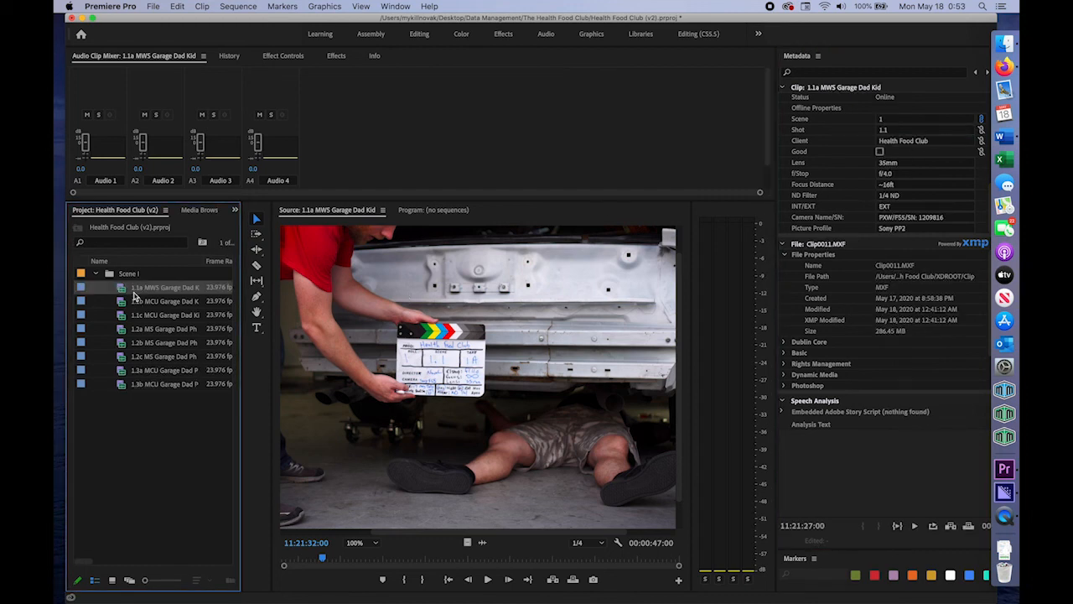
{"action": "left_click", "coordinate": [166, 327]}
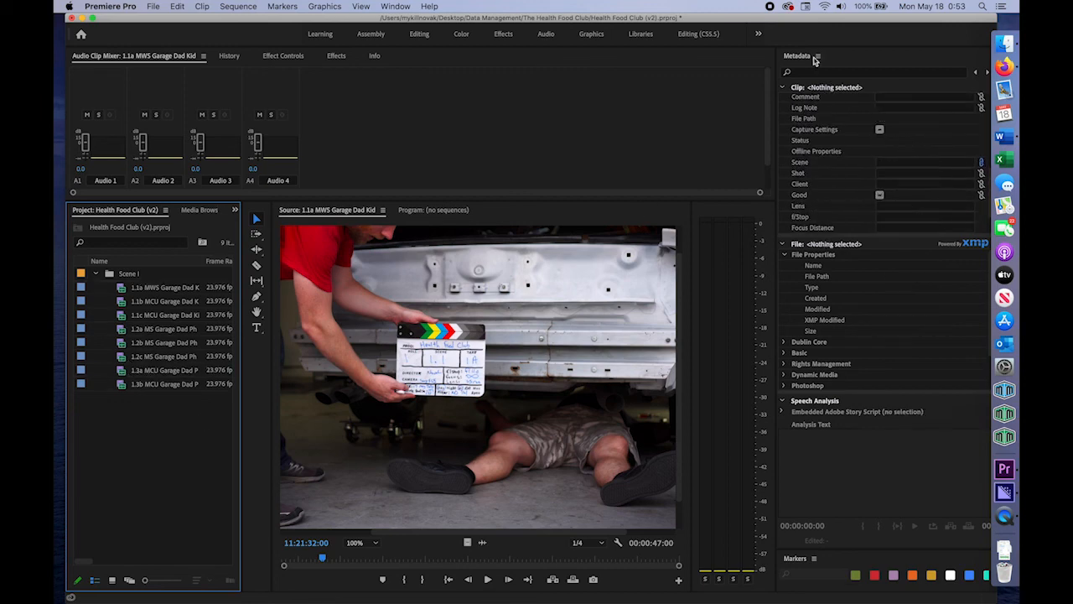
Select all Scene 1 clips and filter the metadata fields by 'fram' to show frame-rate properties
{"action": "left_click", "coordinate": [164, 286]}
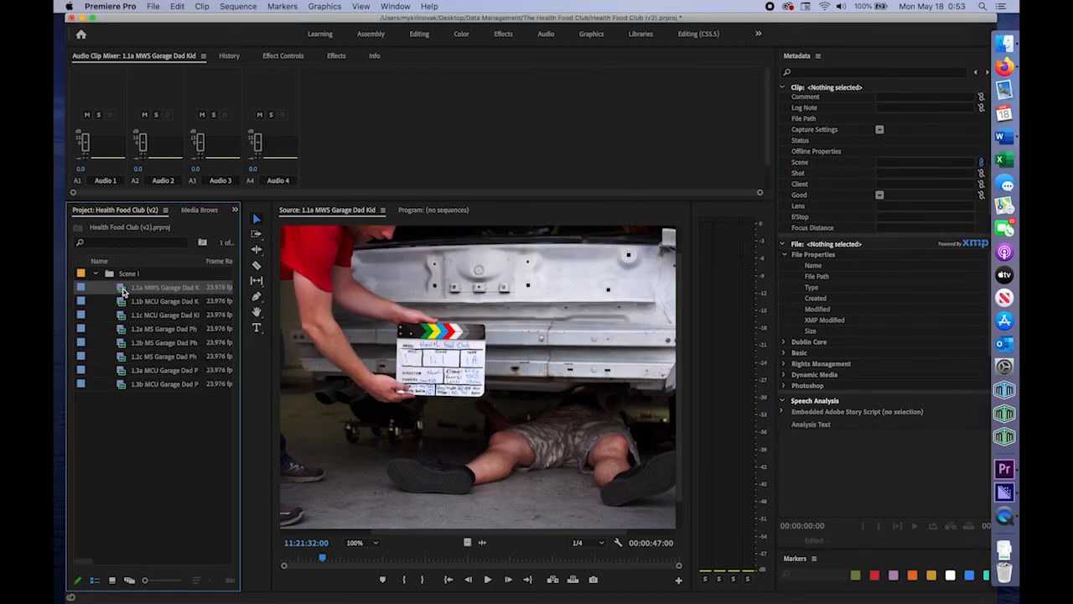
{"action": "left_click", "coordinate": [159, 355]}
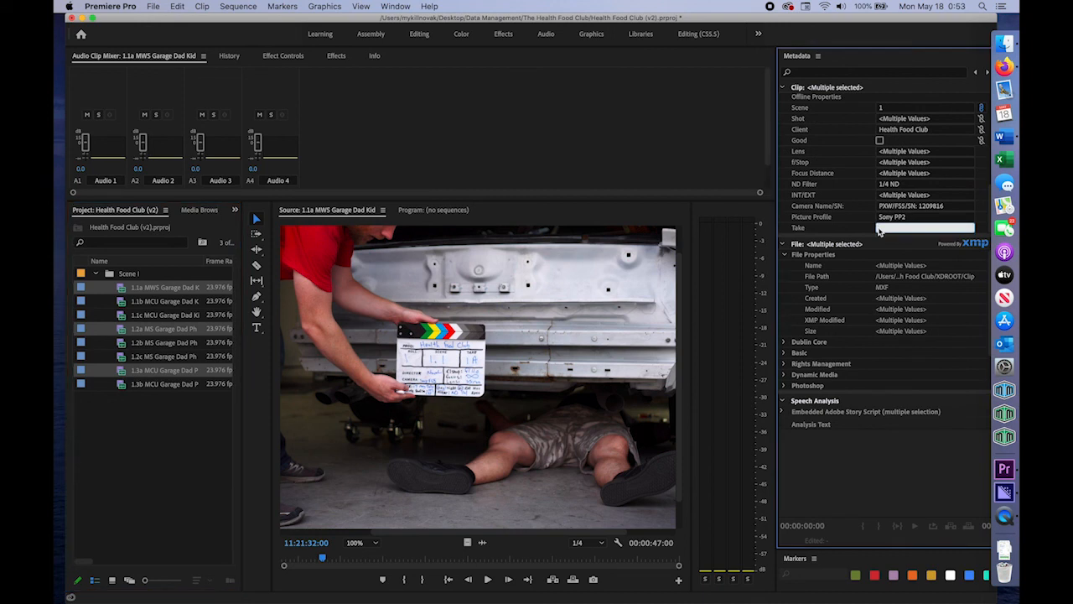
{"action": "left_click", "coordinate": [165, 301]}
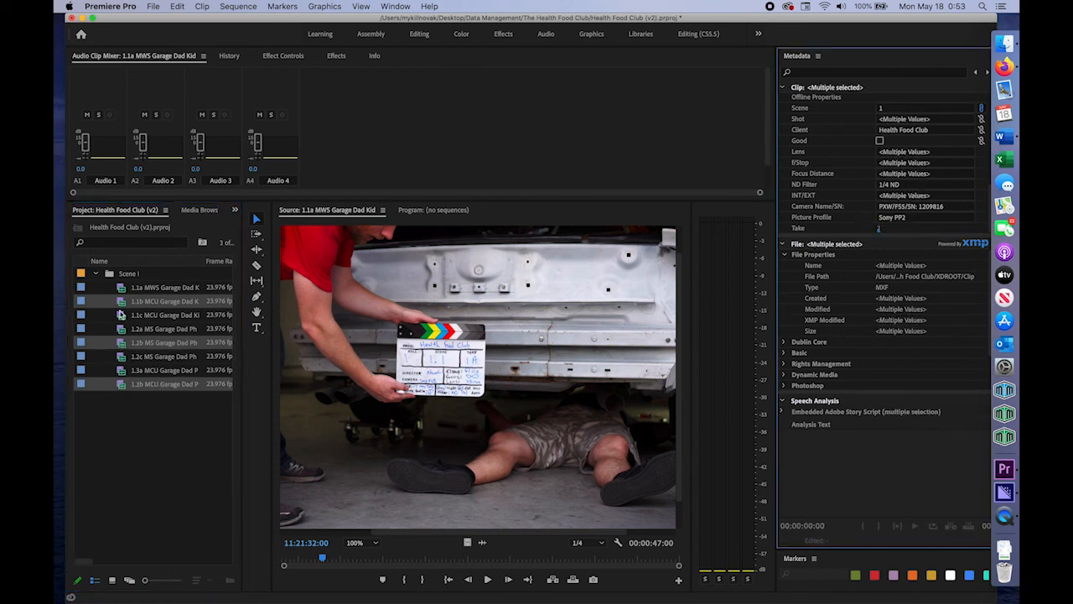
{"action": "left_click", "coordinate": [165, 315]}
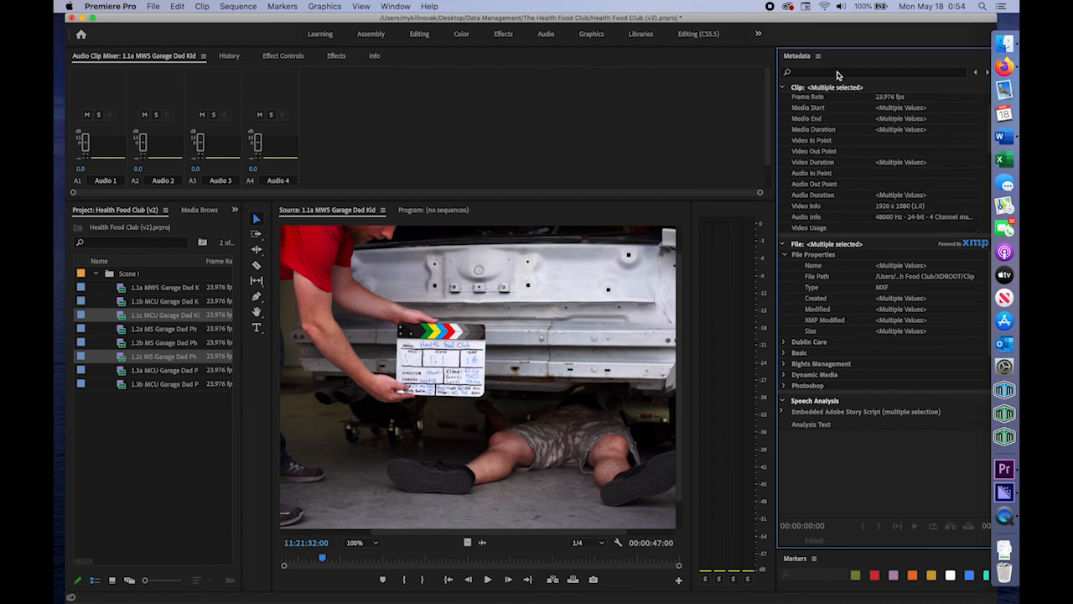
{"action": "type", "text": "fram"}
{"action": "type", "text": "Direc"}
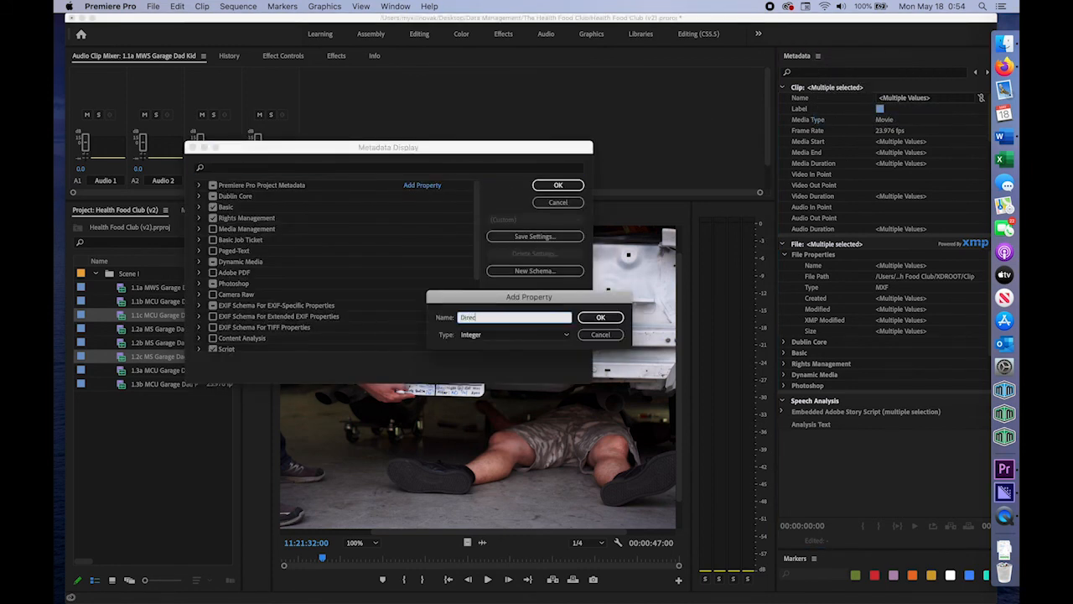
Add custom Director and Editor's Notes clip properties and view them on clip 1.1c
{"action": "left_click", "coordinate": [515, 335]}
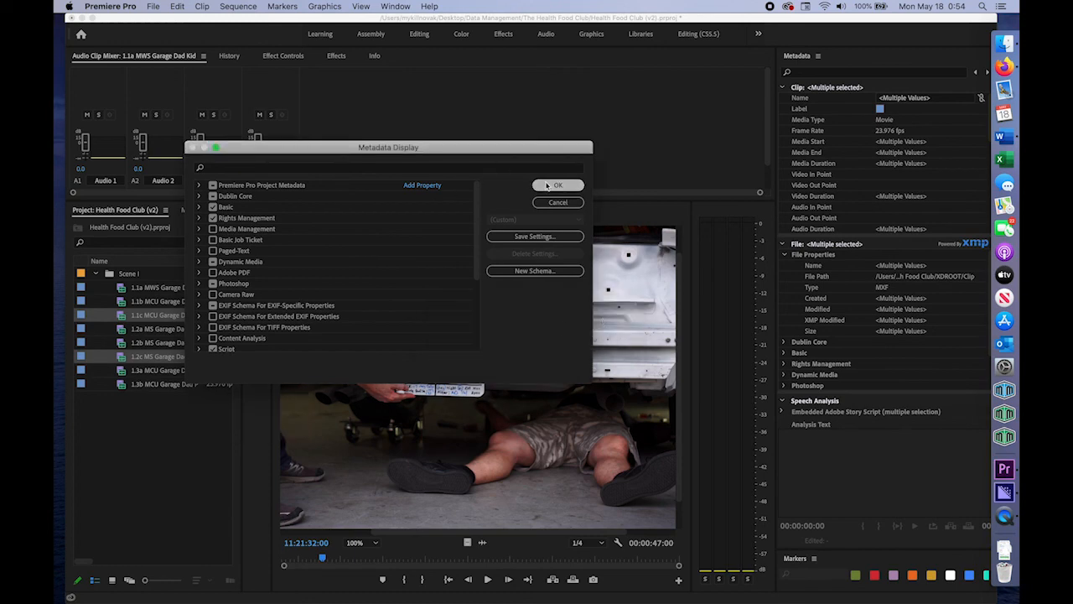
{"action": "left_click", "coordinate": [557, 184]}
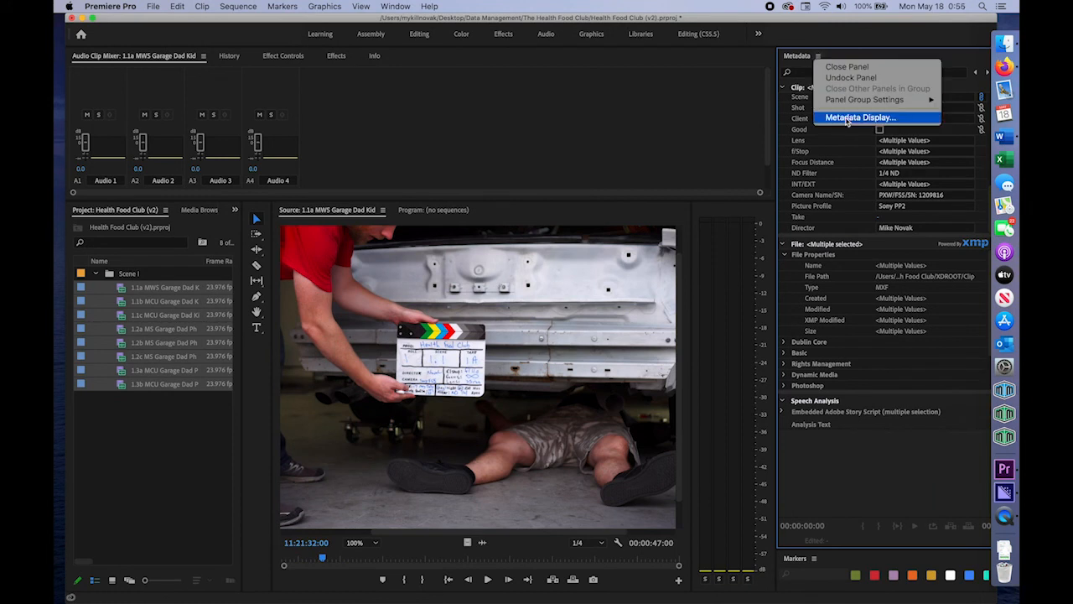
{"action": "left_click", "coordinate": [857, 117]}
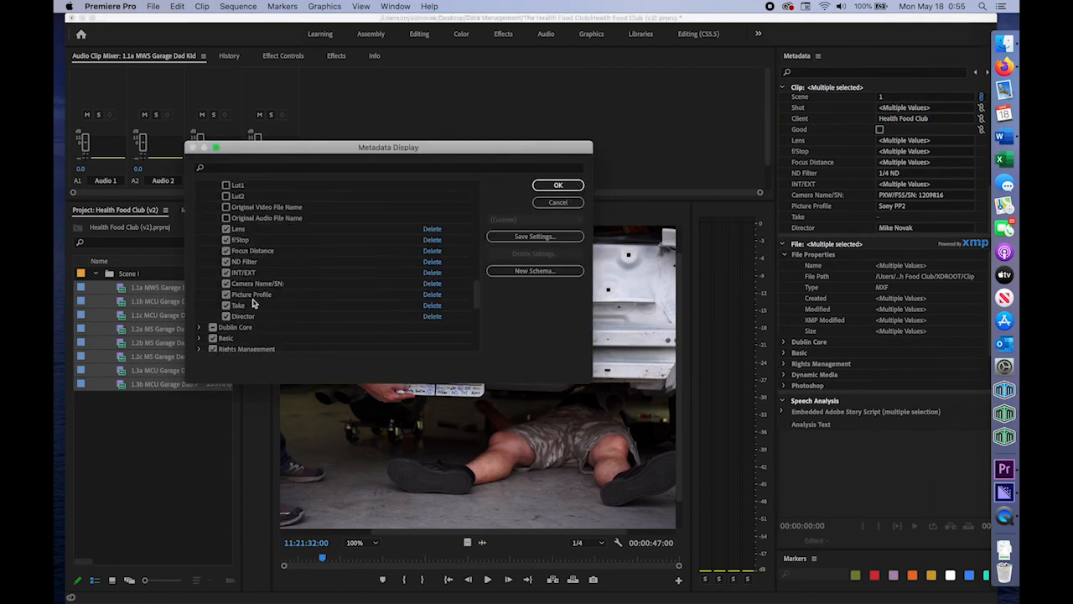
{"action": "left_click", "coordinate": [423, 184]}
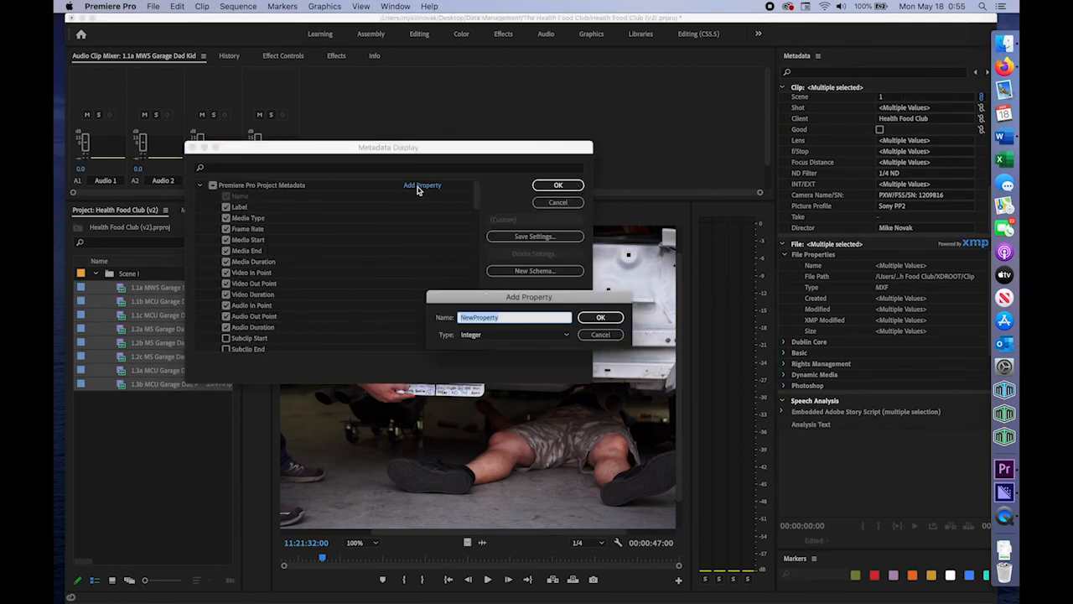
{"action": "type", "text": "Direct"}
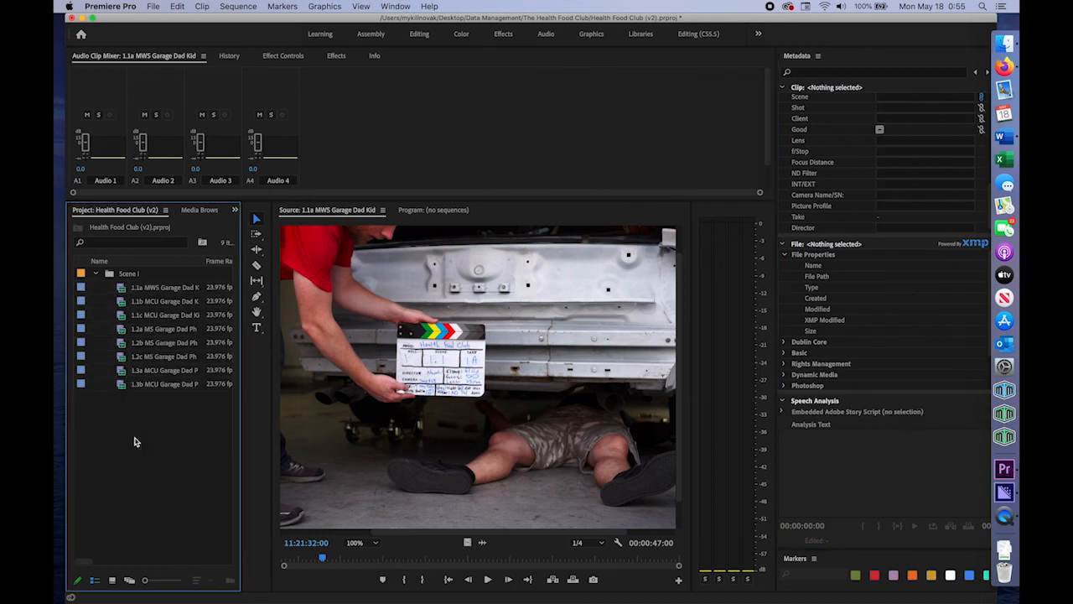
{"action": "left_click", "coordinate": [165, 302]}
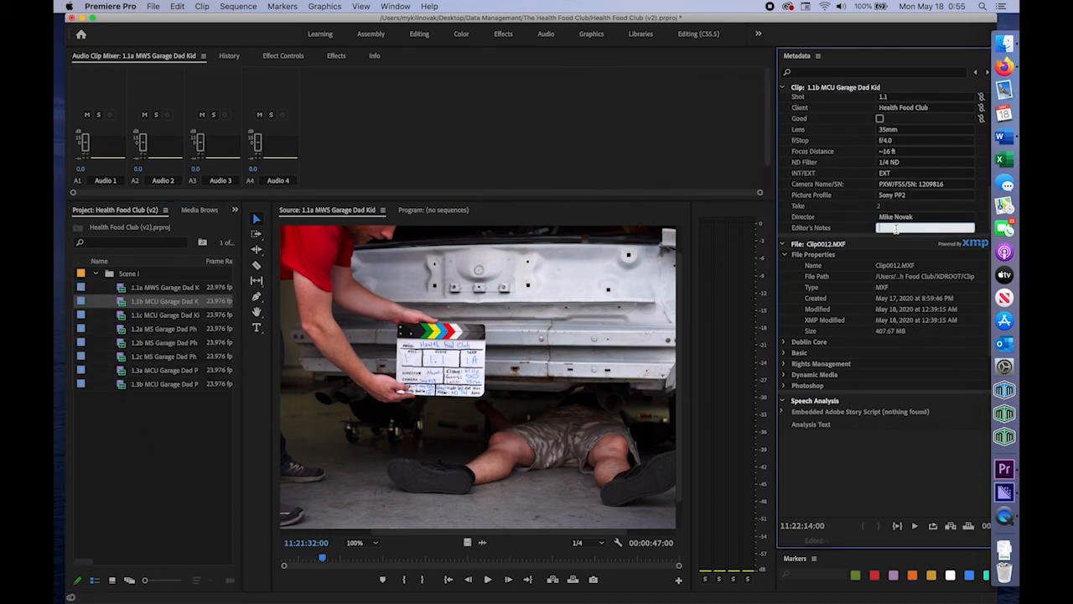
{"action": "mouse_move", "coordinate": [184, 370]}
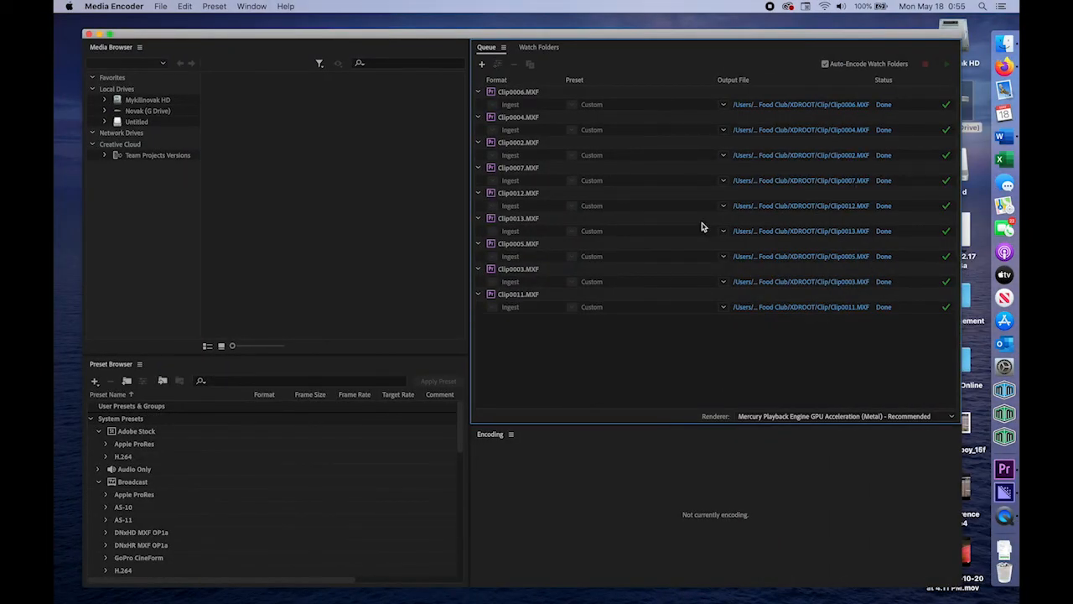
Check the Proxy Files folder for generated proxies, then return to the Premiere project's clip actions
{"action": "left_click", "coordinate": [518, 91]}
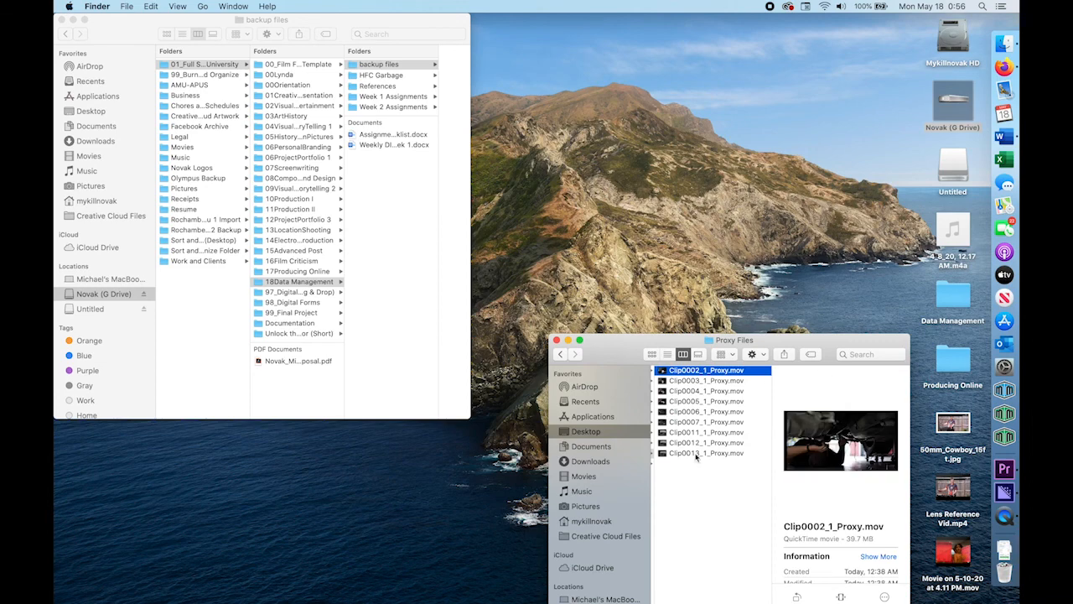
{"action": "left_click", "coordinate": [707, 443]}
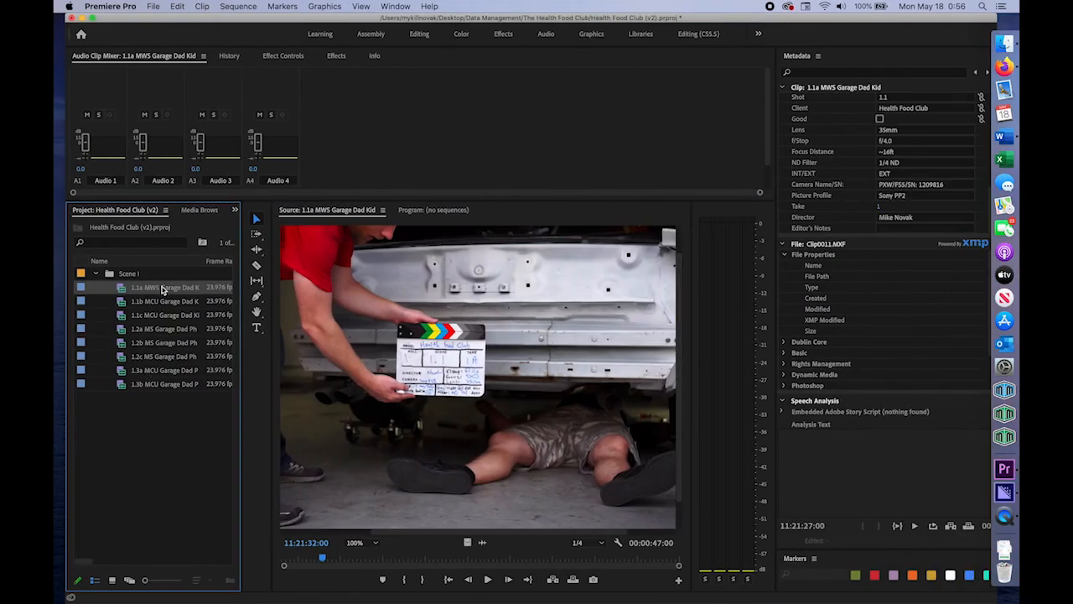
{"action": "right_click", "coordinate": [164, 286]}
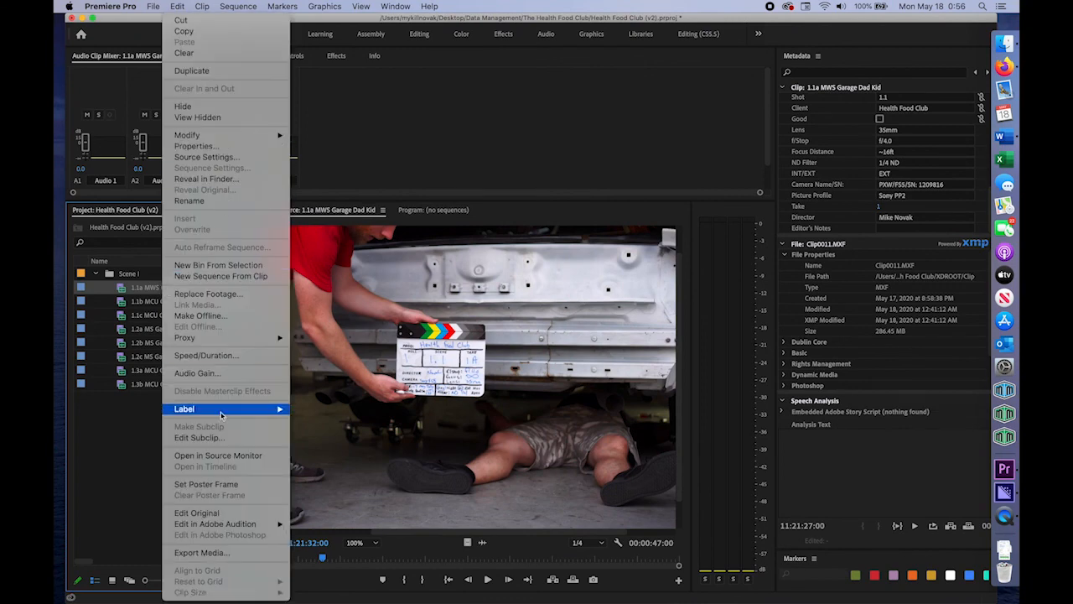
Select all the Scene 1 clips to start importing from The Health Food Club folder
{"action": "left_click", "coordinate": [194, 6]}
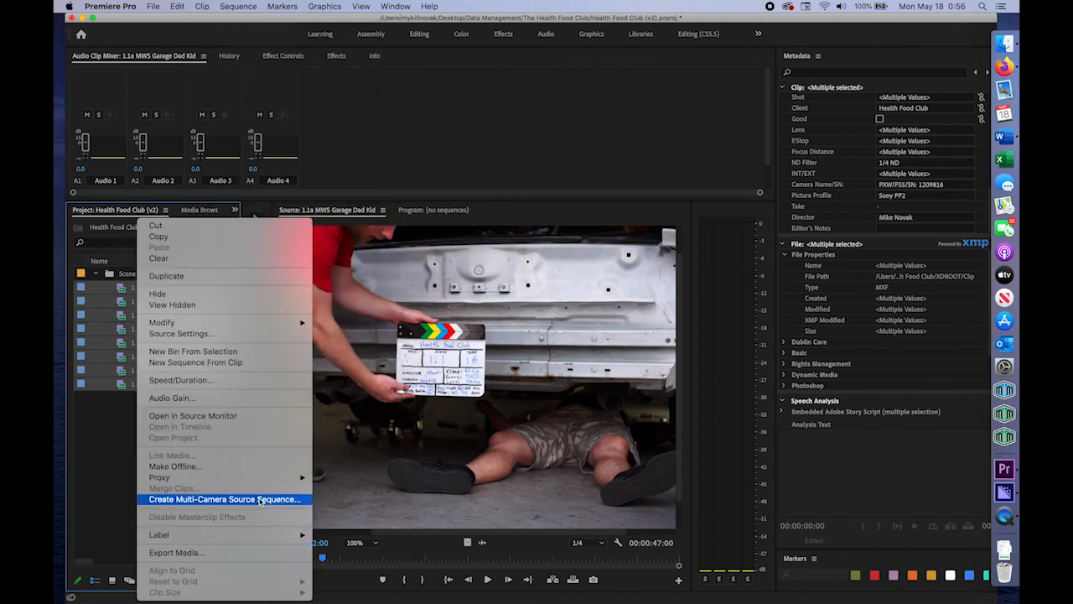
{"action": "mouse_move", "coordinate": [159, 476]}
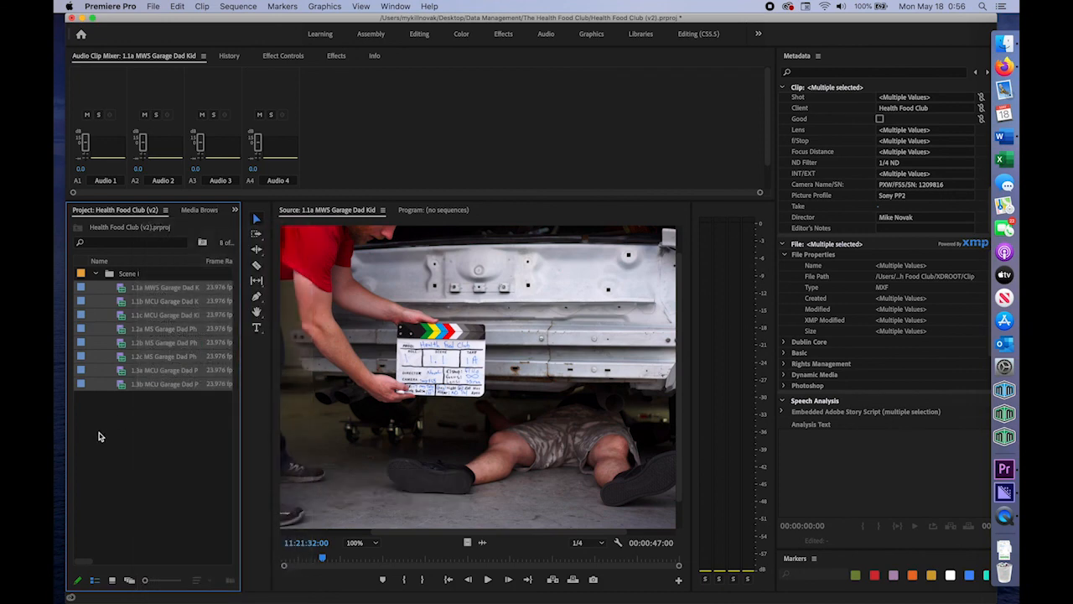
{"action": "mouse_move", "coordinate": [161, 476]}
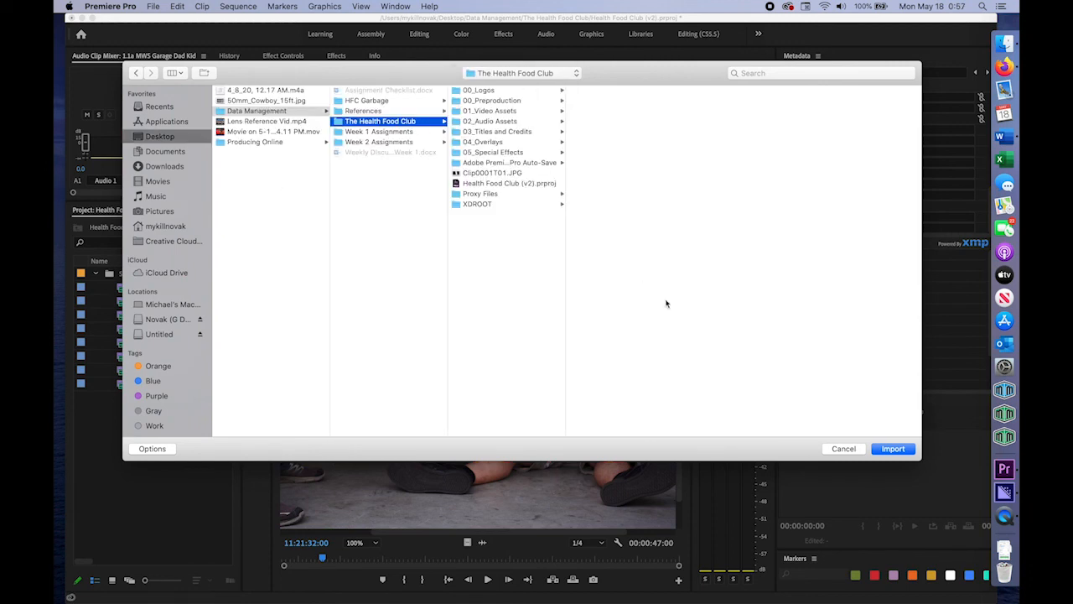
Attempt to import The Health Food Club project folders as bins and dismiss the unsupported-format error
{"action": "left_click", "coordinate": [892, 449]}
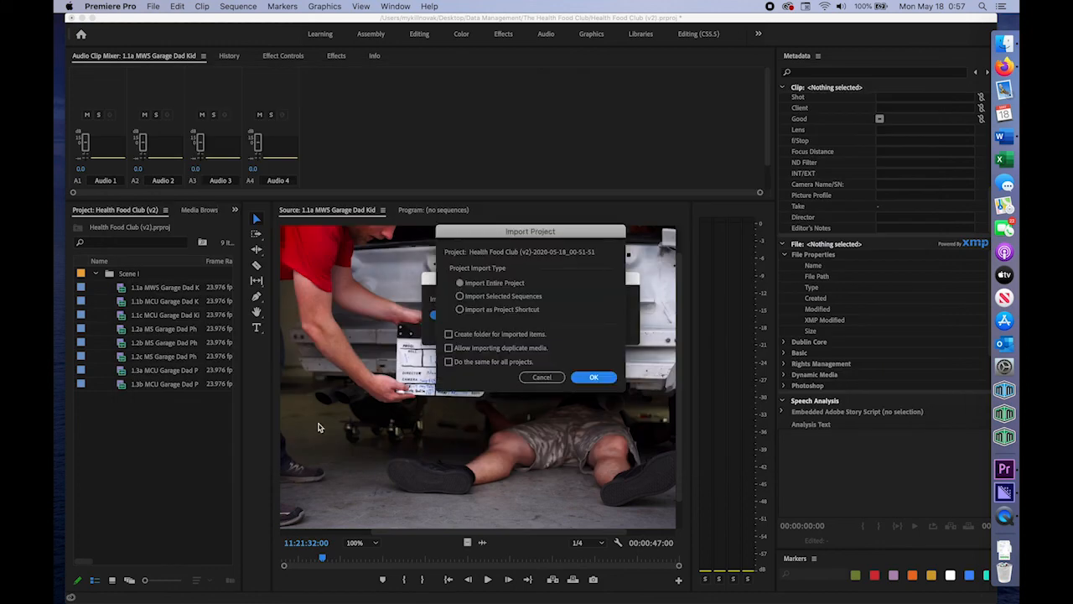
{"action": "left_click", "coordinate": [594, 377]}
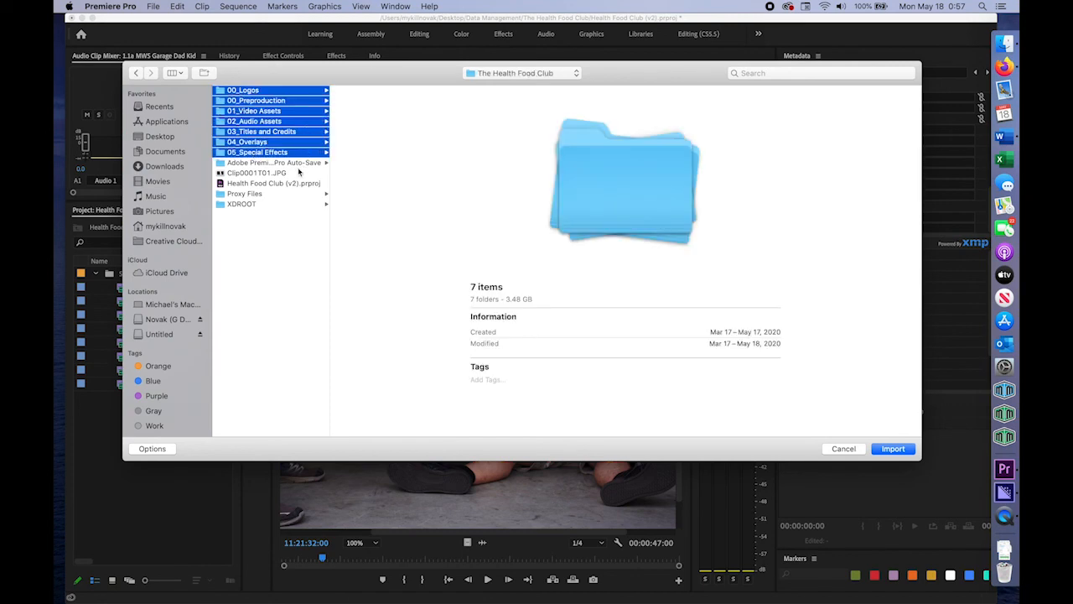
{"action": "left_click", "coordinate": [893, 449]}
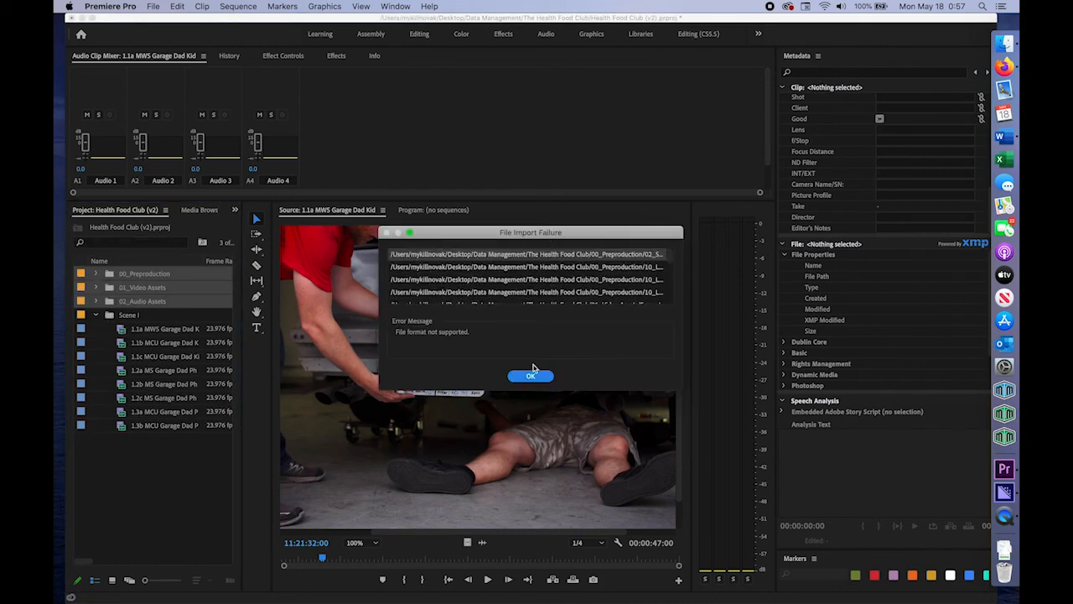
{"action": "left_click", "coordinate": [530, 376]}
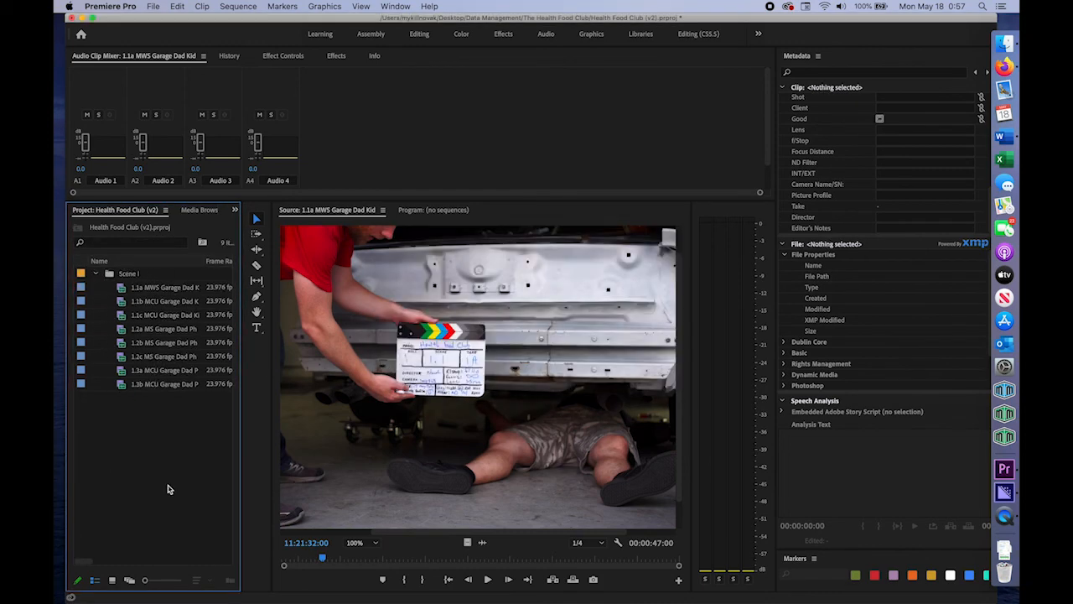
Browse Desktop > Data Management > The Health Food Club and reopen the Import dialog for its five asset folders
{"action": "left_click", "coordinate": [200, 210]}
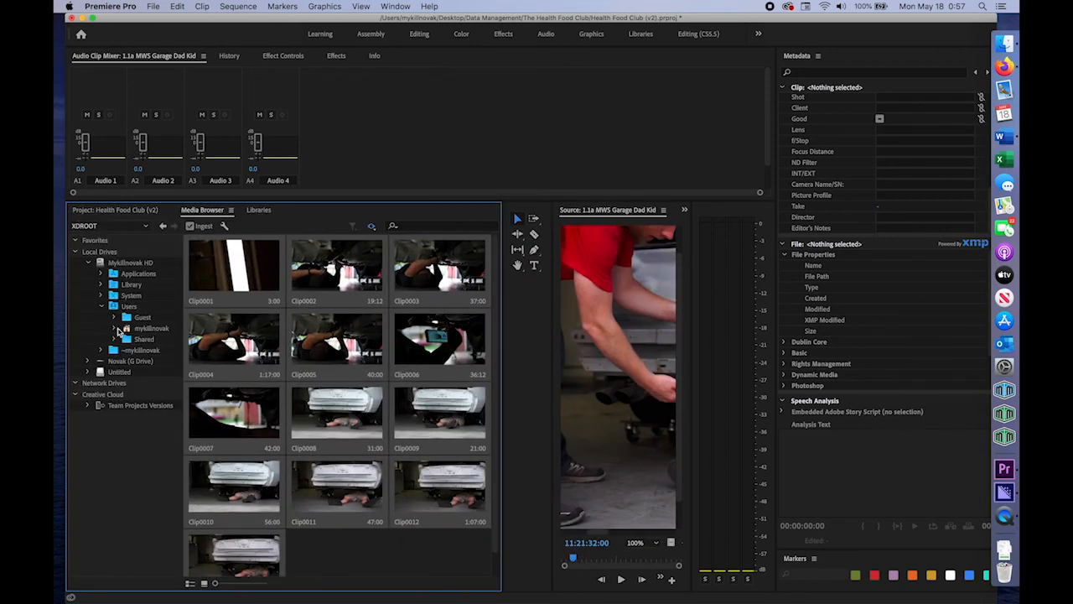
{"action": "left_click", "coordinate": [114, 327]}
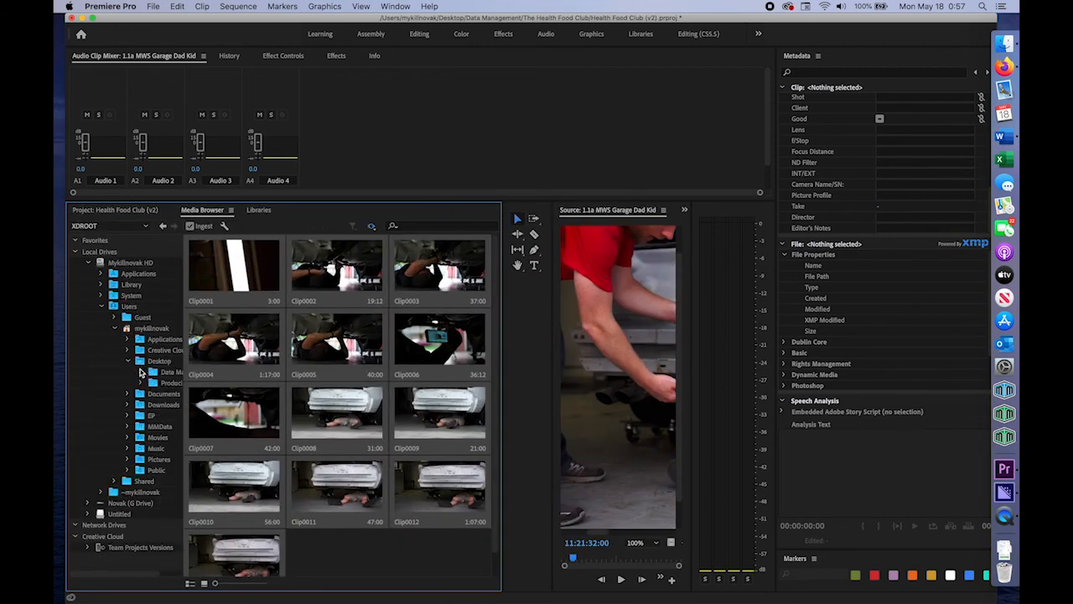
{"action": "left_click", "coordinate": [132, 359]}
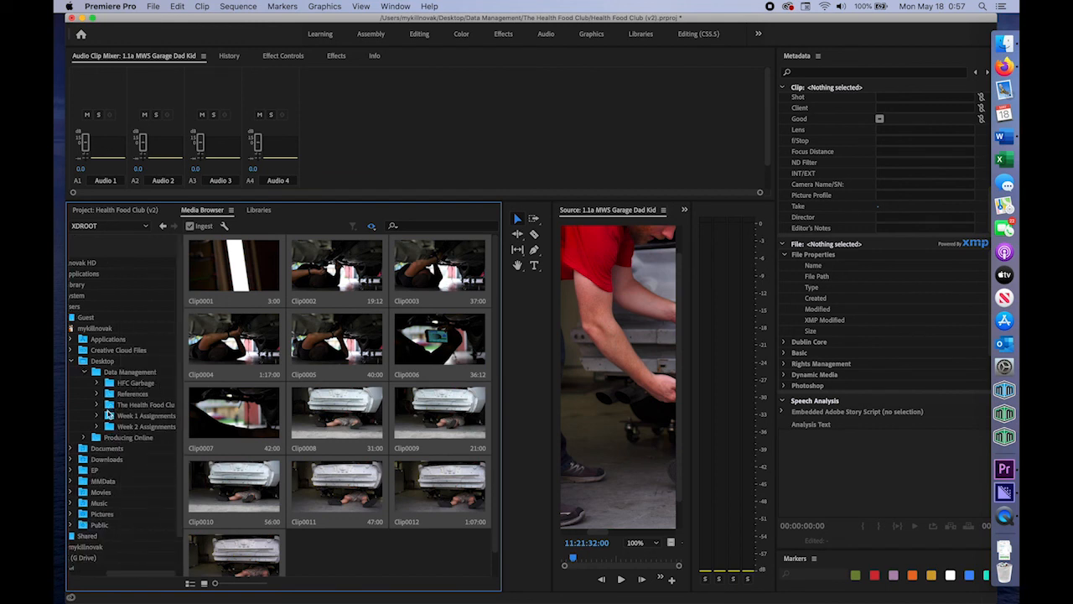
{"action": "left_click", "coordinate": [98, 404]}
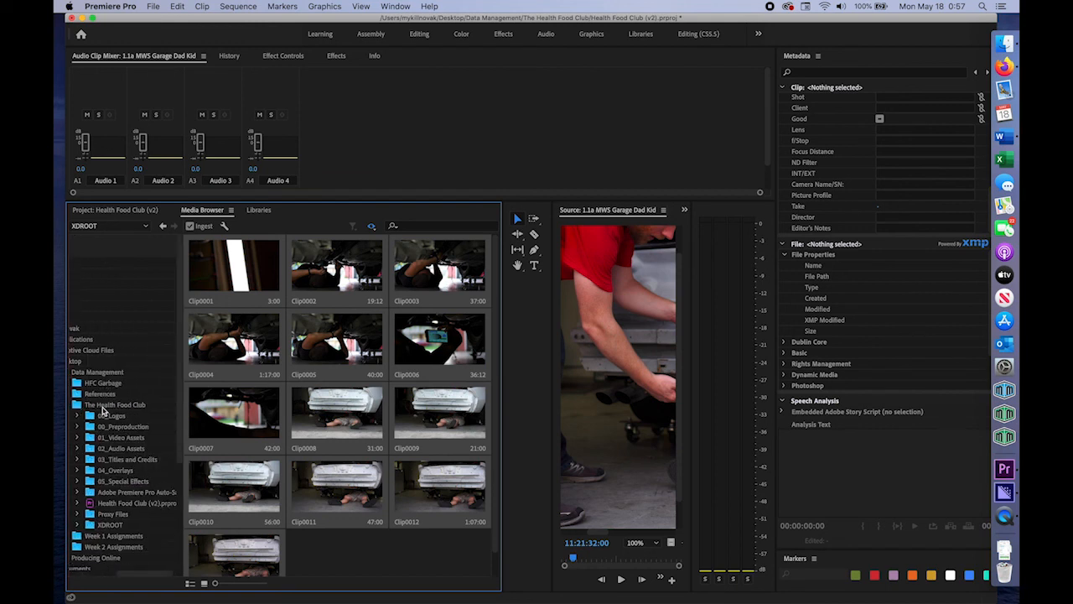
{"action": "double_click", "coordinate": [121, 426]}
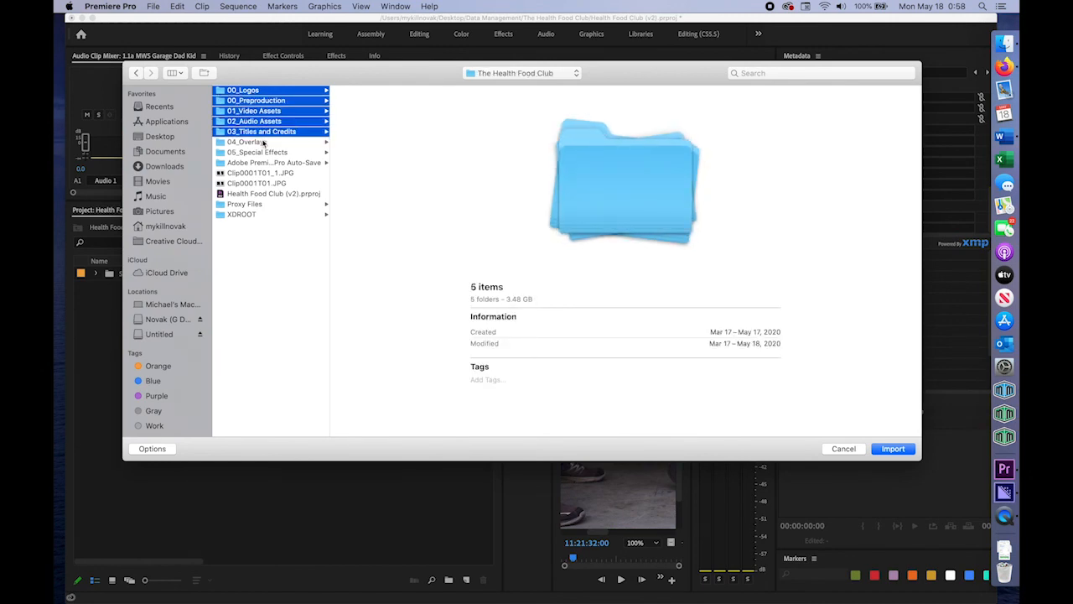
Import the folders as bins and nest Scene I inside 01_Video Assets
{"action": "left_click", "coordinate": [892, 449]}
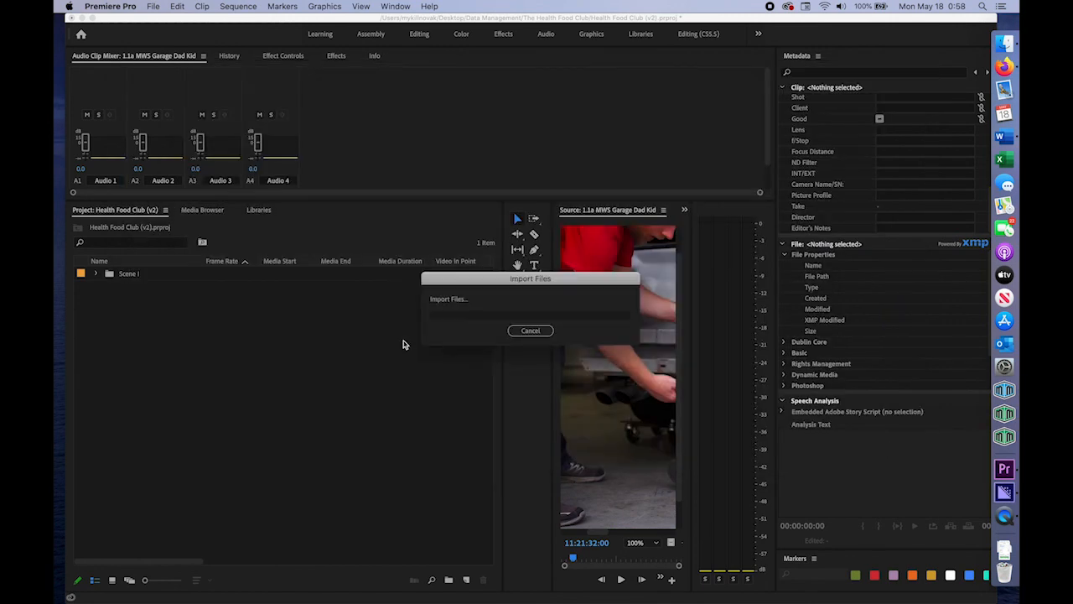
{"action": "left_click", "coordinate": [530, 330]}
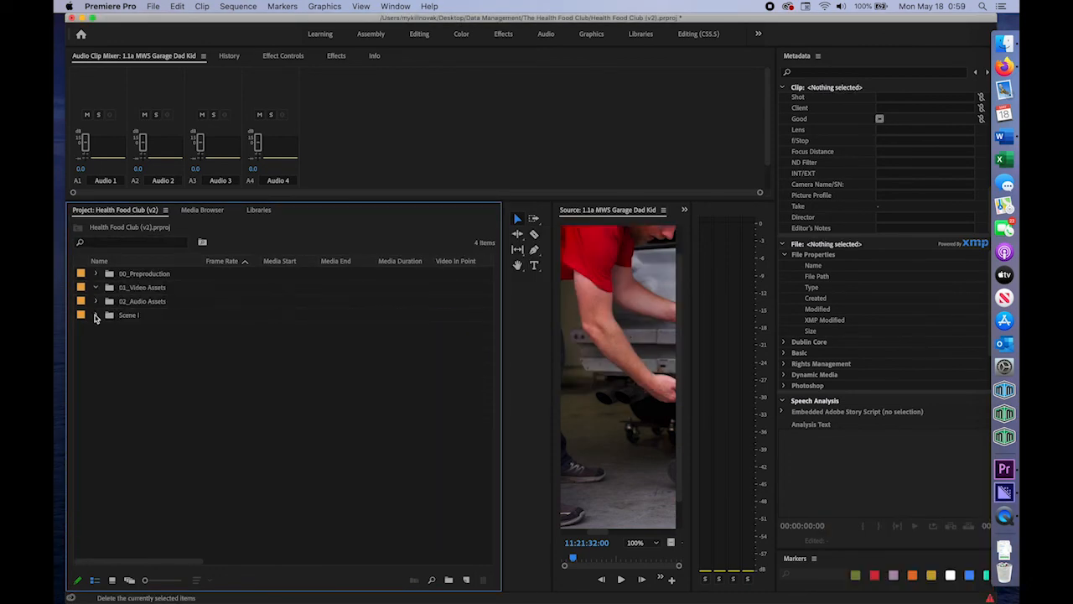
{"action": "left_click", "coordinate": [95, 273]}
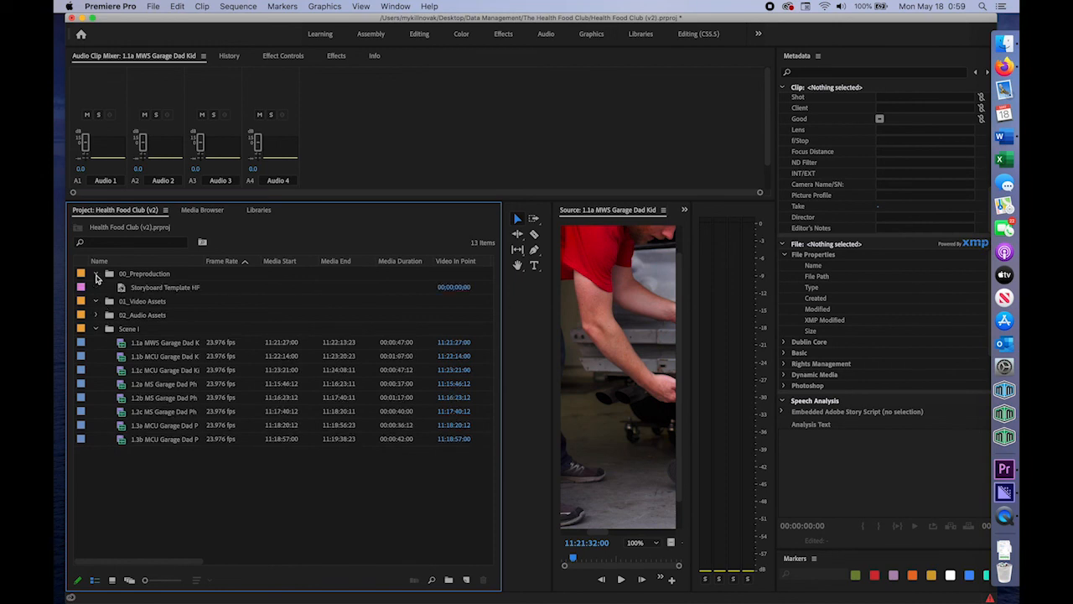
{"action": "left_click", "coordinate": [127, 327]}
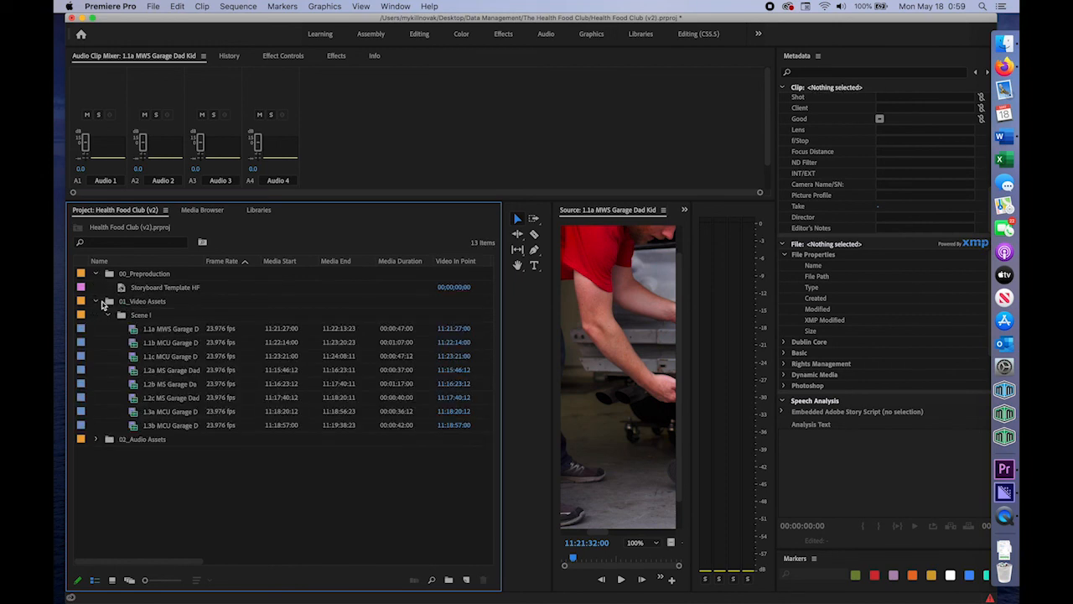
{"action": "left_click", "coordinate": [109, 316]}
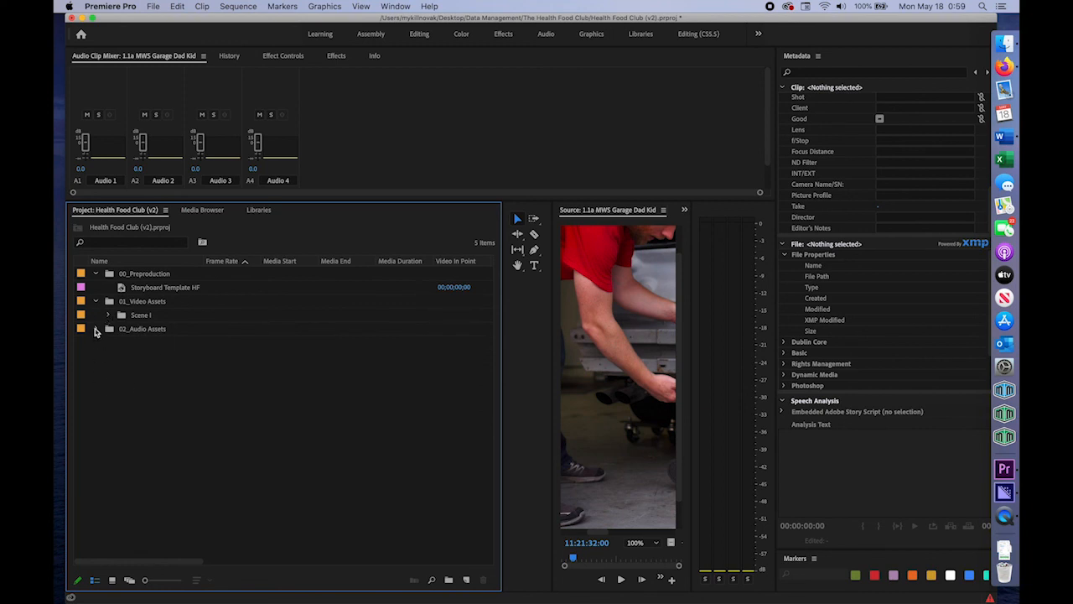
Expand 02_Audio Assets and start a new bin alongside Dialogue, Foley and Music
{"action": "left_click", "coordinate": [142, 329]}
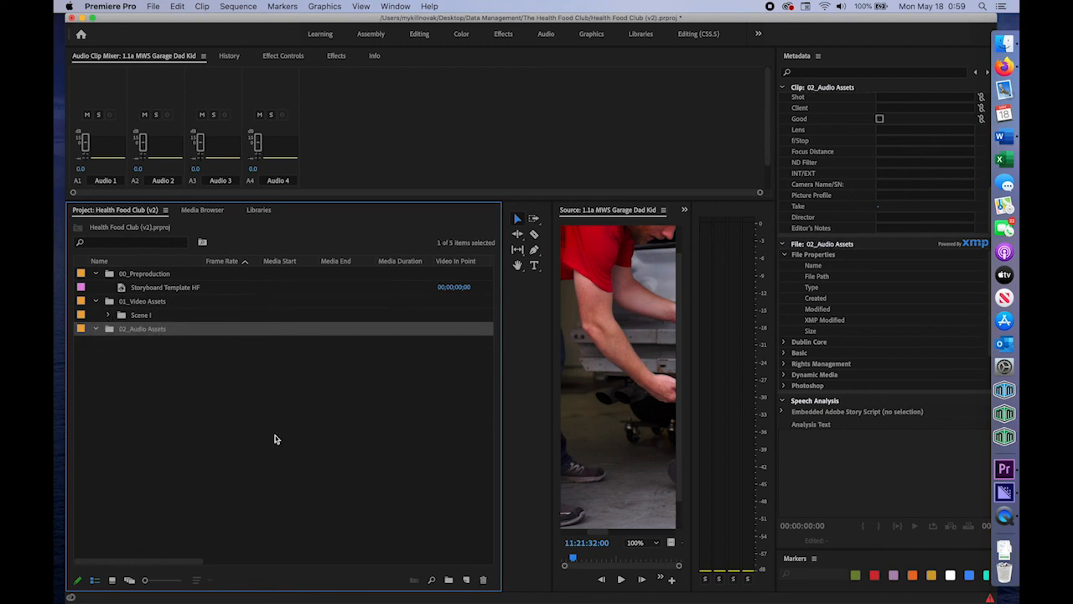
{"action": "mouse_move", "coordinate": [470, 560]}
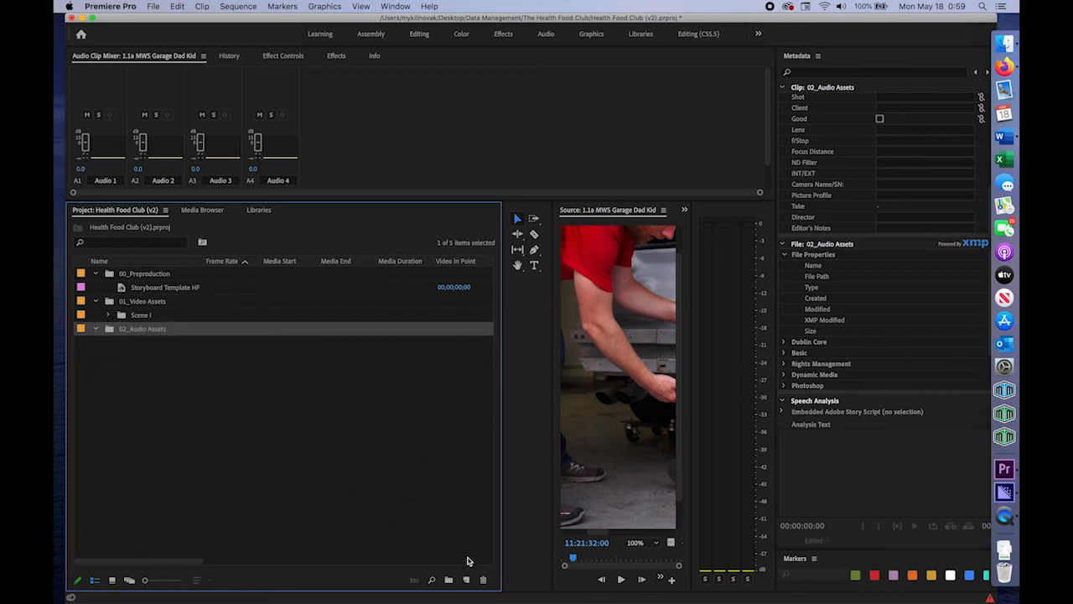
{"action": "left_click", "coordinate": [448, 580]}
{"action": "type", "text": "Music"}
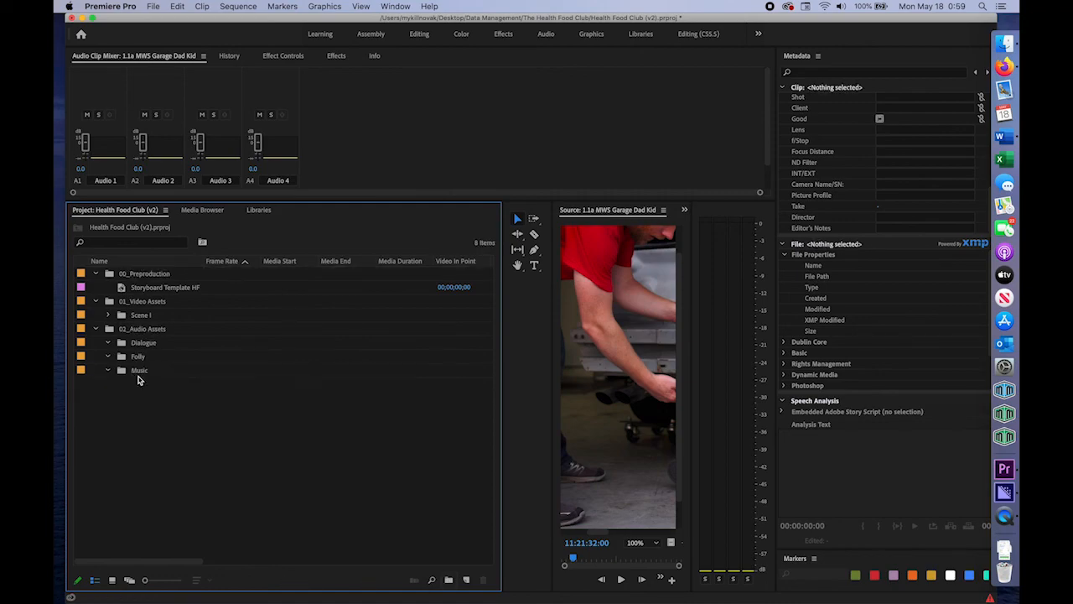
{"action": "left_click", "coordinate": [463, 580]}
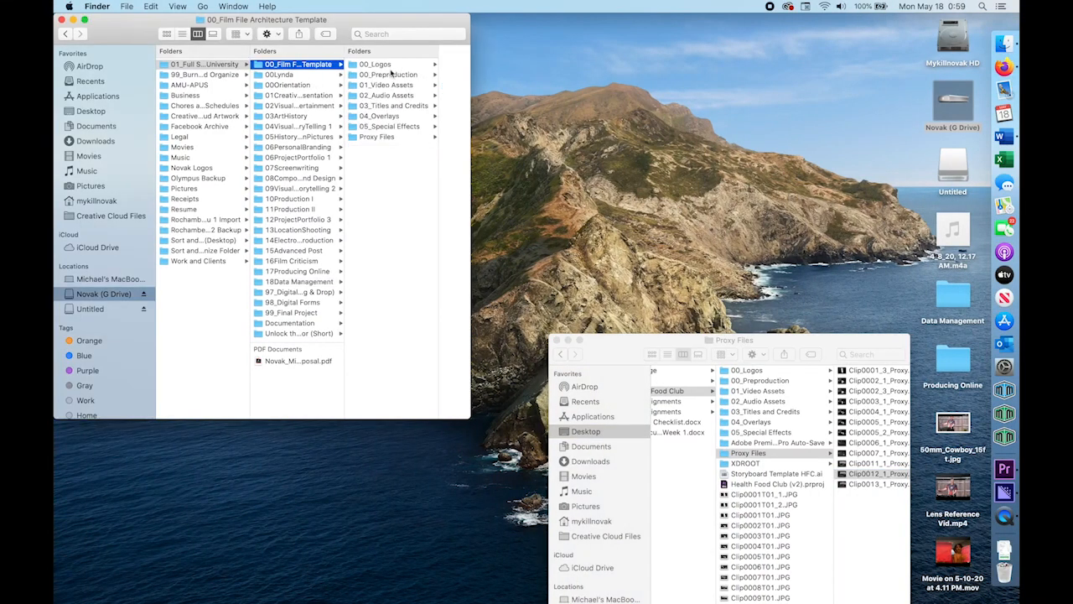
{"action": "left_click", "coordinate": [382, 94]}
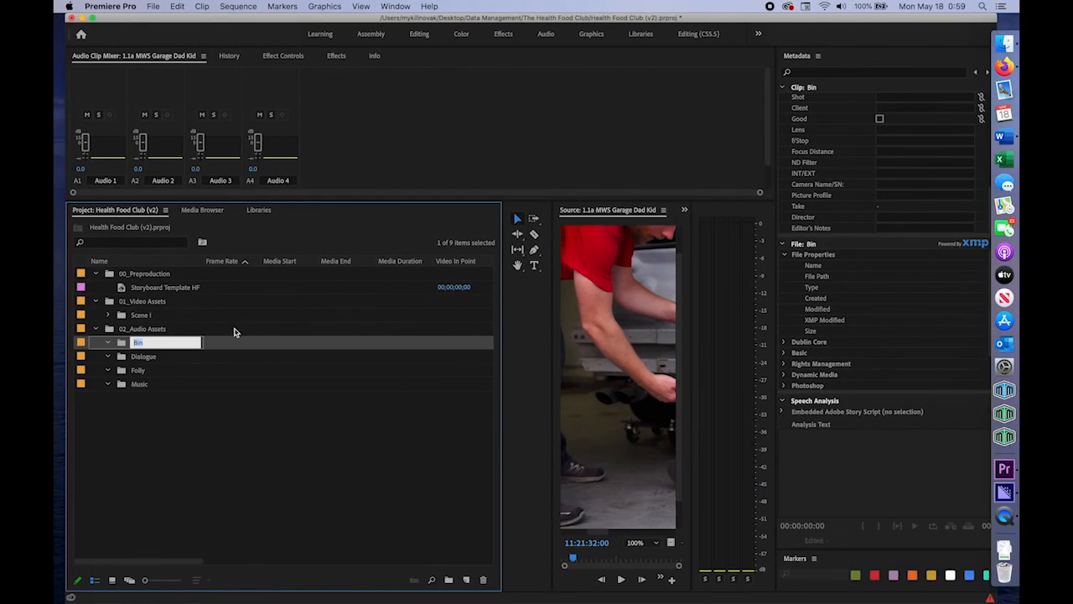
Name the bin Brand Audio, add Sound Effects under Dialogue and Ambience under Foley, then collapse Audio Assets
{"action": "type", "text": "Brand Audio"}
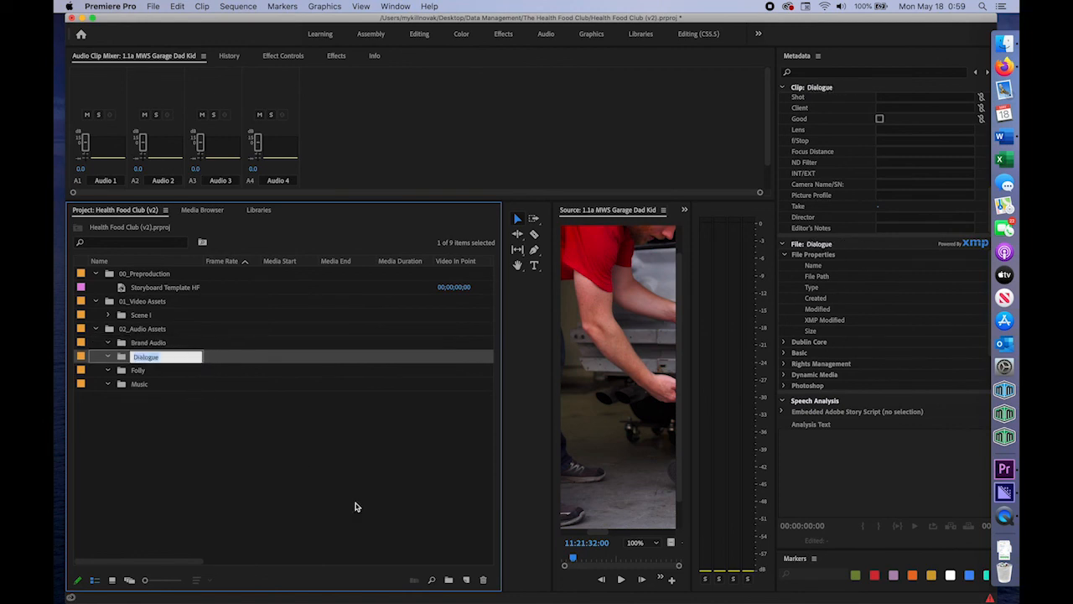
{"action": "left_click", "coordinate": [449, 579]}
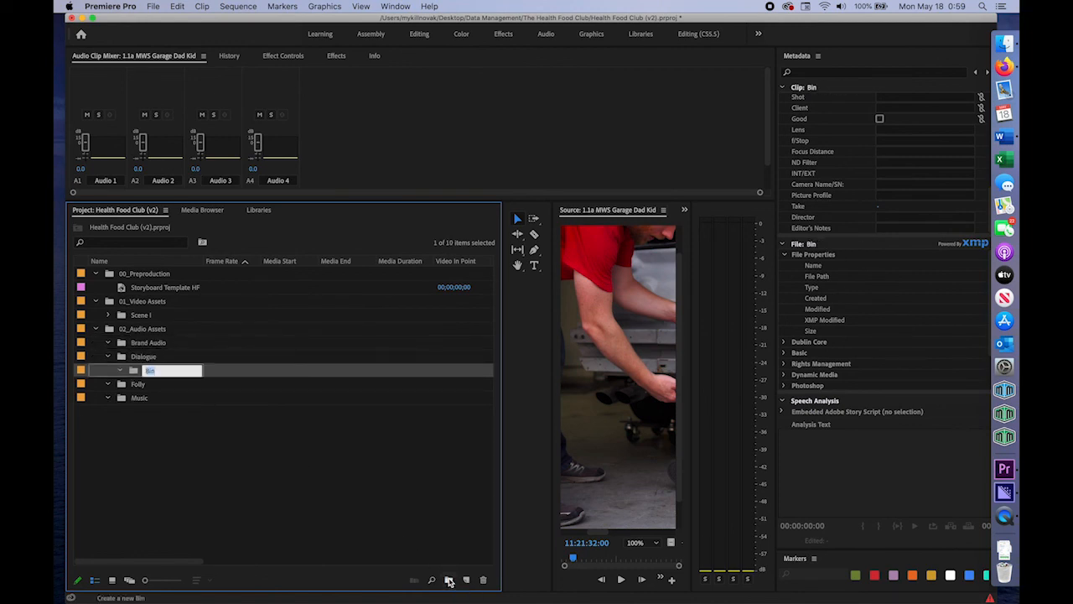
{"action": "type", "text": "Sound Effects"}
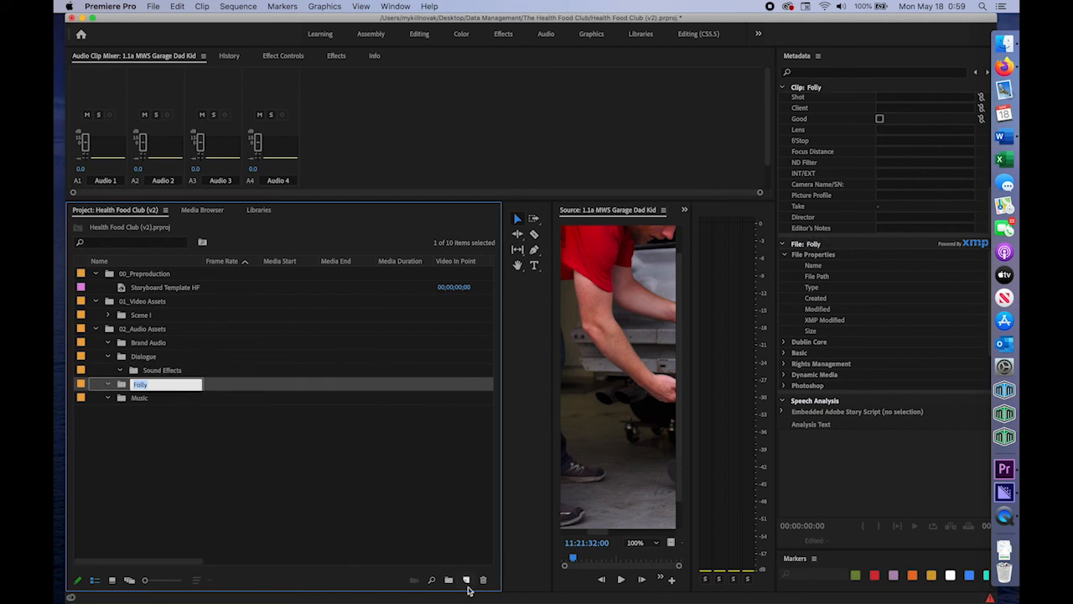
{"action": "left_click", "coordinate": [465, 580]}
{"action": "type", "text": "Ambience"}
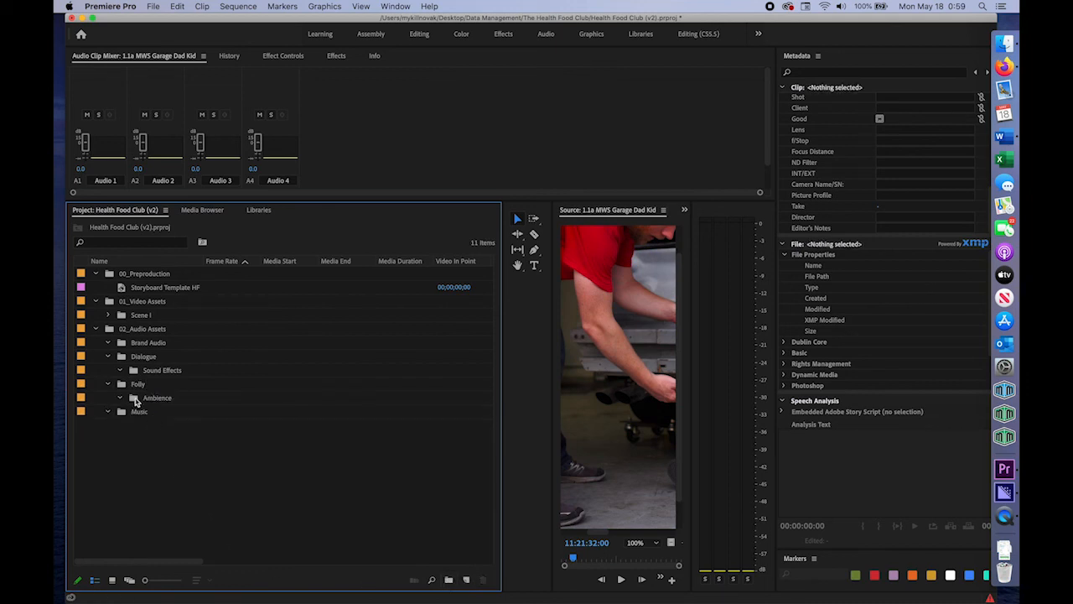
{"action": "left_click", "coordinate": [161, 383]}
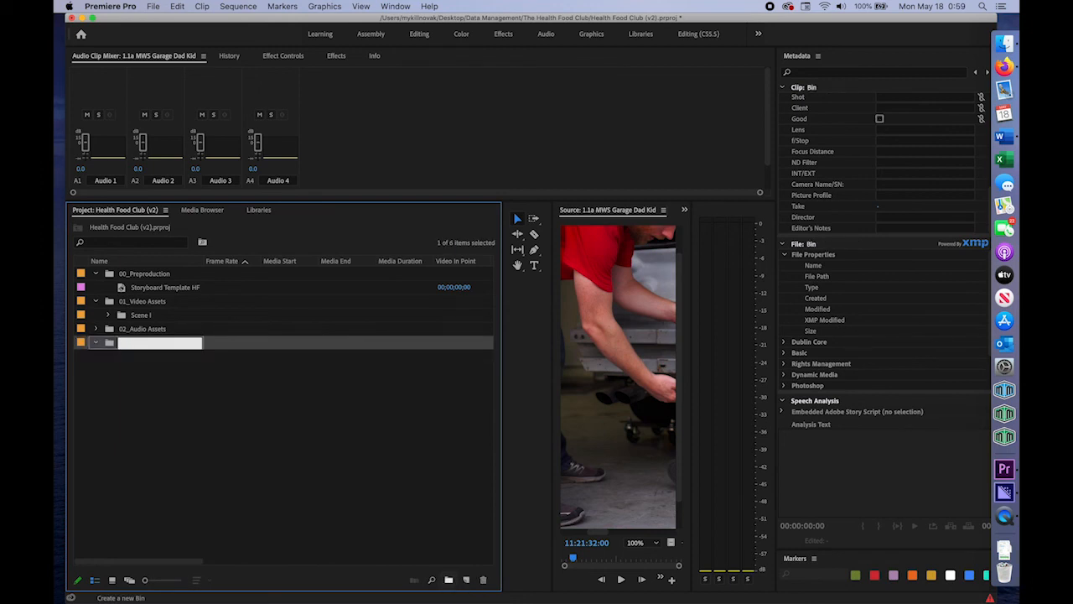
Create two new bins in 01_Video Assets and rename them Scene II and Scene III
{"action": "left_click", "coordinate": [449, 579]}
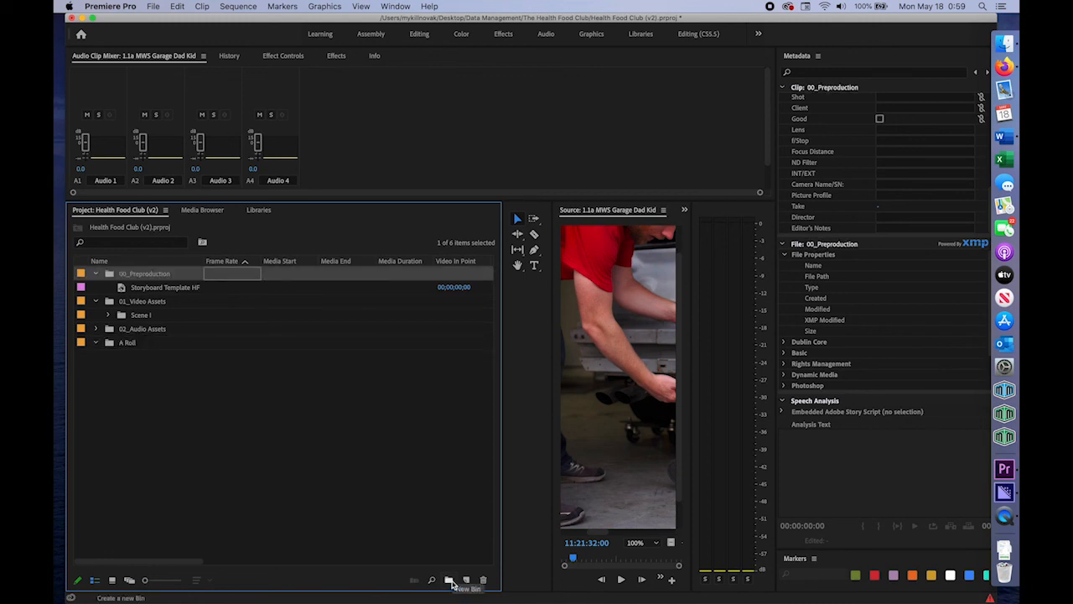
{"action": "left_click", "coordinate": [452, 581]}
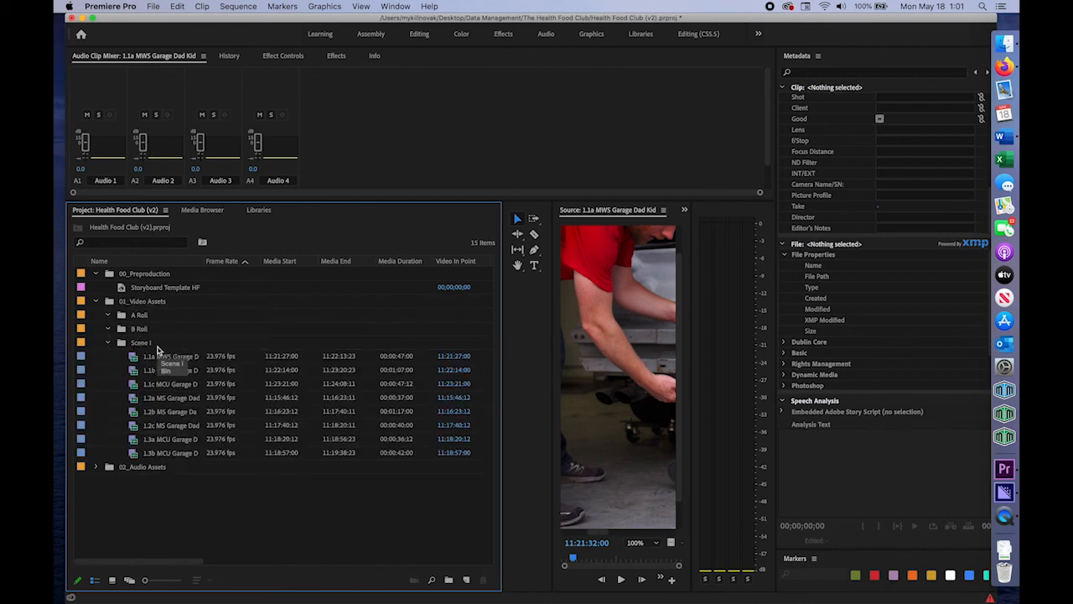
{"action": "left_click", "coordinate": [138, 329]}
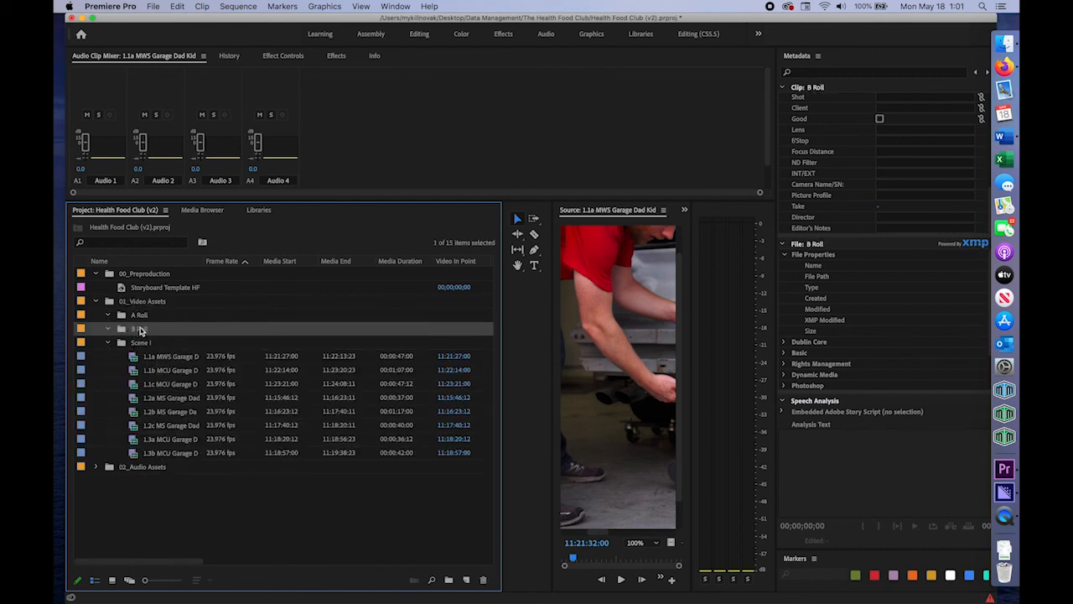
{"action": "double_click", "coordinate": [141, 327]}
{"action": "type", "text": "Scene II"}
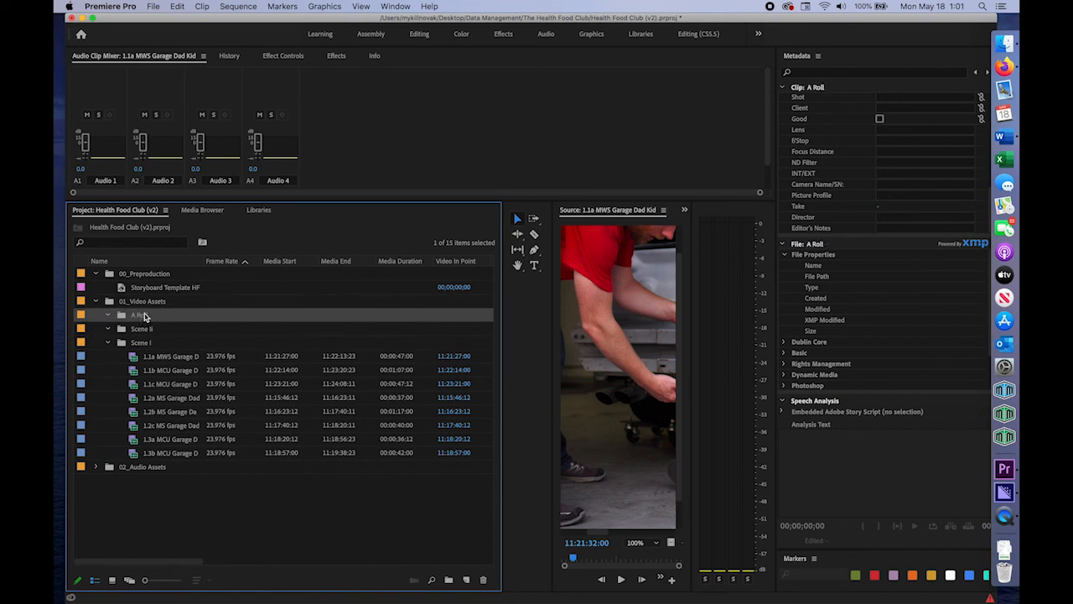
{"action": "double_click", "coordinate": [141, 315]}
{"action": "type", "text": "Scene III"}
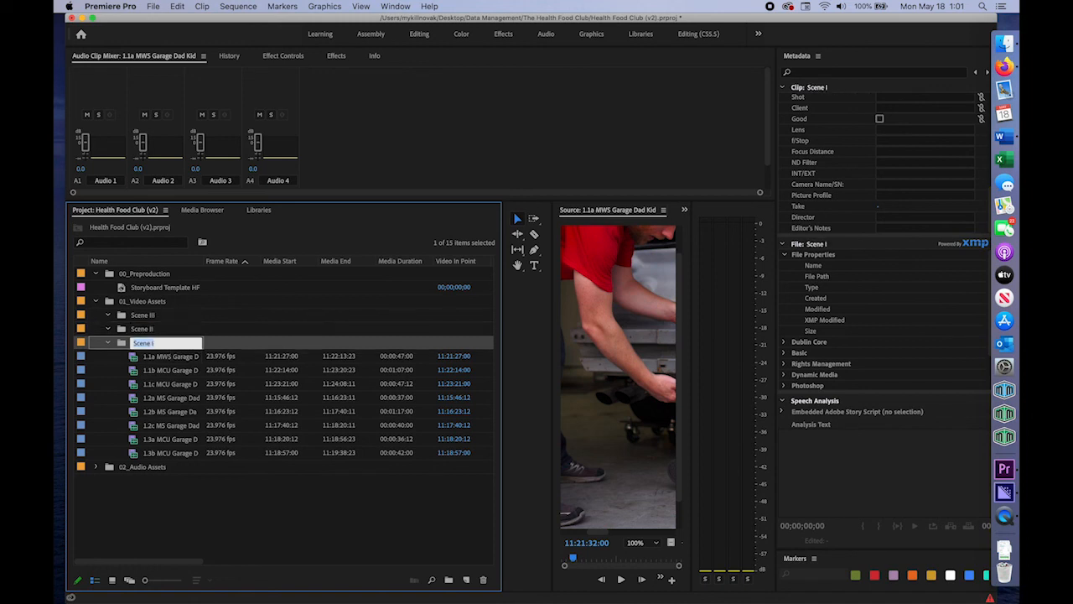
{"action": "left_click", "coordinate": [161, 507]}
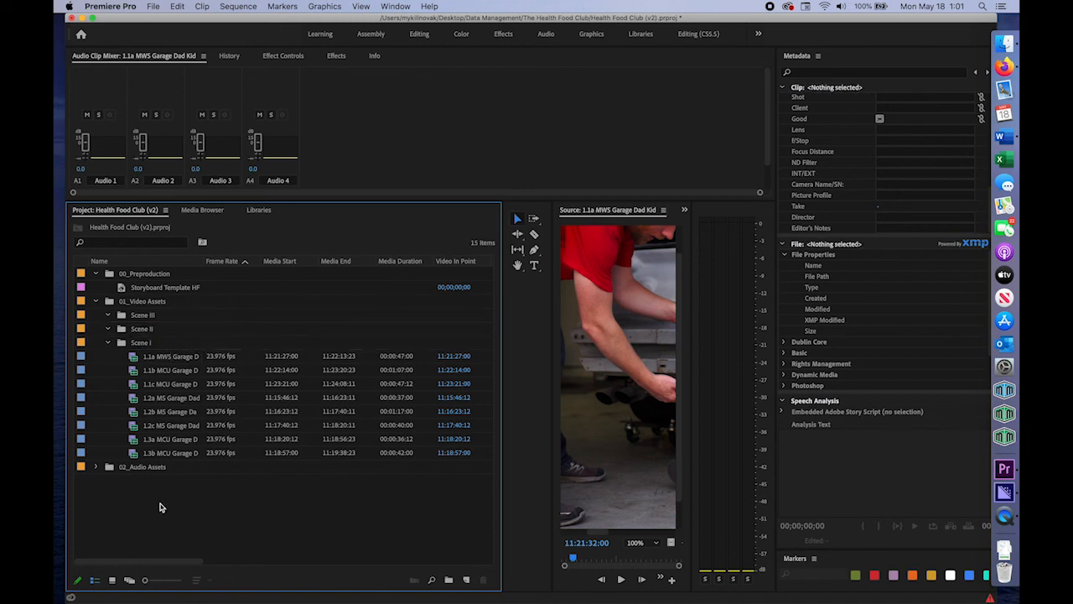
Create a new top-level bin named Company Logo from the empty Project panel area
{"action": "right_click", "coordinate": [161, 507]}
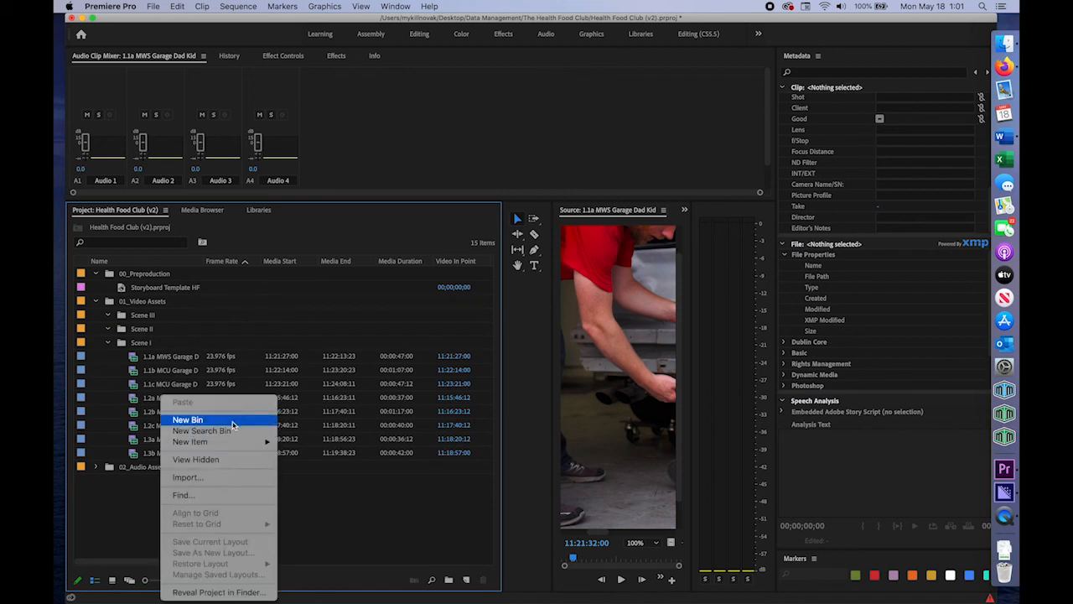
{"action": "left_click", "coordinate": [188, 419]}
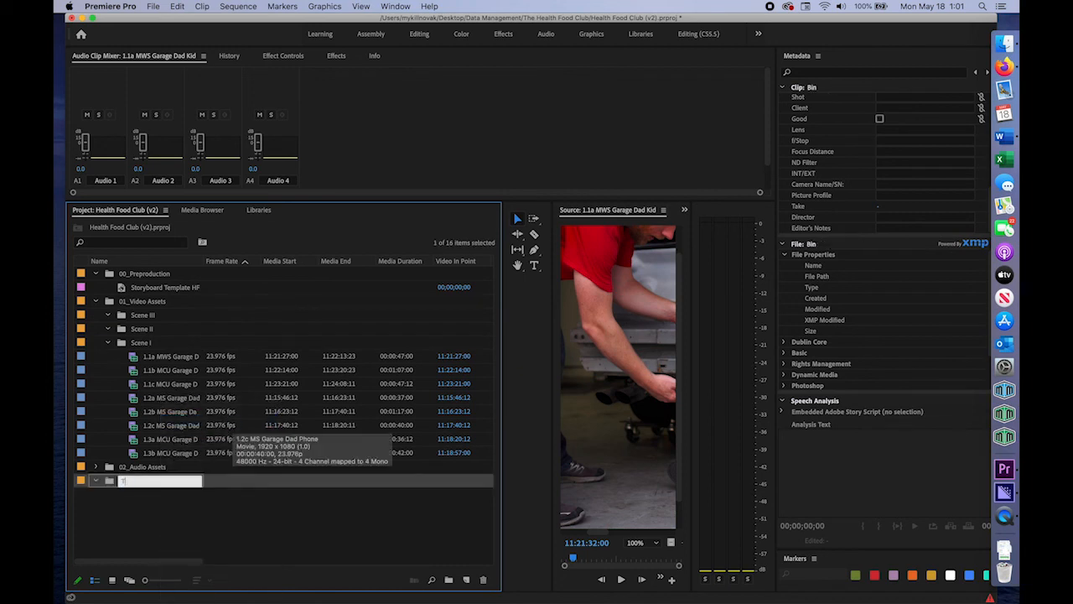
{"action": "type", "text": "Company Logo"}
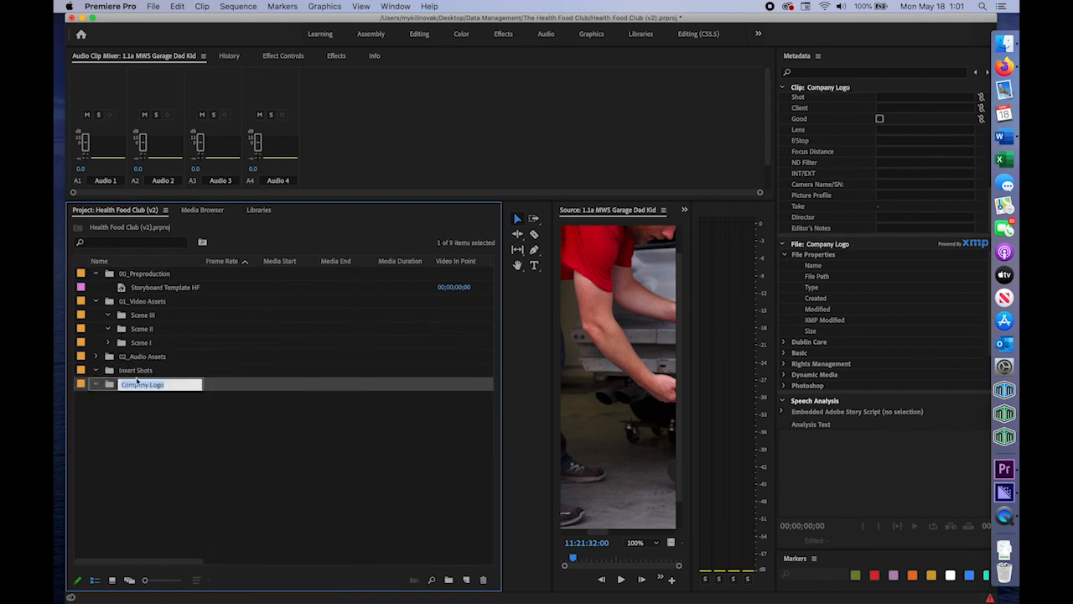
{"action": "left_click", "coordinate": [181, 460]}
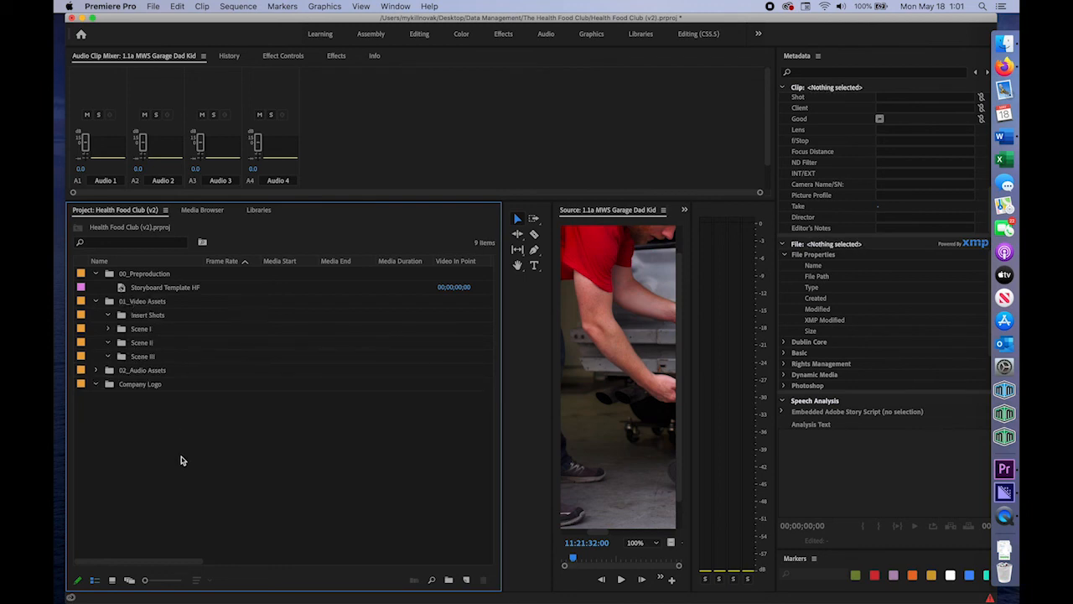